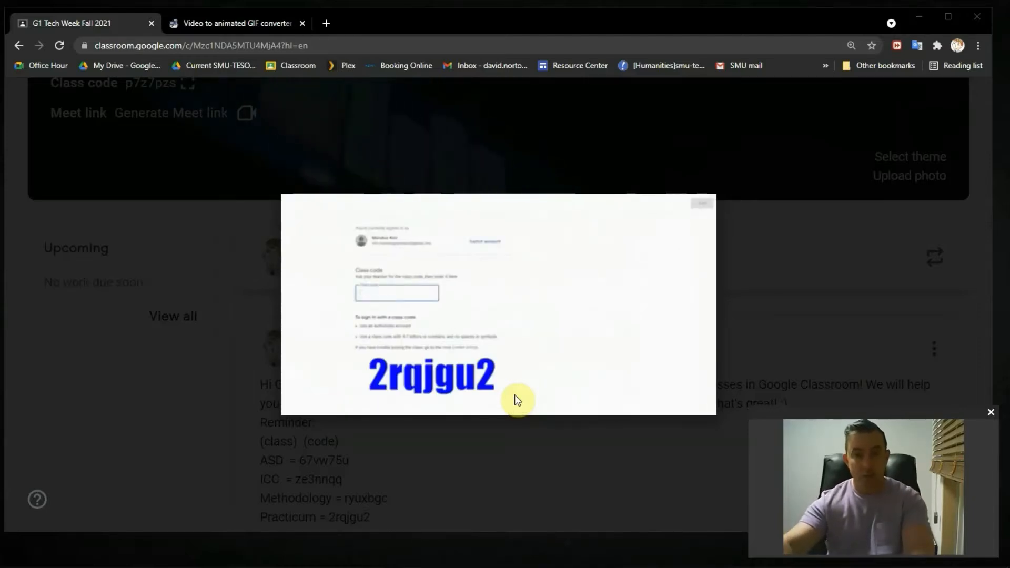
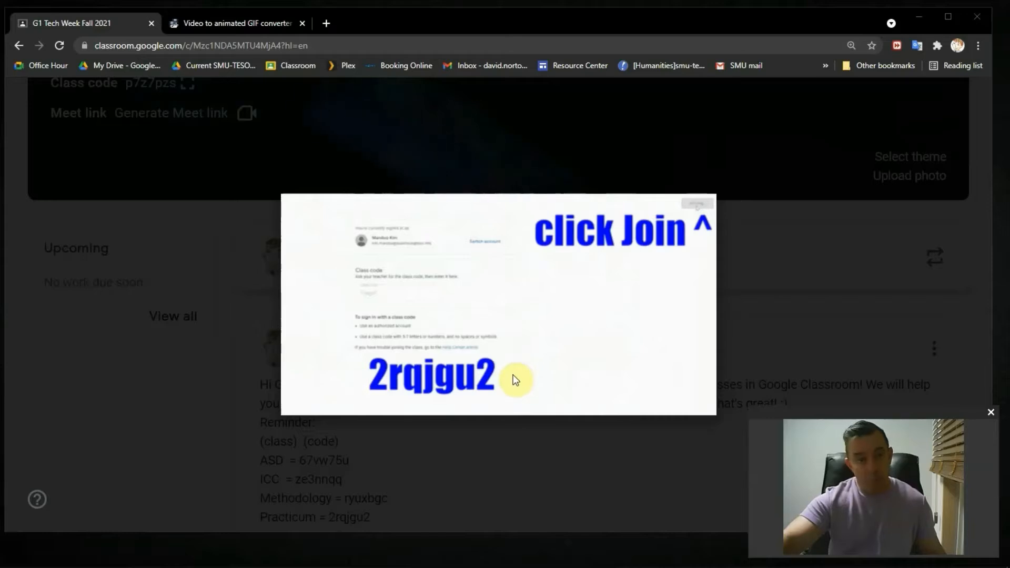
mouse_move(528, 405)
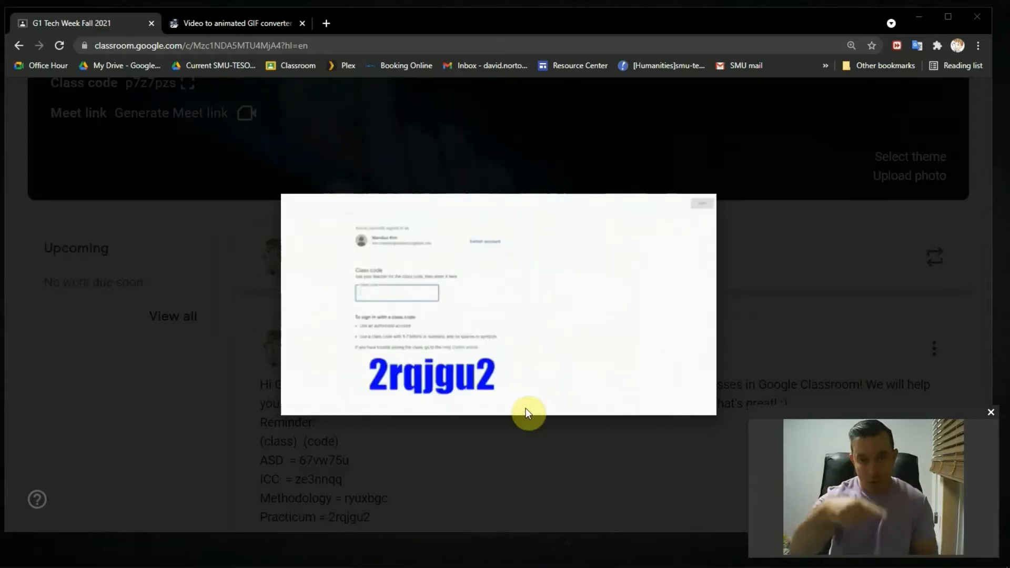
text(2rqj)
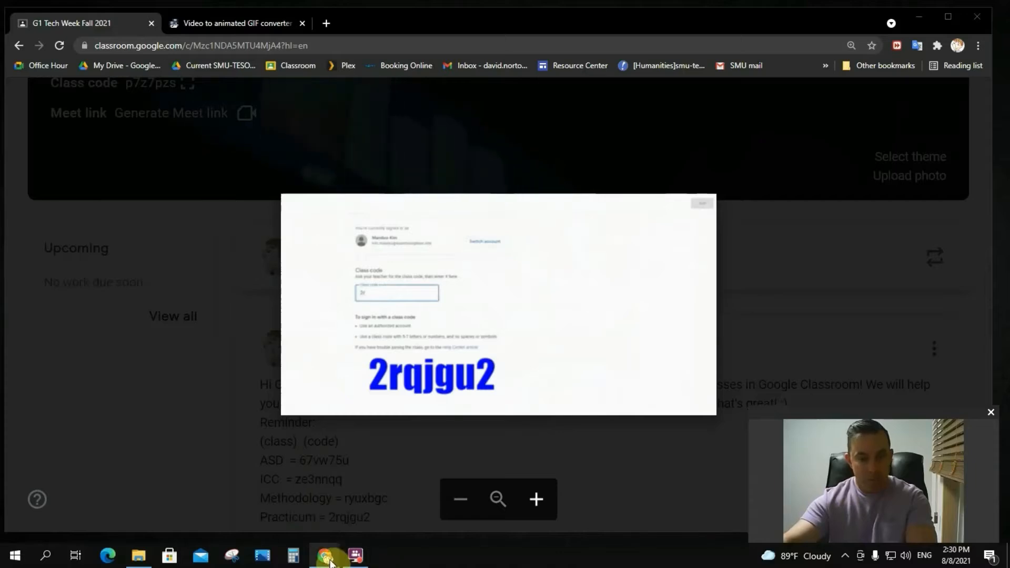
mouse_move(330, 560)
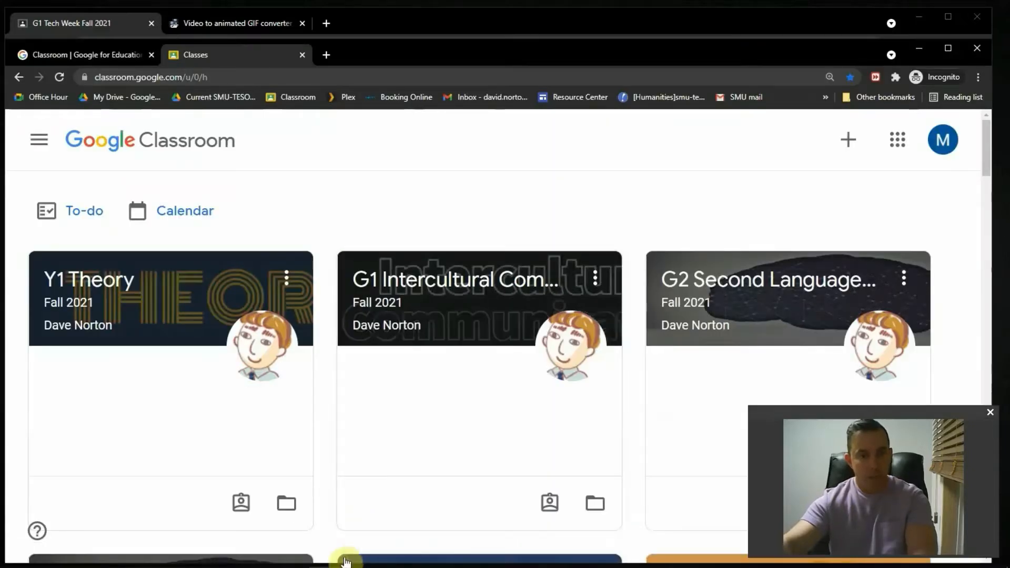
mouse_move(278, 508)
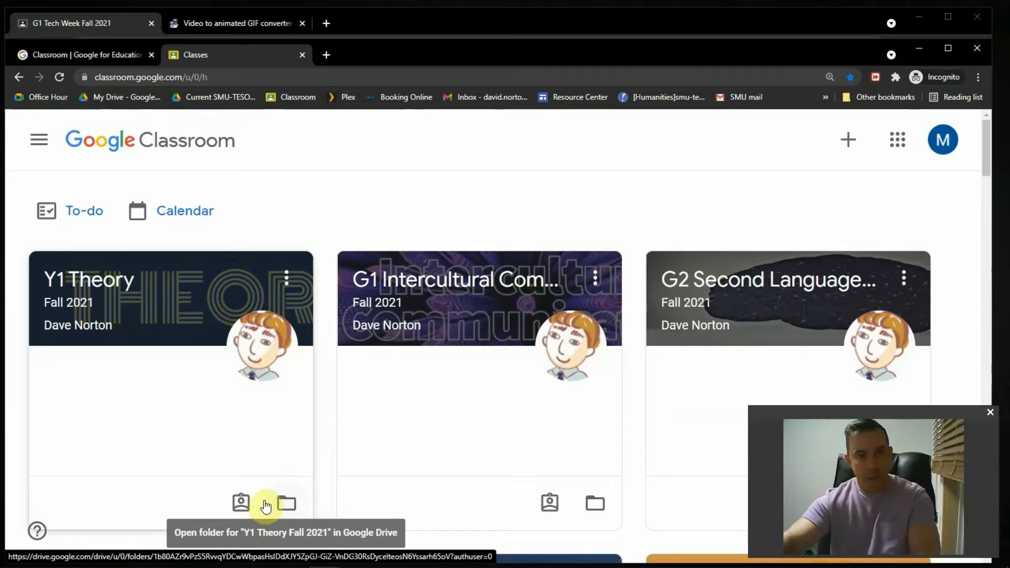
mouse_move(253, 516)
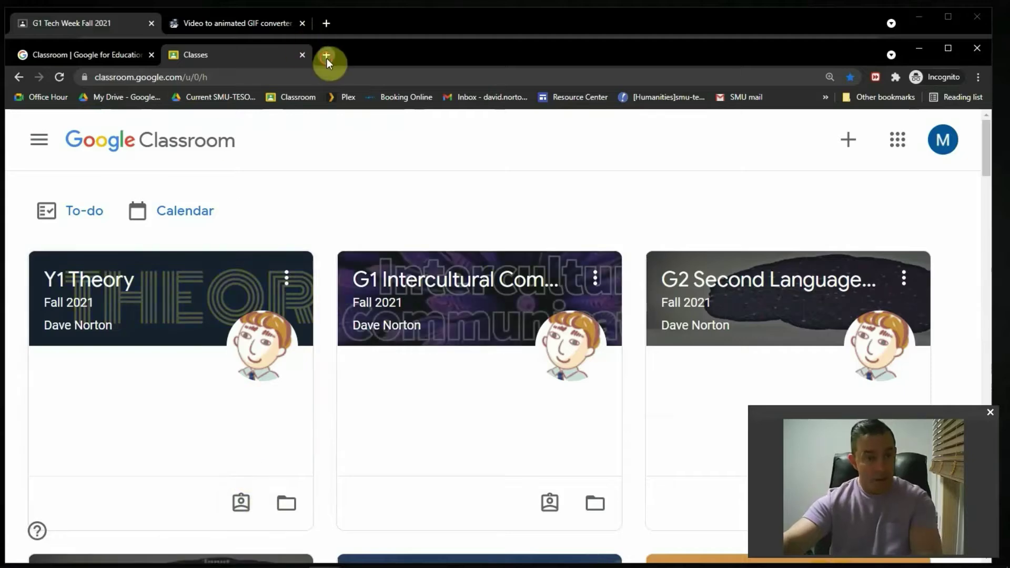
- Go to meet.google.com in a new tab and start an instant meeting
click(326, 55)
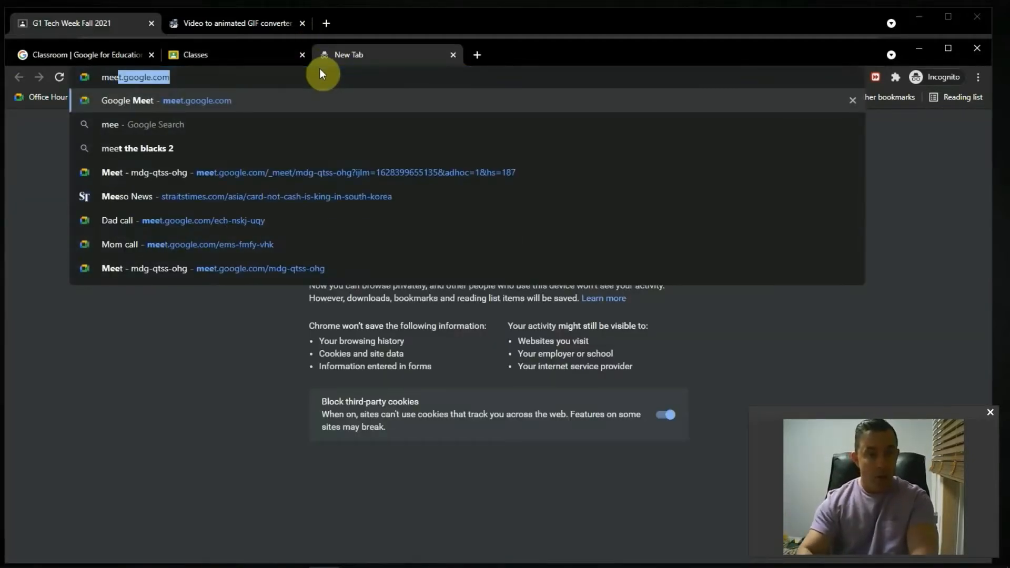
key(Enter)
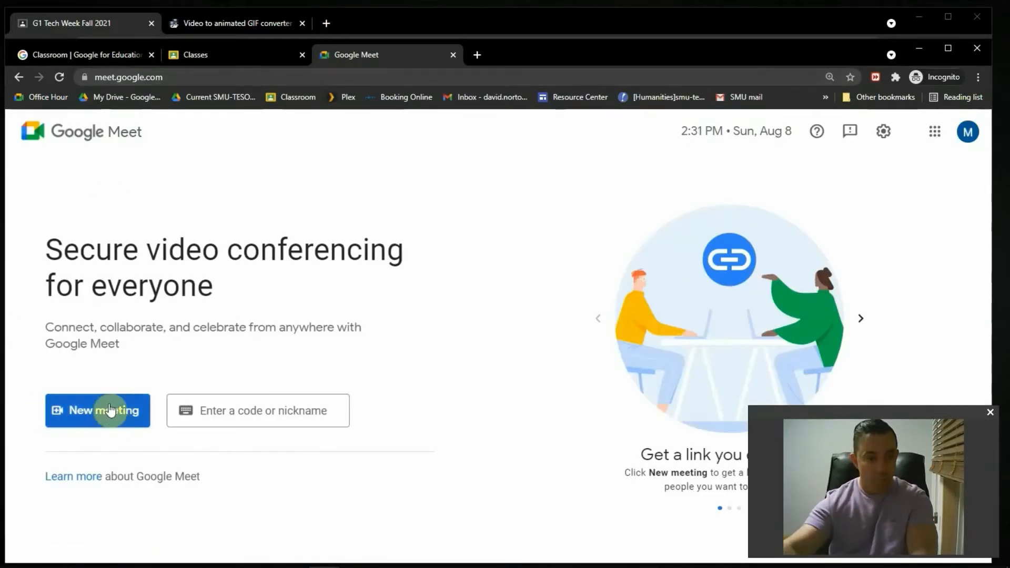
click(111, 410)
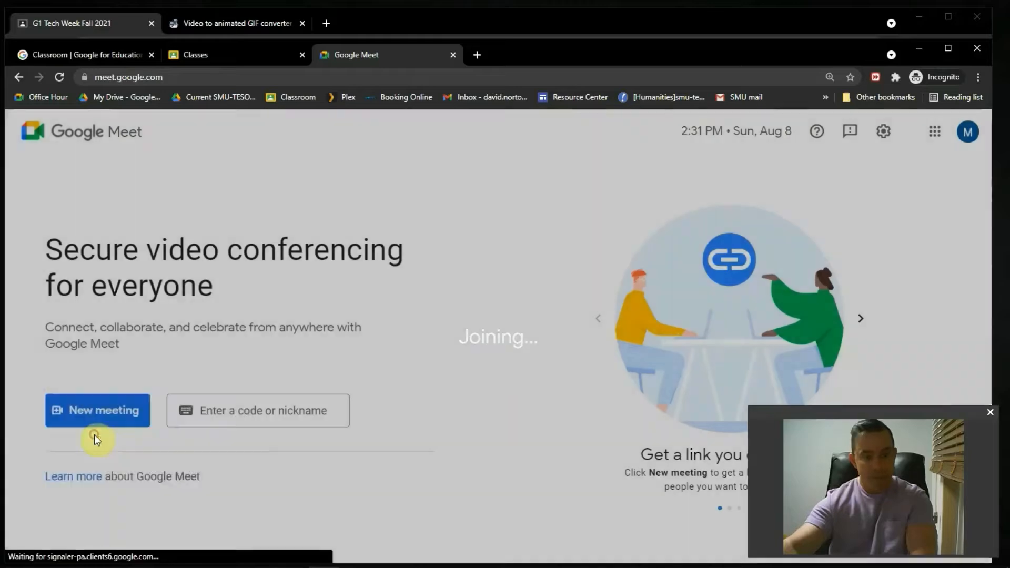
click(97, 411)
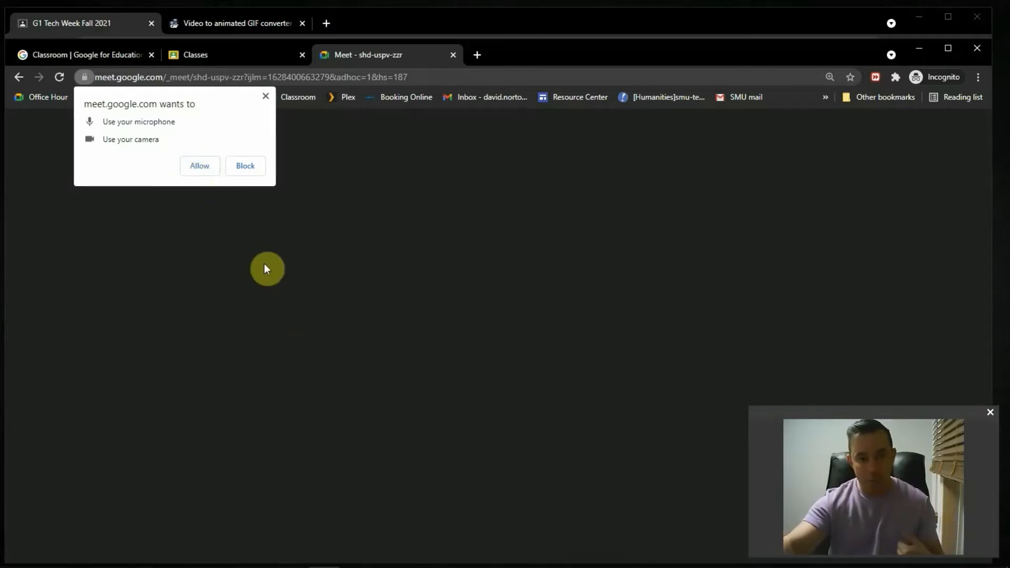
- Block mic and camera access, open the Record meeting panel and begin presenting
click(242, 169)
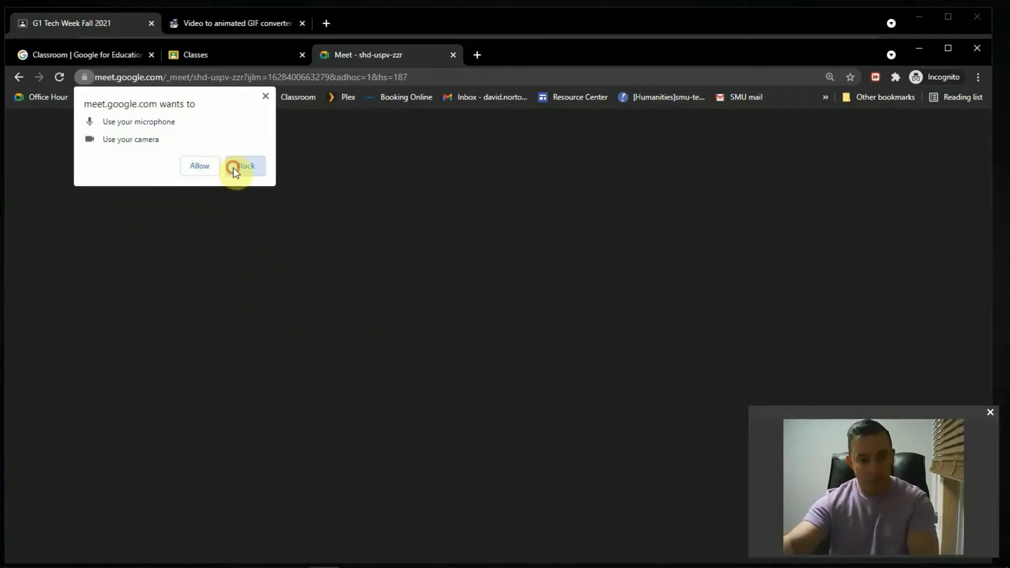
click(244, 165)
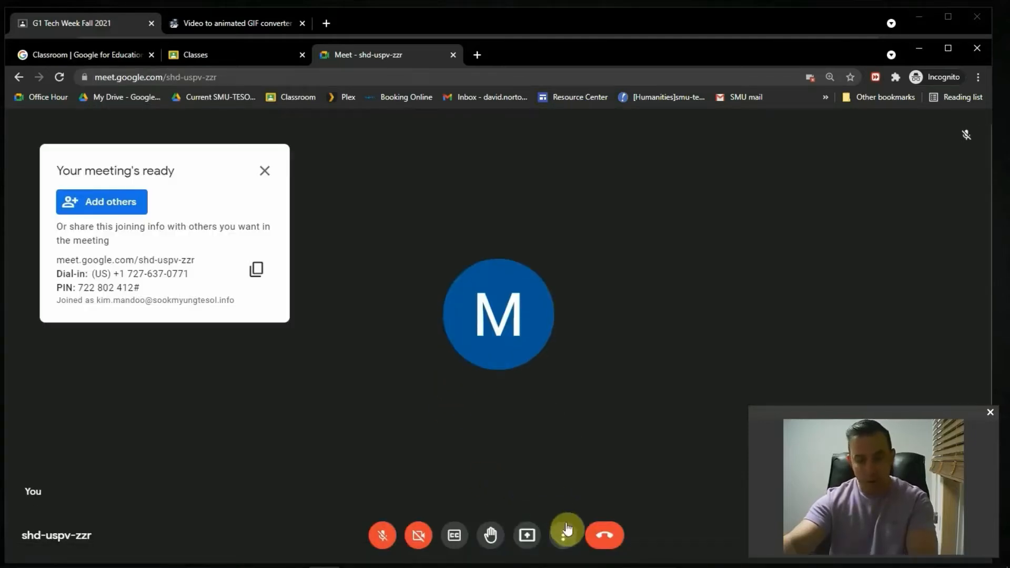
mouse_move(567, 535)
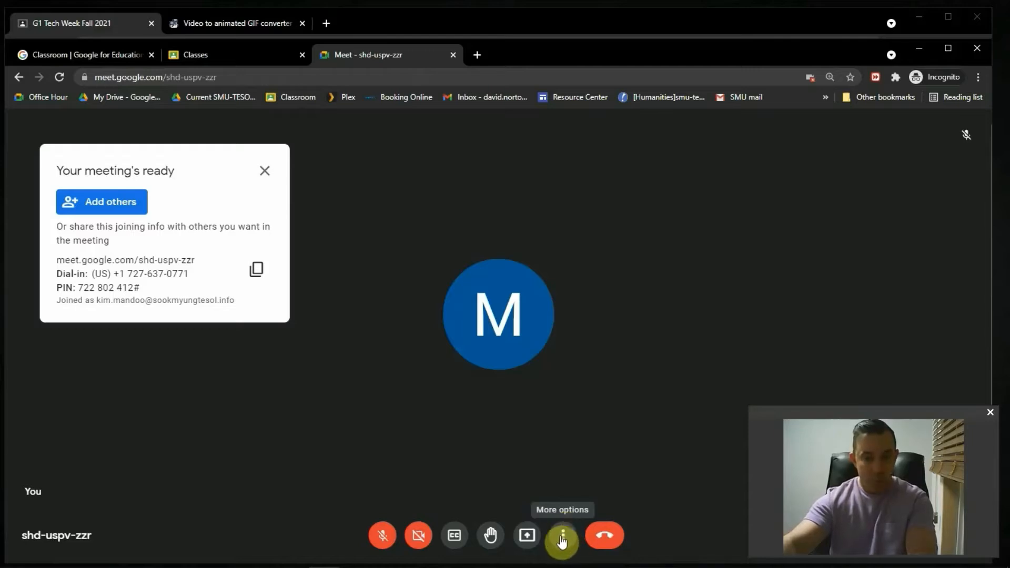
click(562, 535)
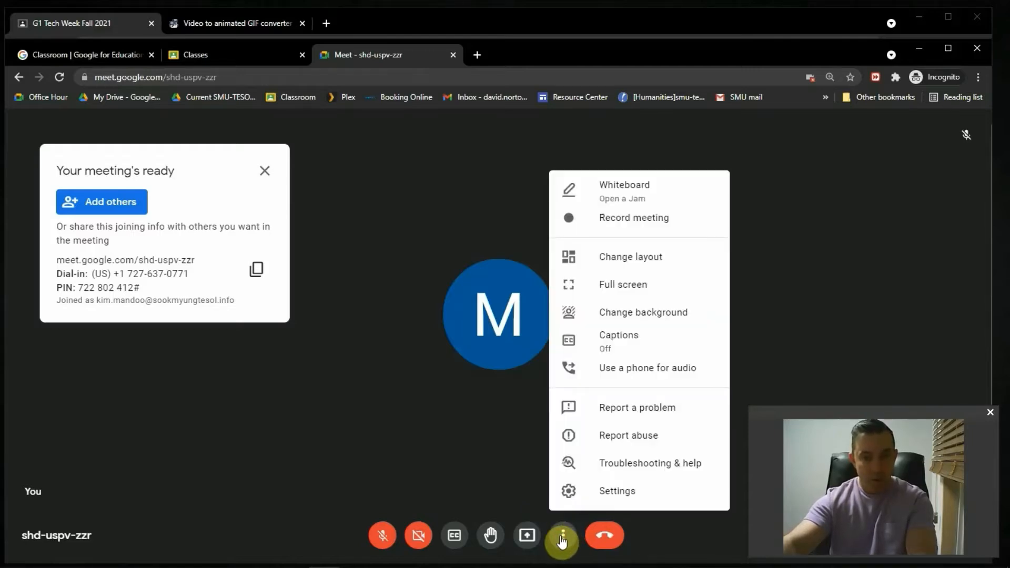
mouse_move(625, 222)
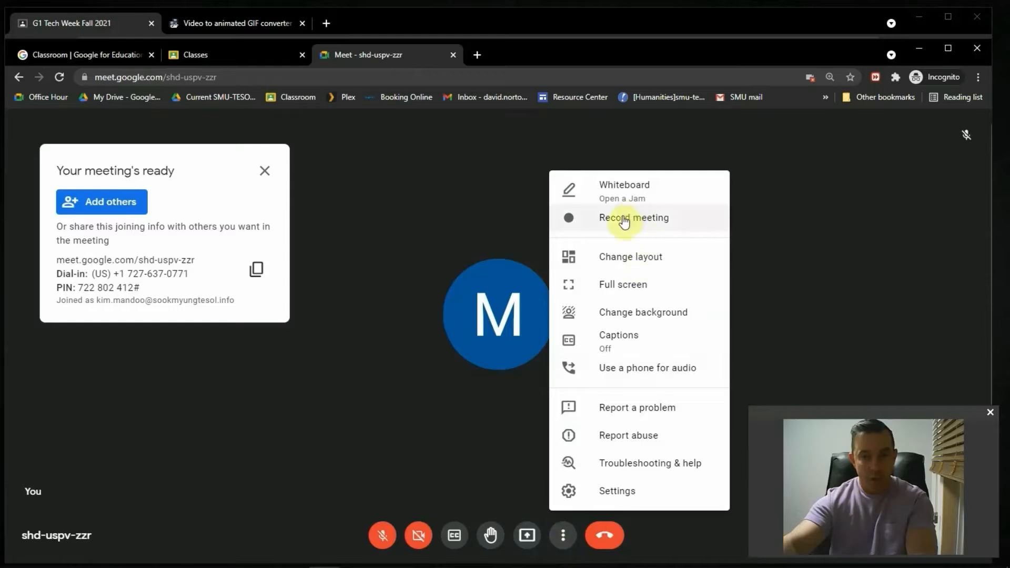
click(634, 218)
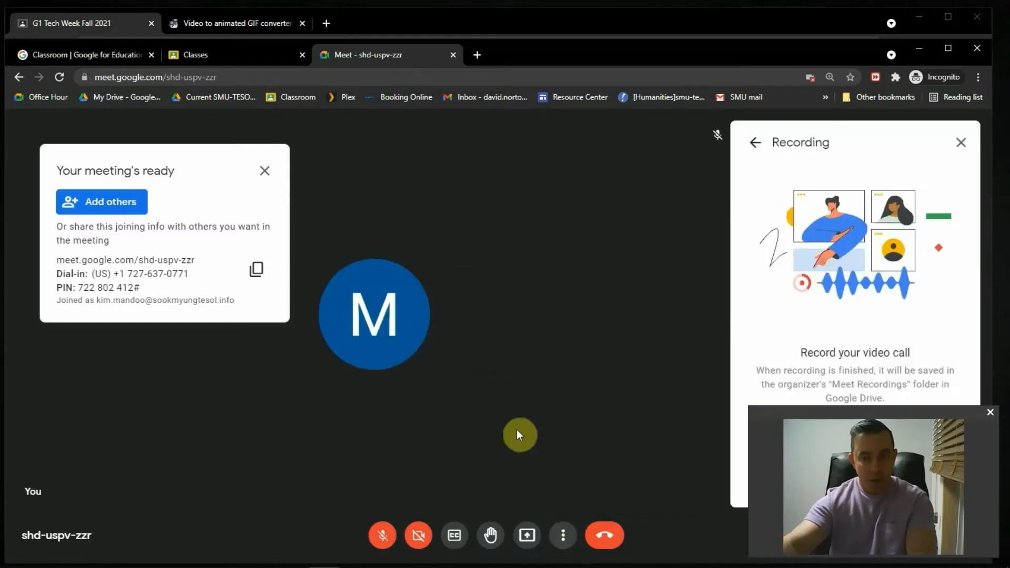
click(526, 536)
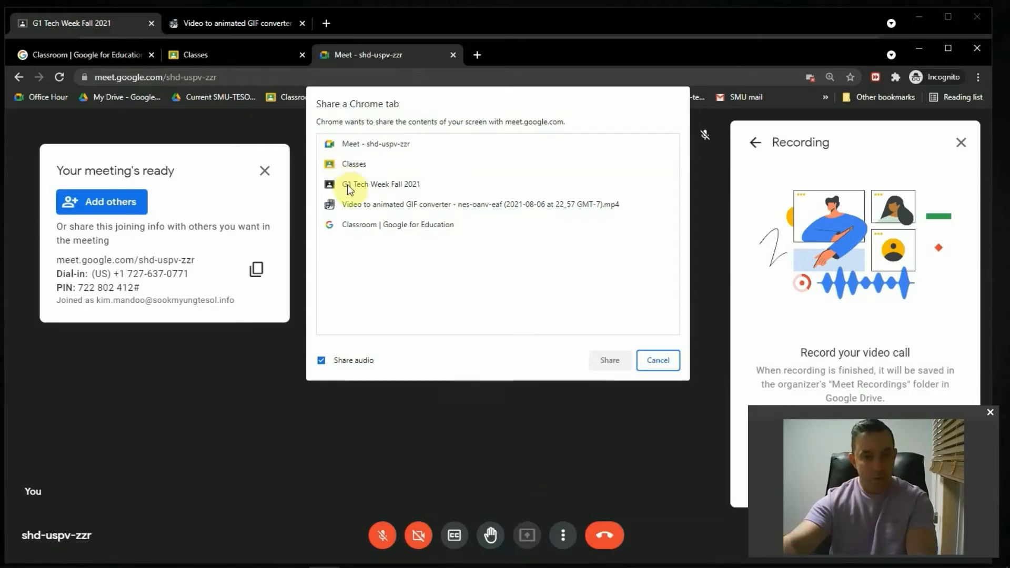
- Share the Classes tab to the meeting, then stop sharing it
click(354, 164)
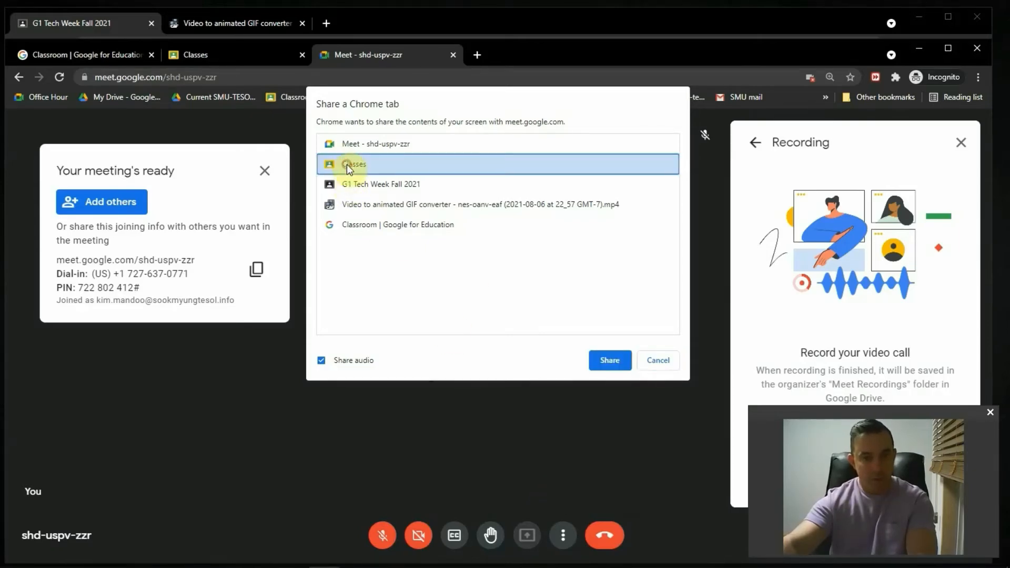
click(610, 360)
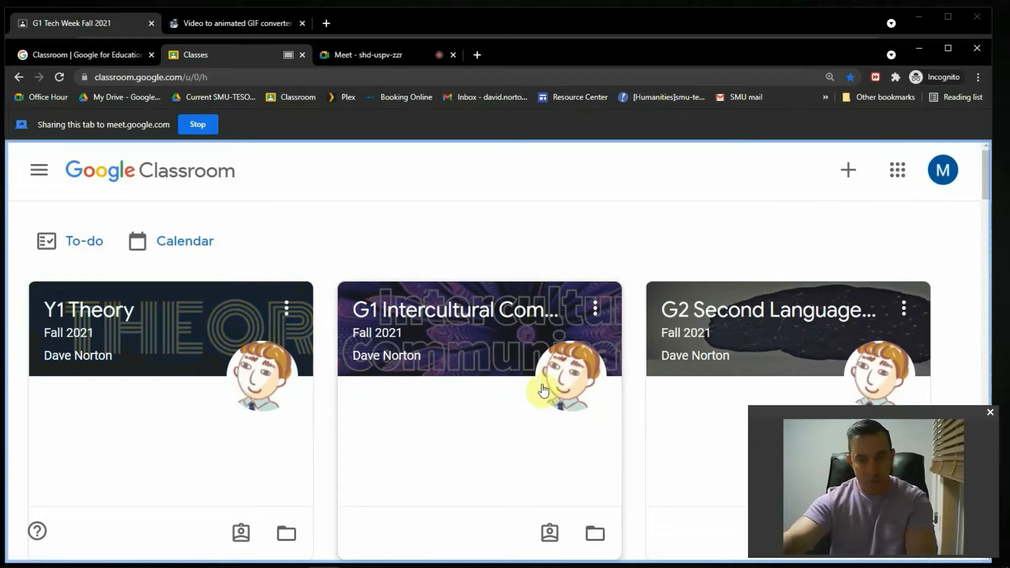
mouse_move(403, 433)
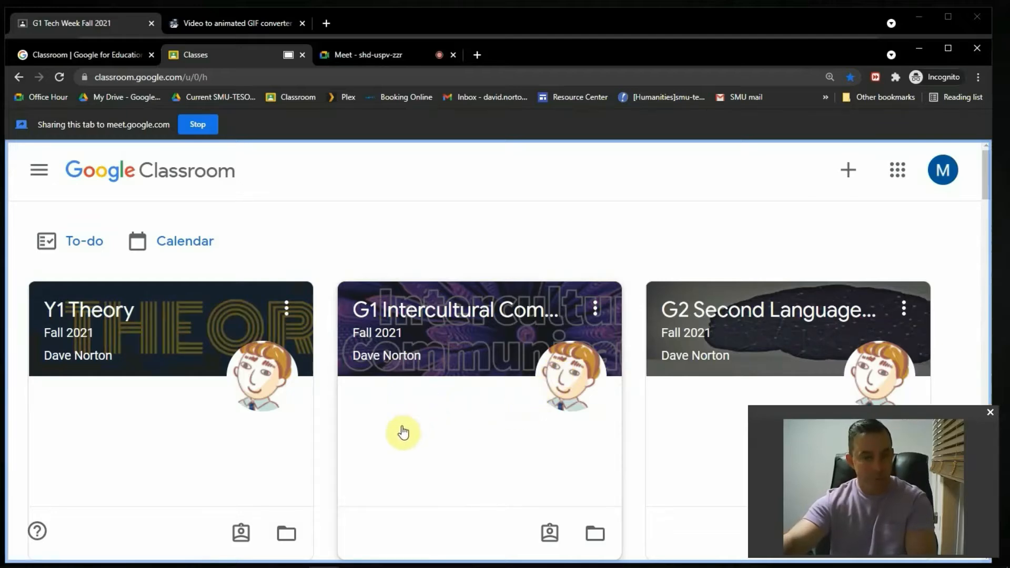
mouse_move(397, 486)
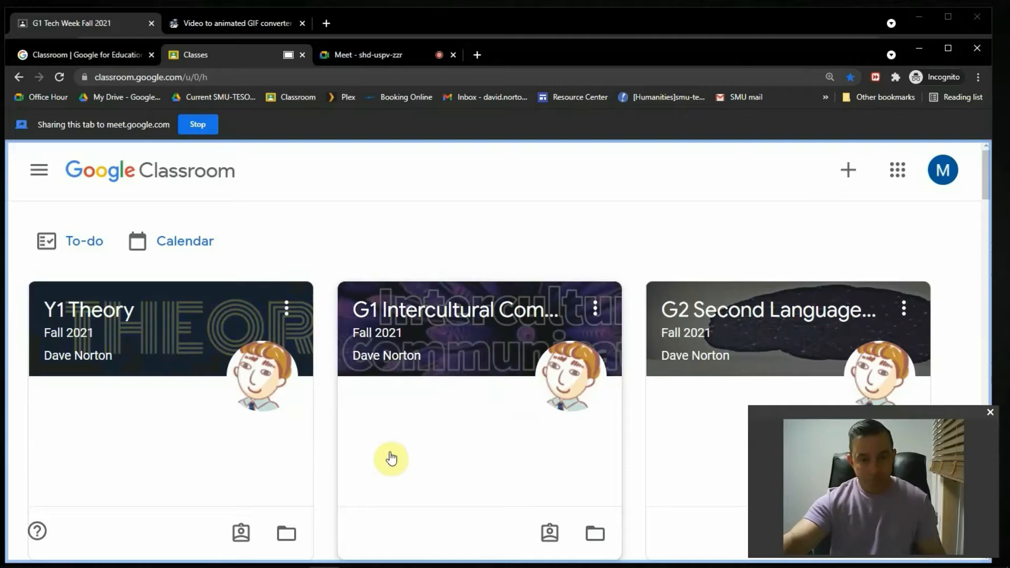
mouse_move(513, 401)
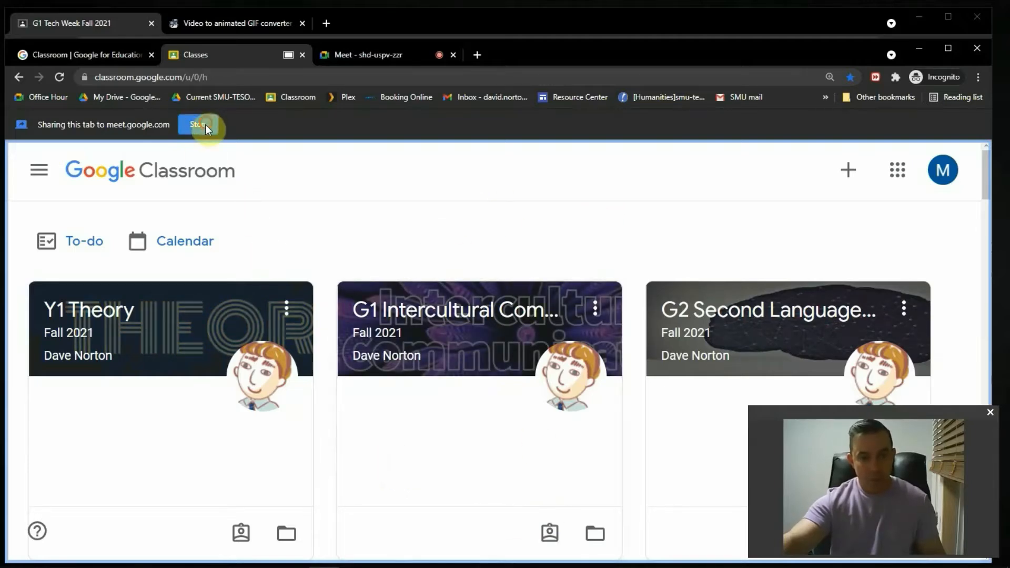
click(197, 125)
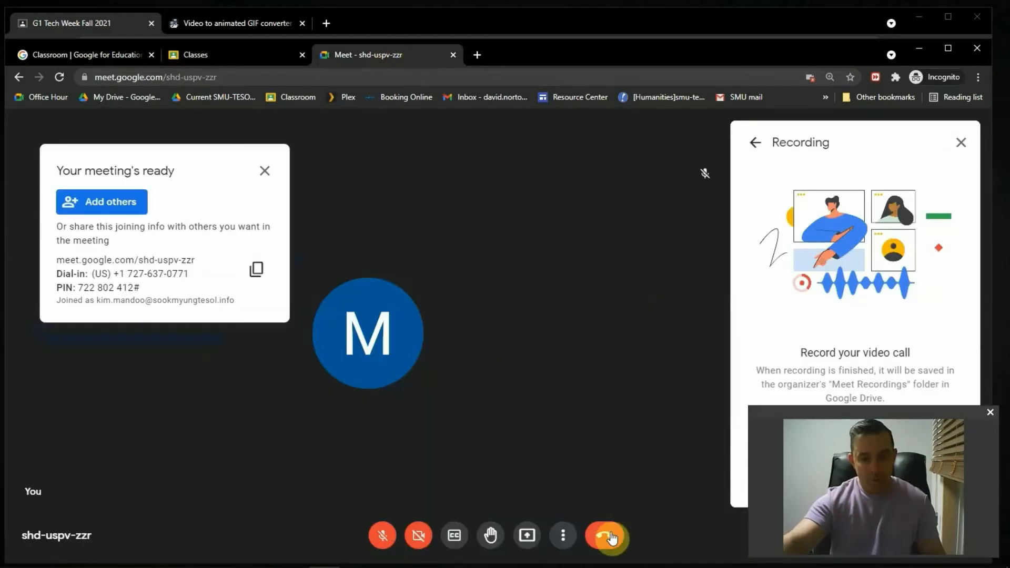
- Hang up and end the call for everyone, landing on the meeting-ended screen
click(605, 536)
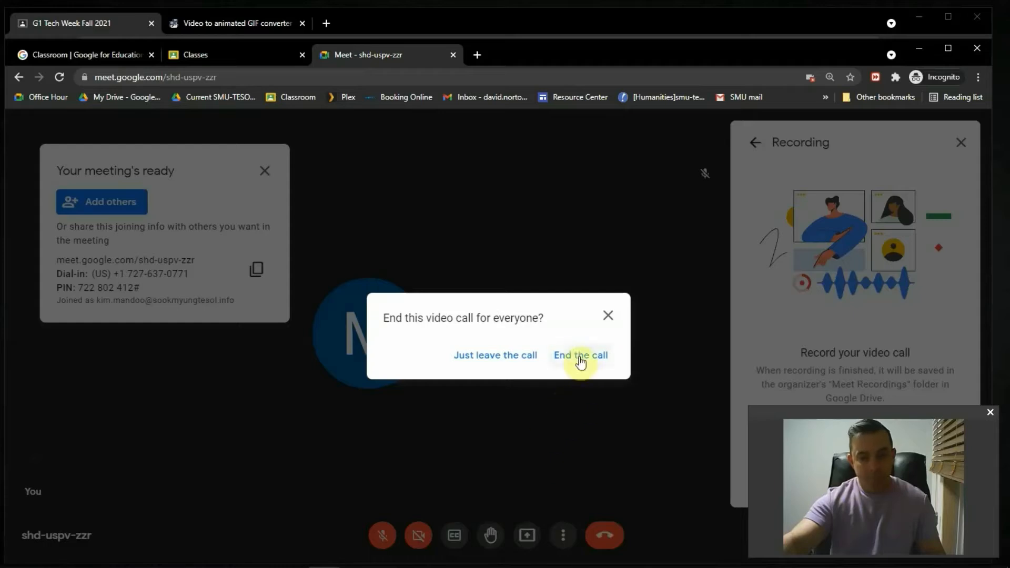
click(580, 355)
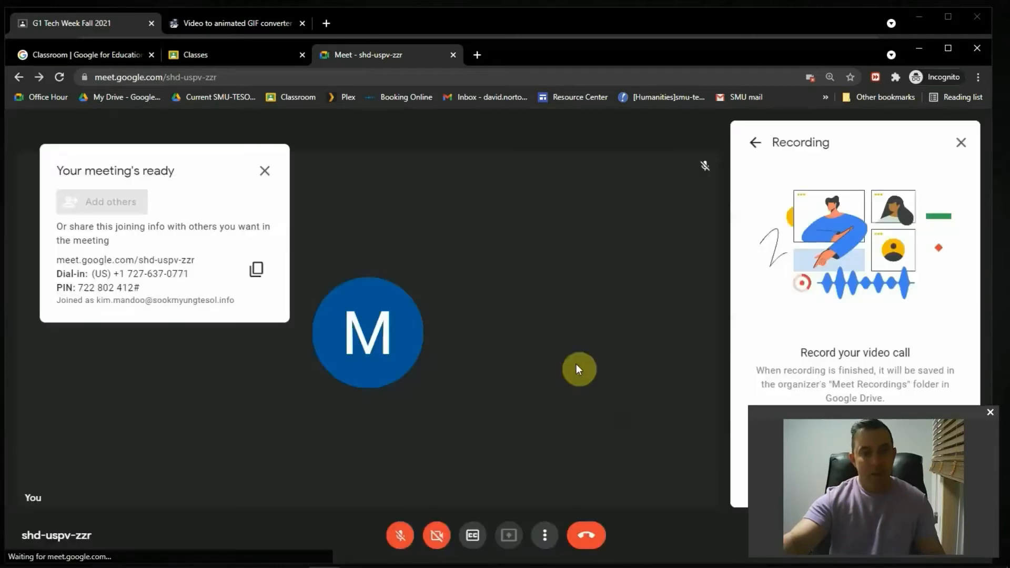
click(585, 536)
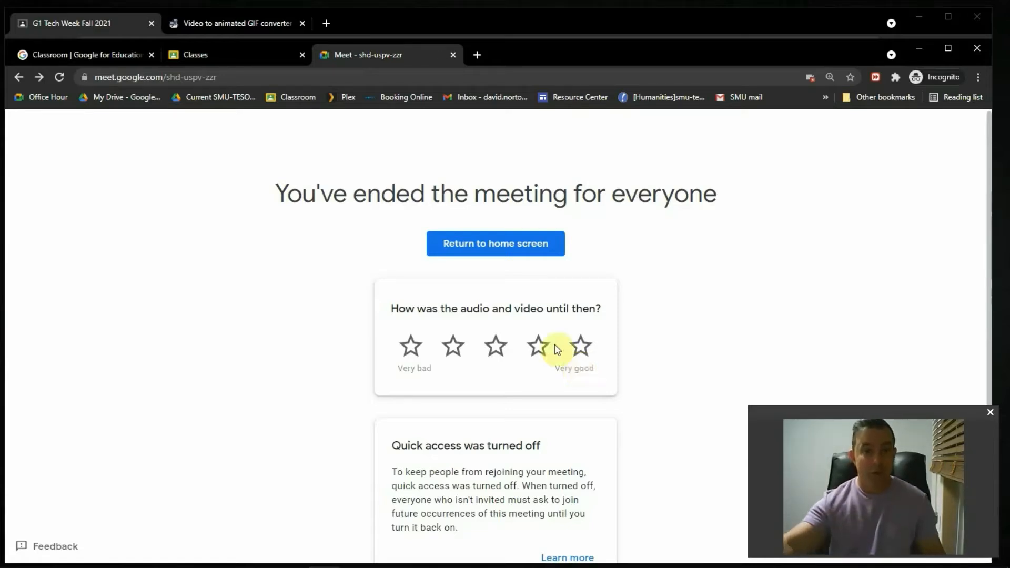
mouse_move(229, 247)
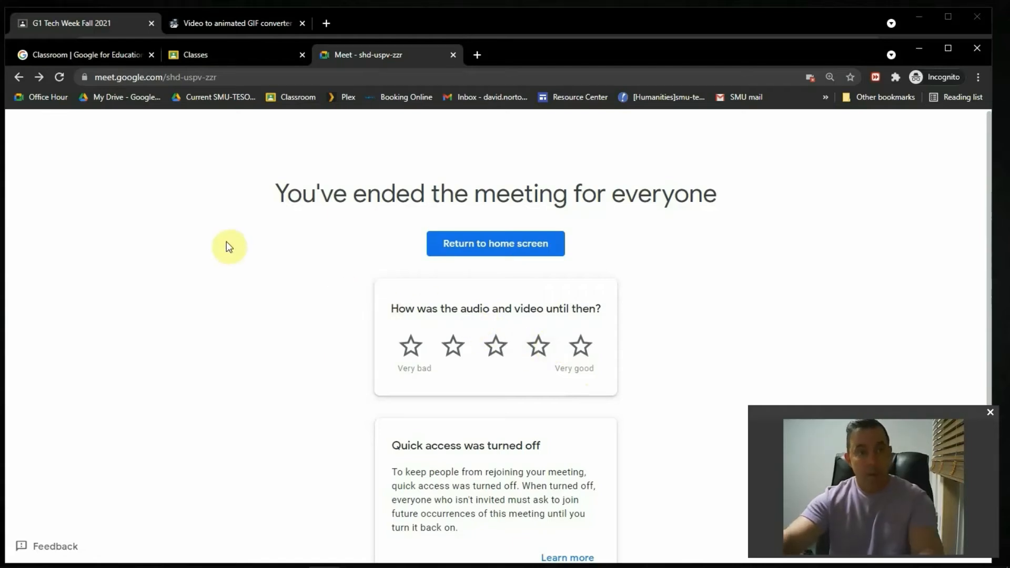
mouse_move(217, 204)
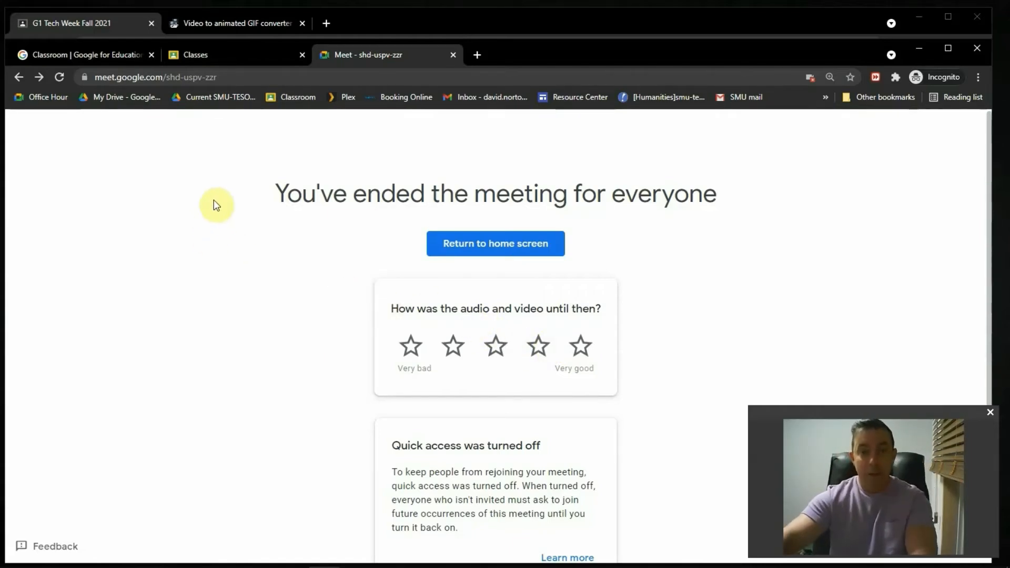
mouse_move(217, 156)
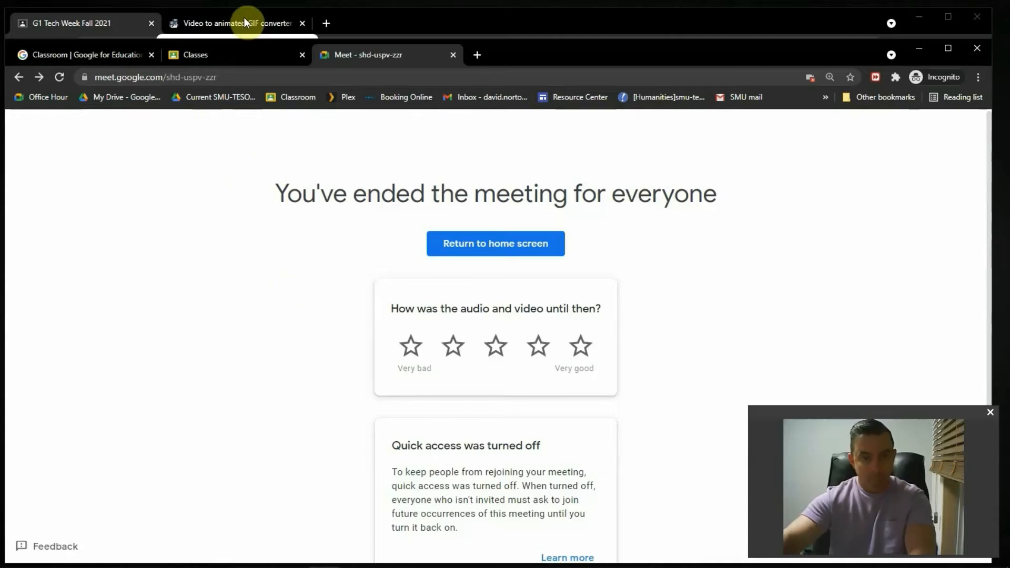
- Switch to the ezgif Video to GIF converter tab with the uploaded 23-second MP4
click(237, 23)
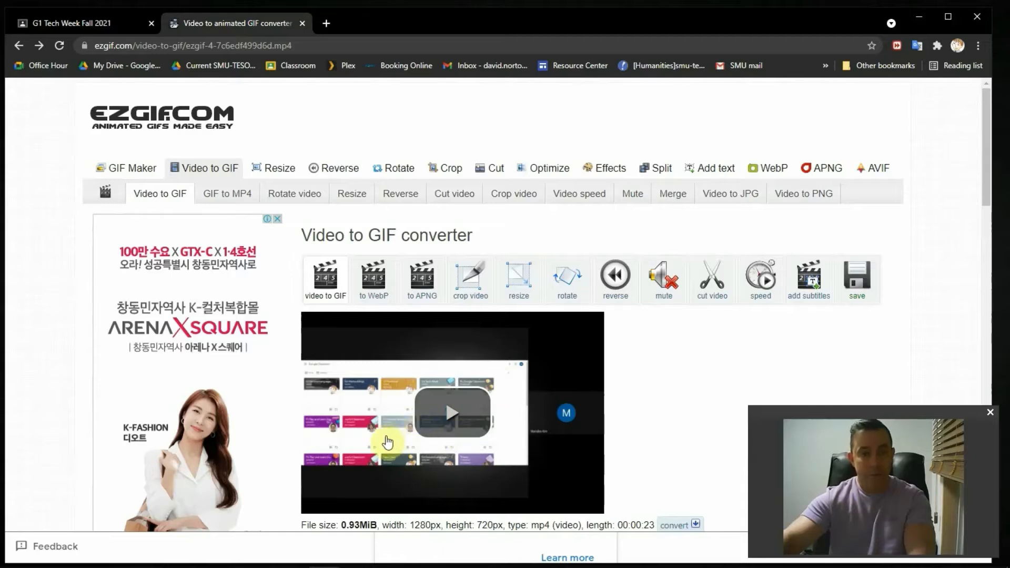
mouse_move(490, 431)
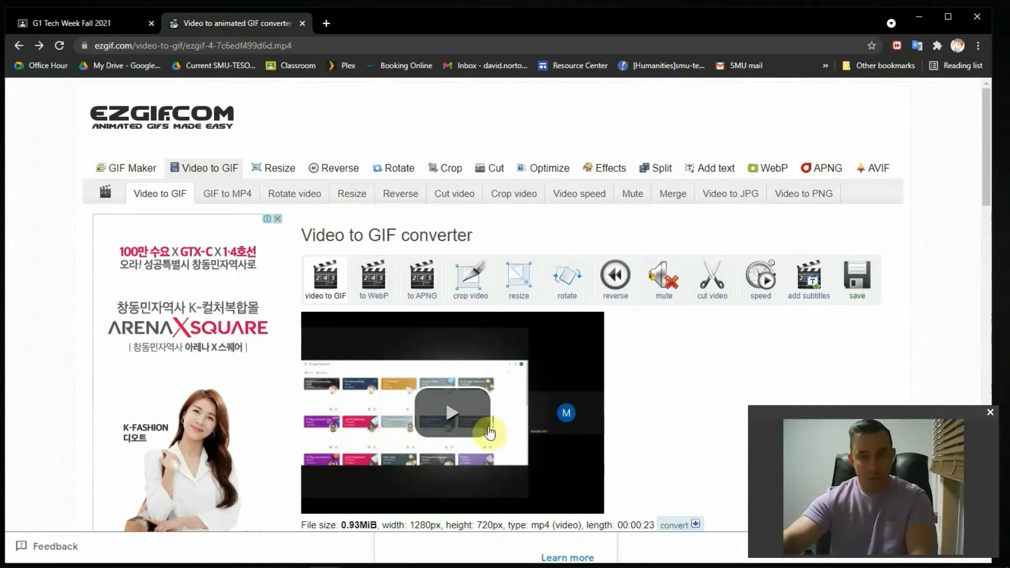
mouse_move(410, 370)
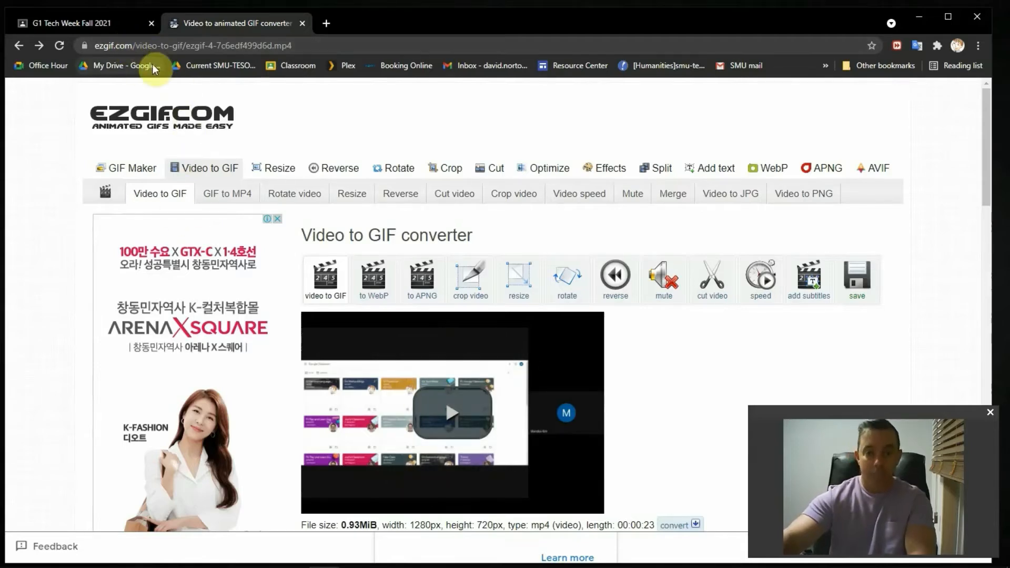
mouse_move(347, 269)
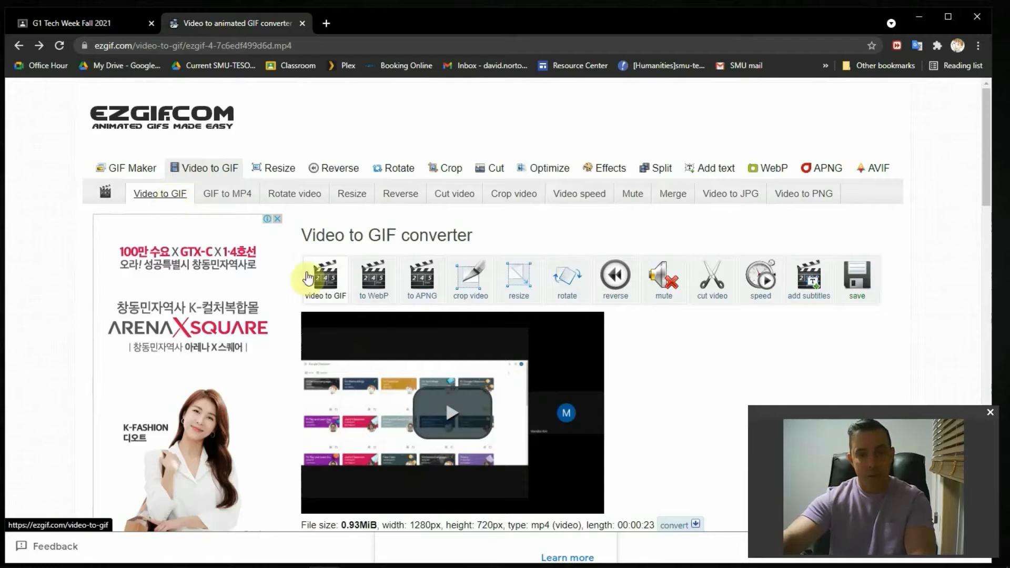
scroll(down, 3)
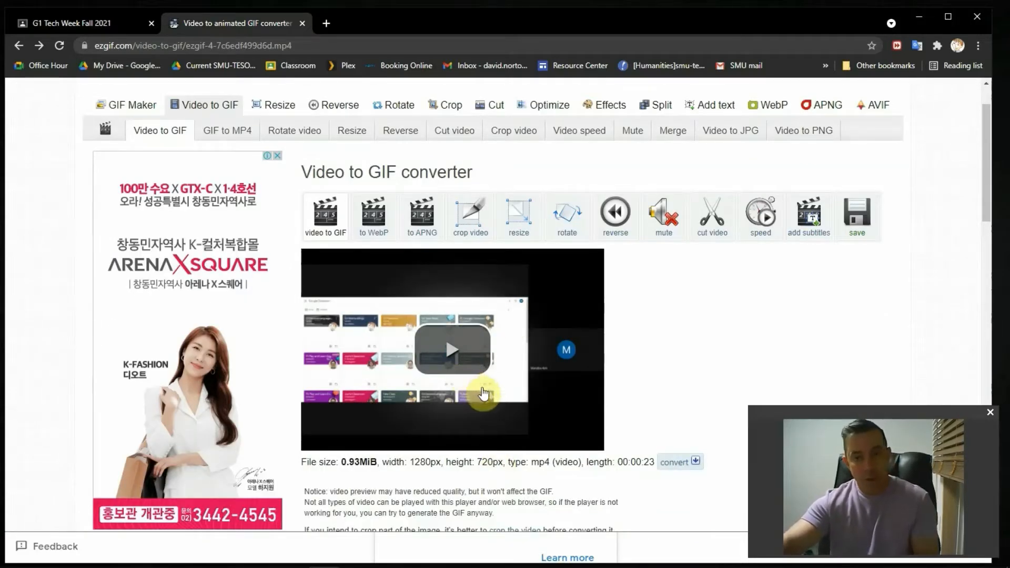
- Preview the uploaded video, keeping start 0 and end 23 seconds
scroll(down, 3)
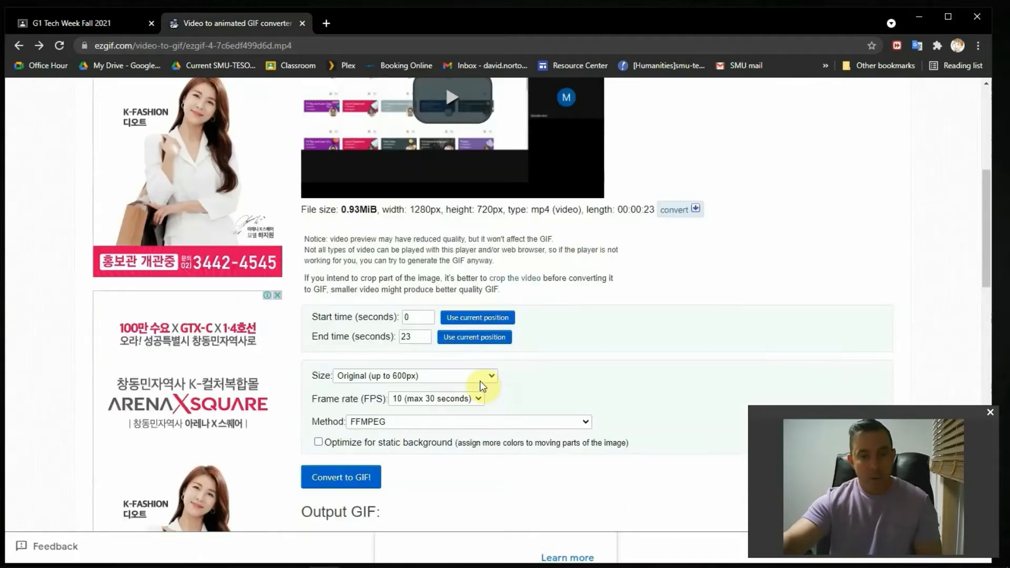
scroll(up, 3)
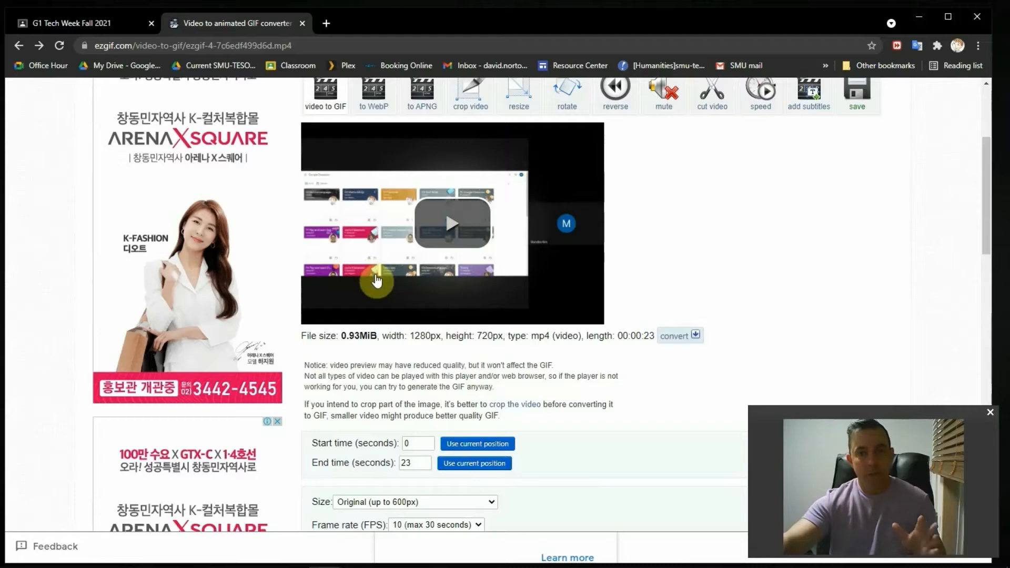
click(413, 463)
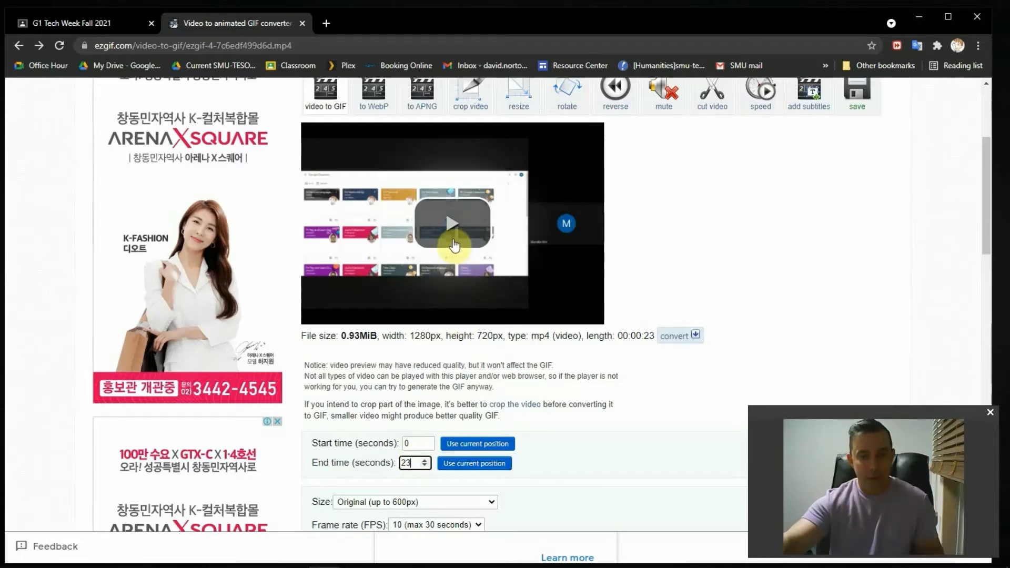
click(455, 223)
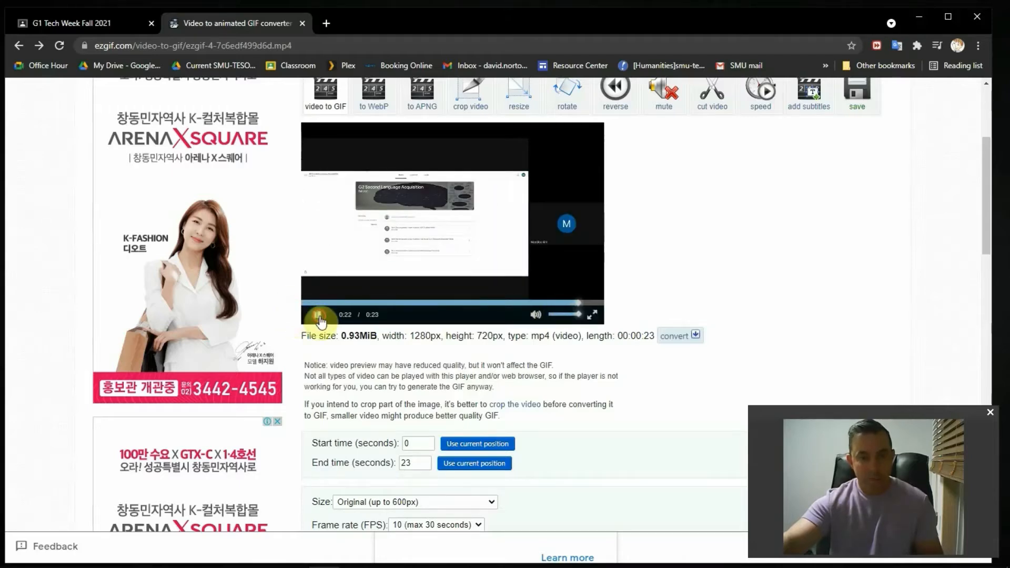
click(319, 318)
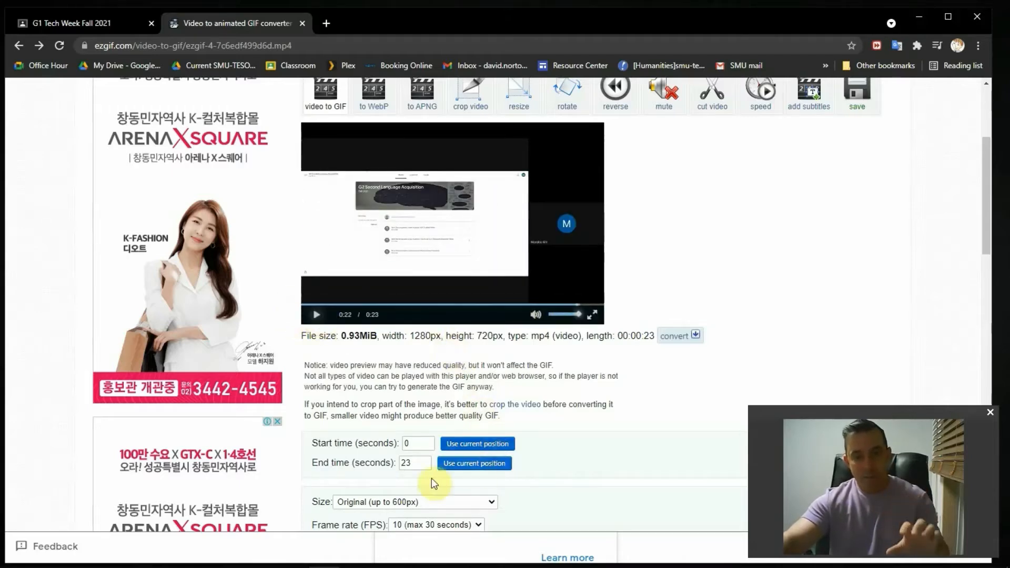
click(412, 463)
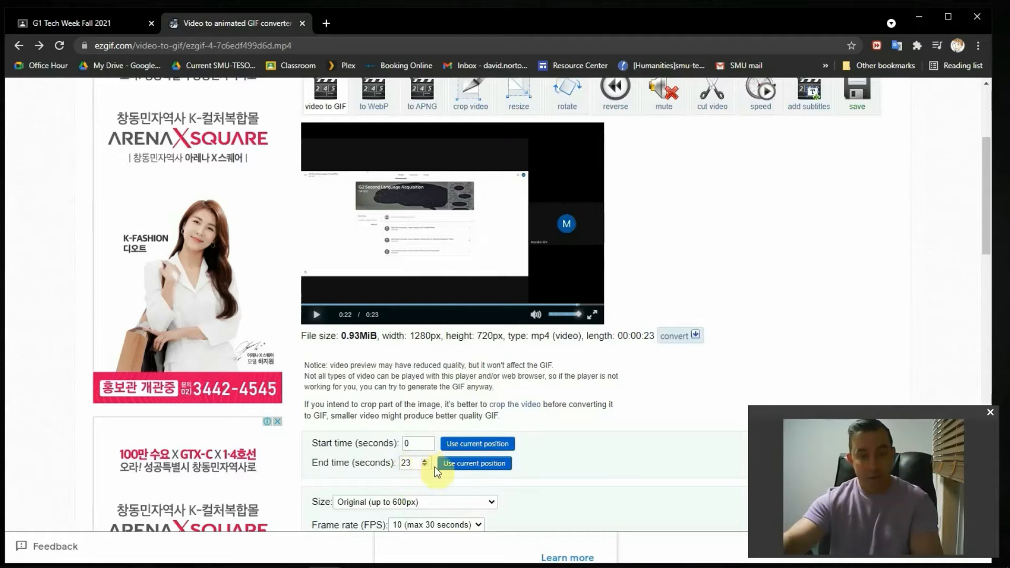
- Convert the recording into a 600px-wide, 230-frame animated GIF
scroll(down, 3)
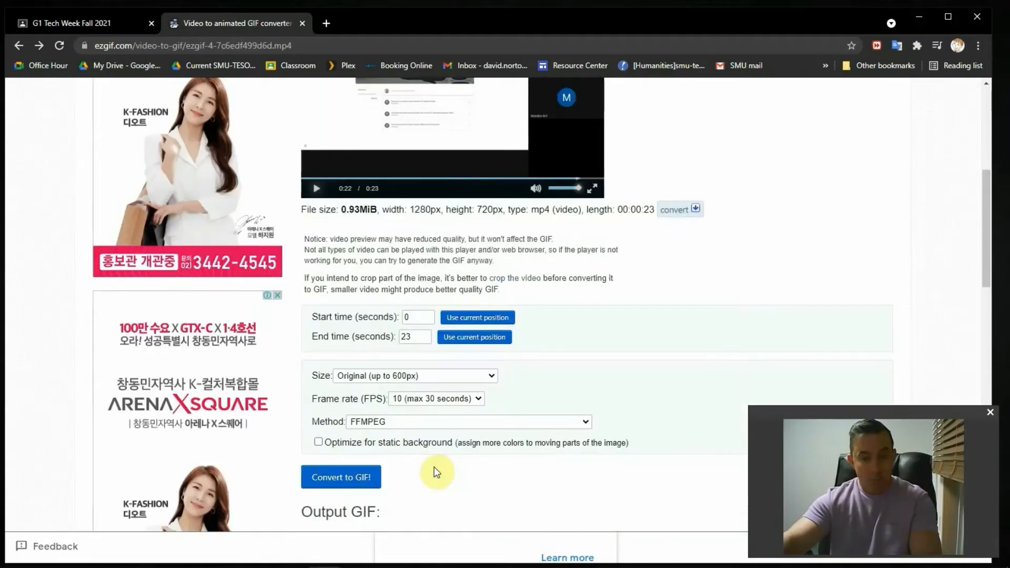
click(341, 476)
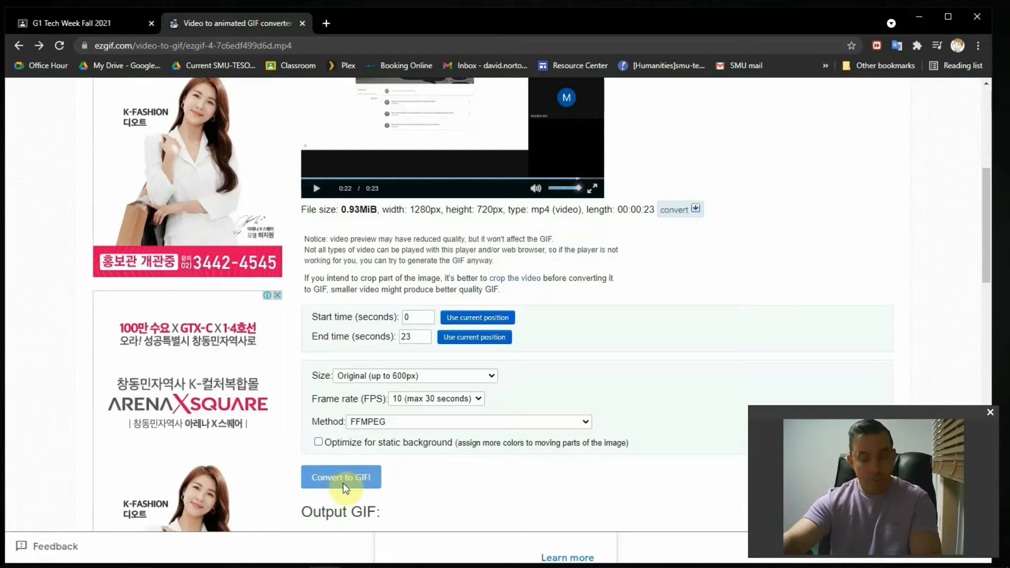
click(341, 477)
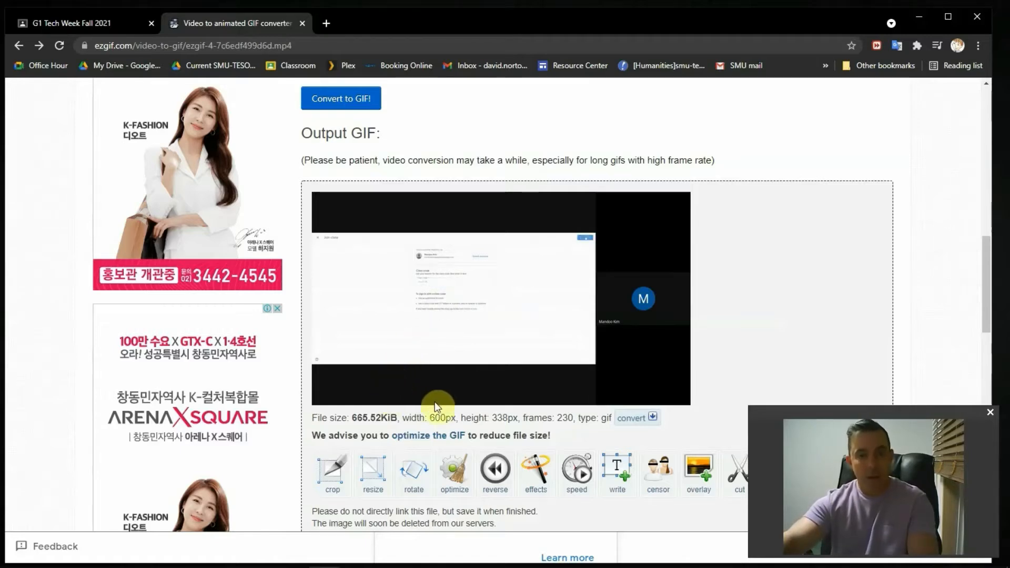
mouse_move(650, 335)
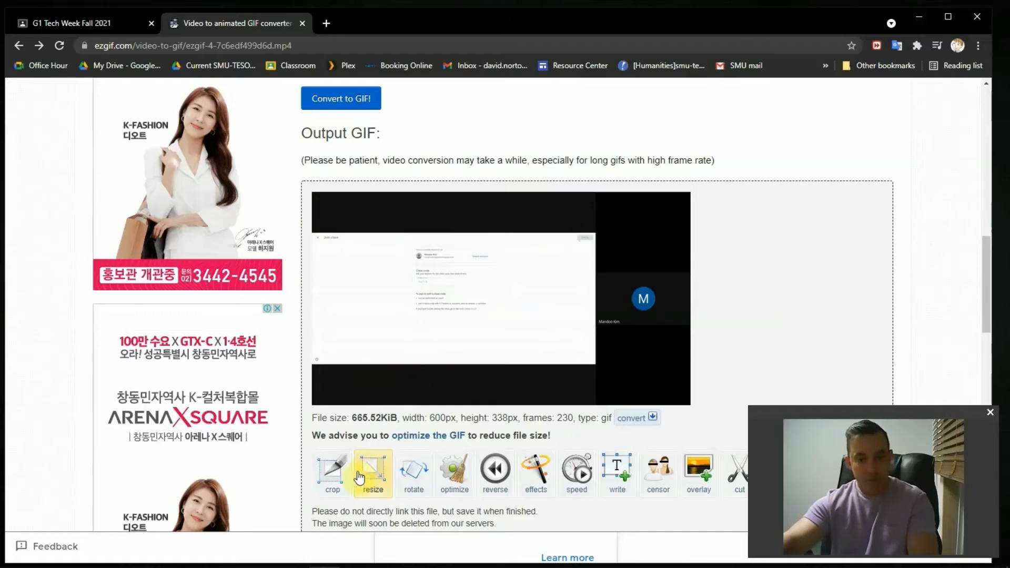
- Crop the GIF to a 360×209 area framed around the class page
click(332, 471)
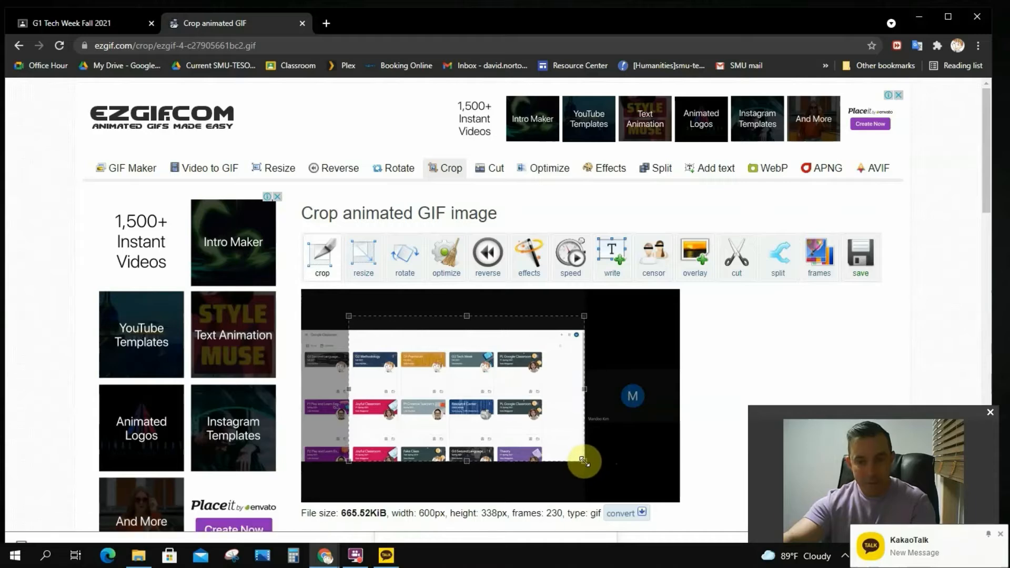
drag(583, 461, 583, 328)
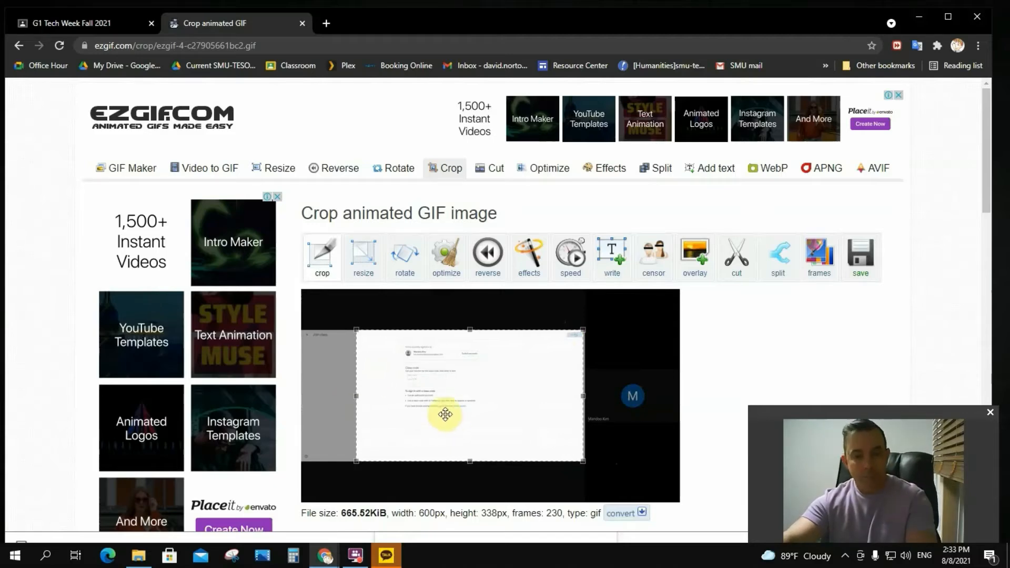
scroll(down, 3)
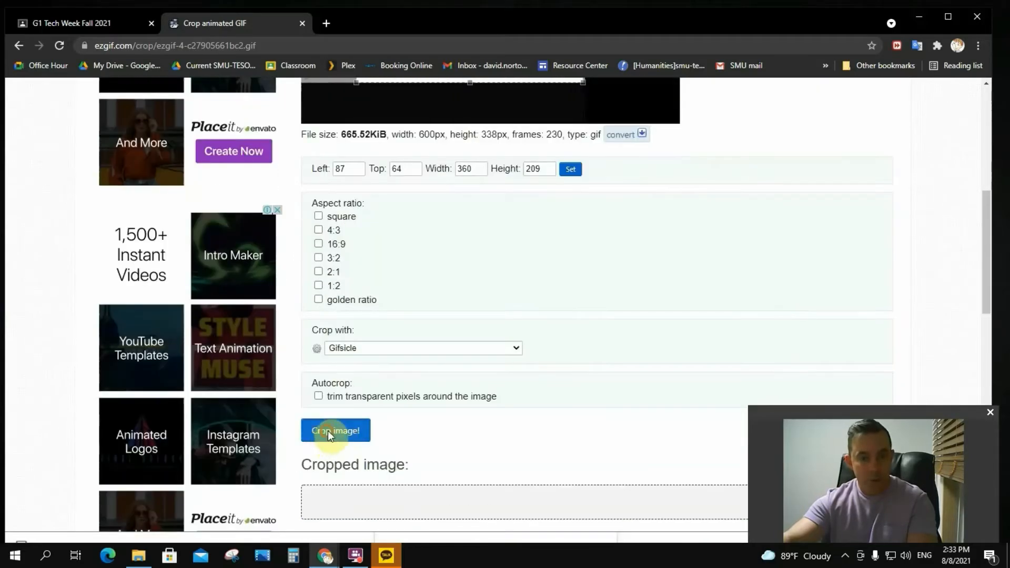
click(335, 431)
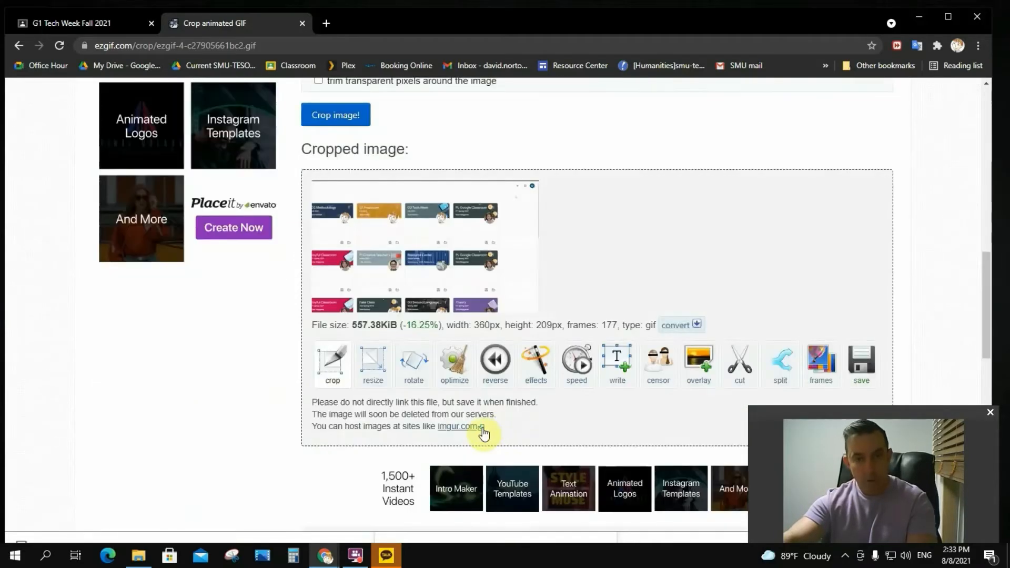
mouse_move(381, 193)
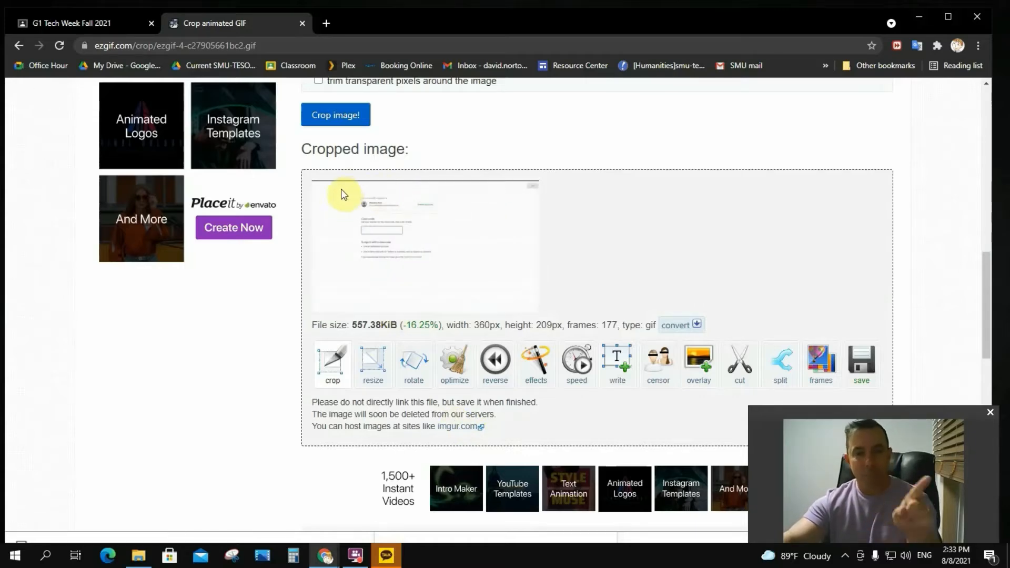
- Nudge the crop box and re-crop the GIF to 361×206 pixels
click(332, 362)
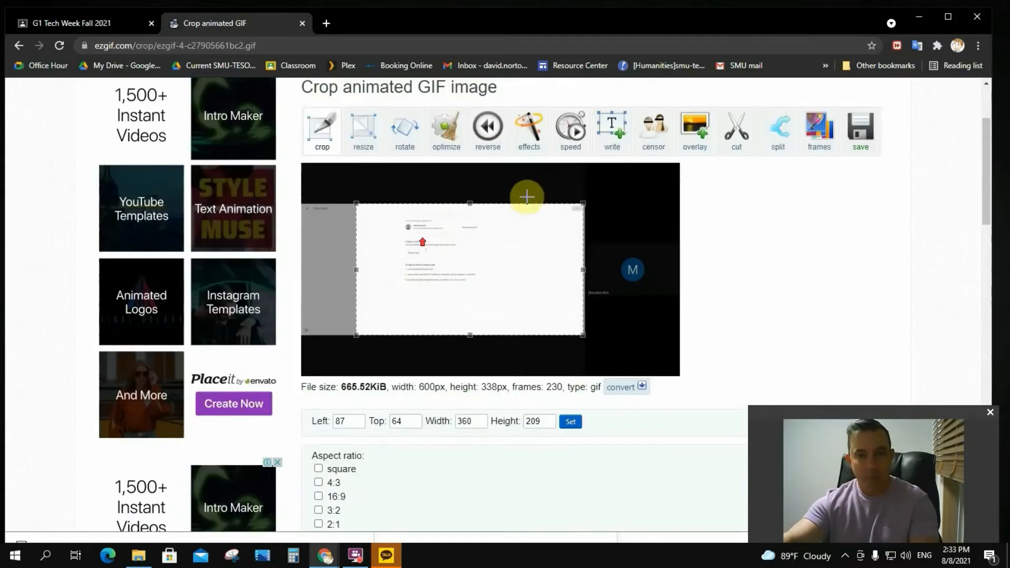
drag(528, 196, 584, 205)
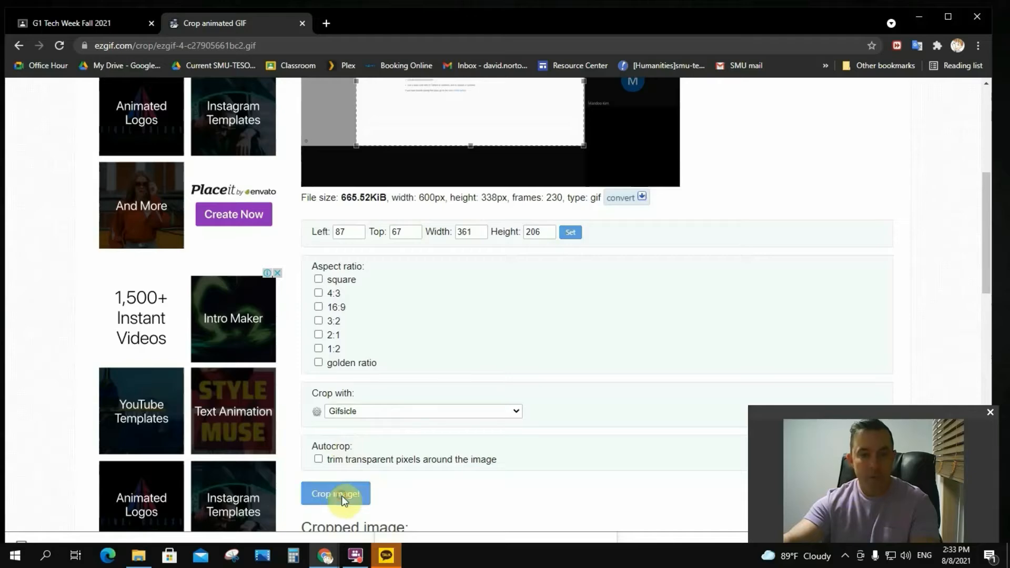
click(336, 494)
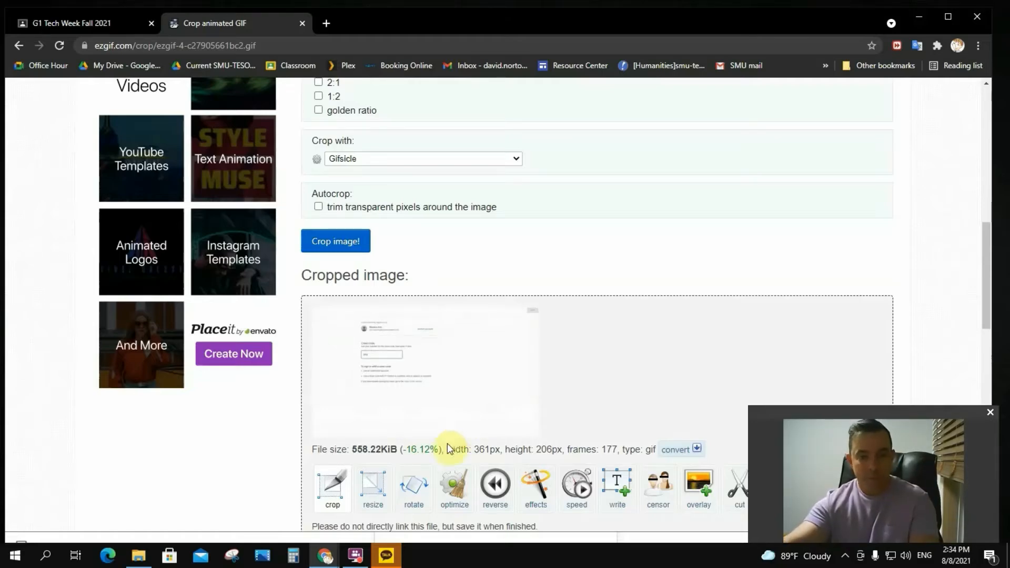
mouse_move(407, 421)
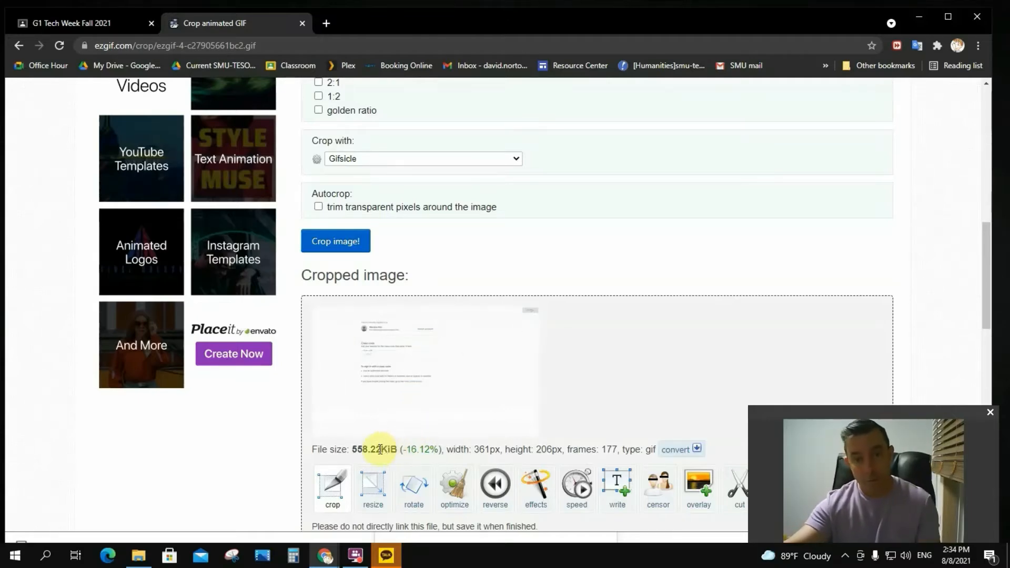
mouse_move(373, 487)
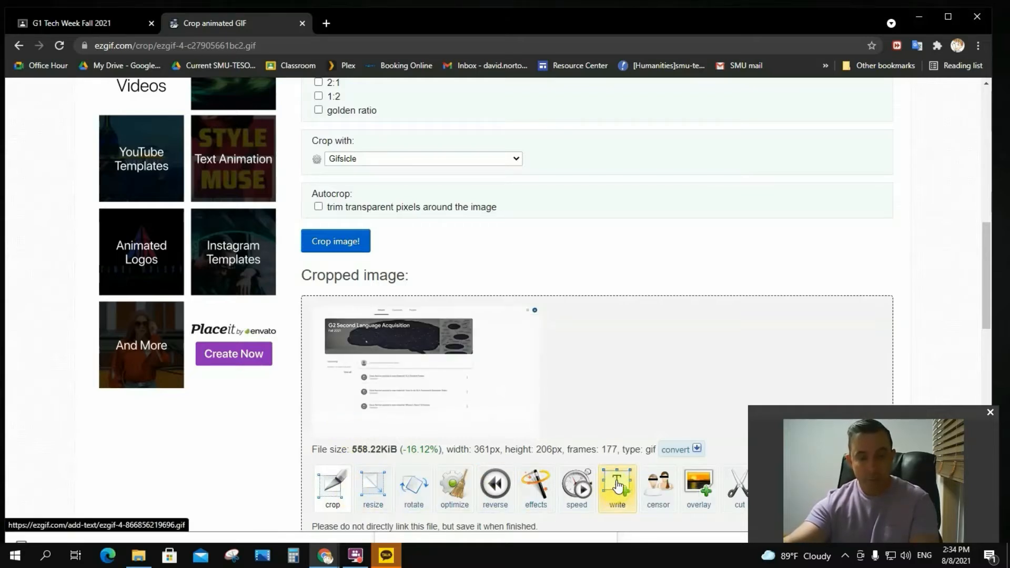
- Caption frame 1 with 'Click the + sign to join a class ^' at font size 22
click(618, 487)
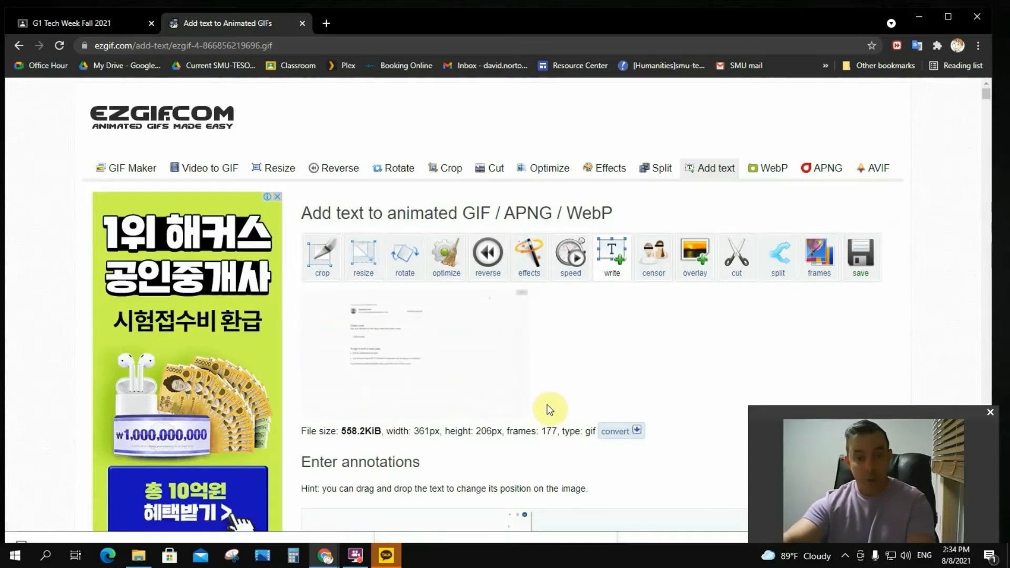
scroll(down, 3)
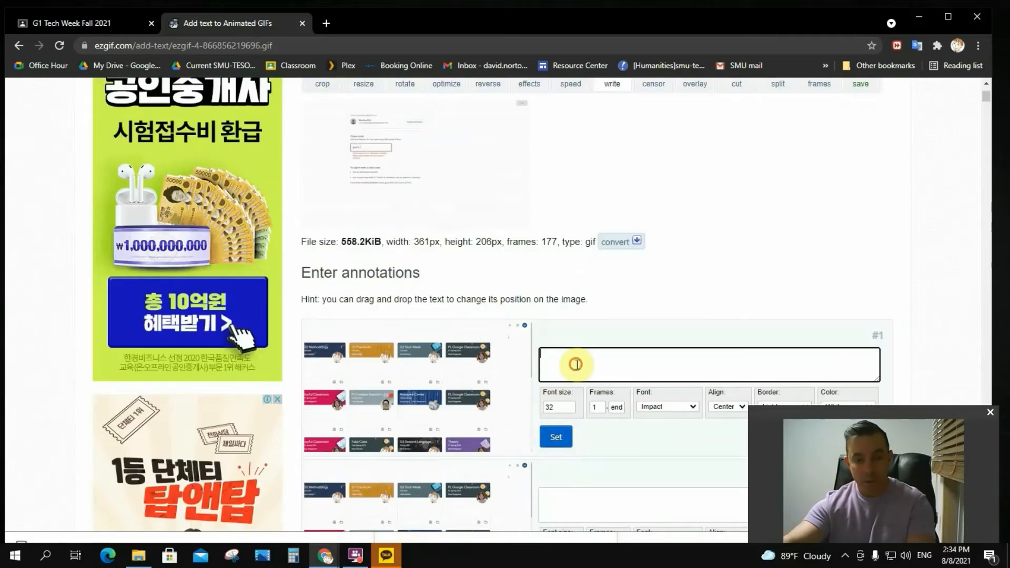
text(Click the)
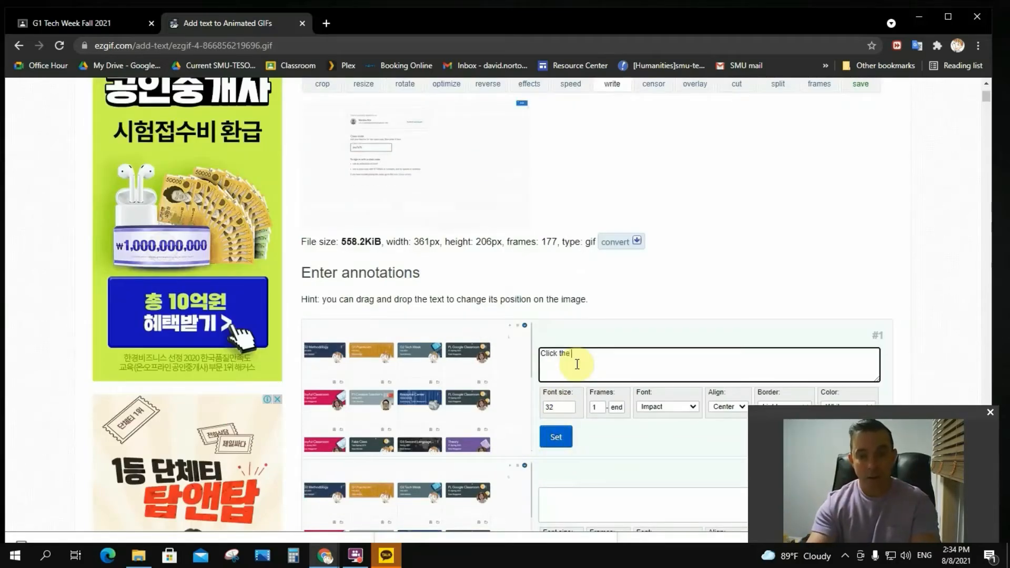
text(+ si)
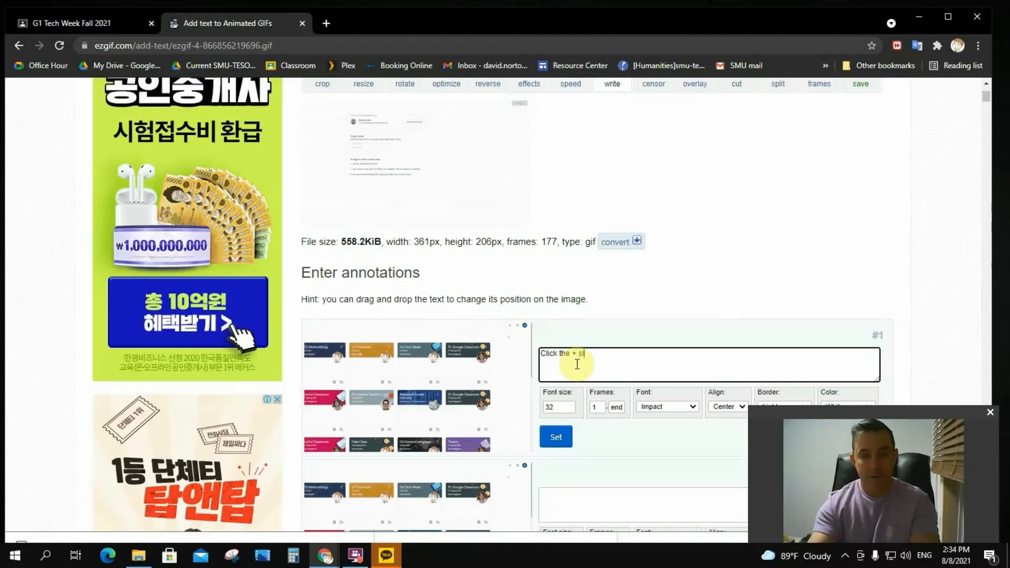
text(gn to join a c)
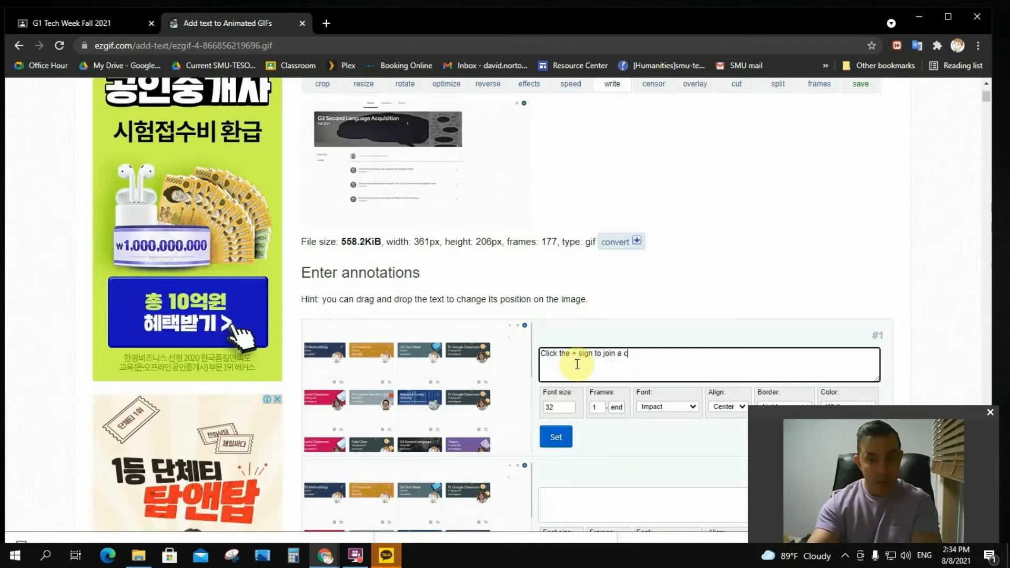
text(lass ^)
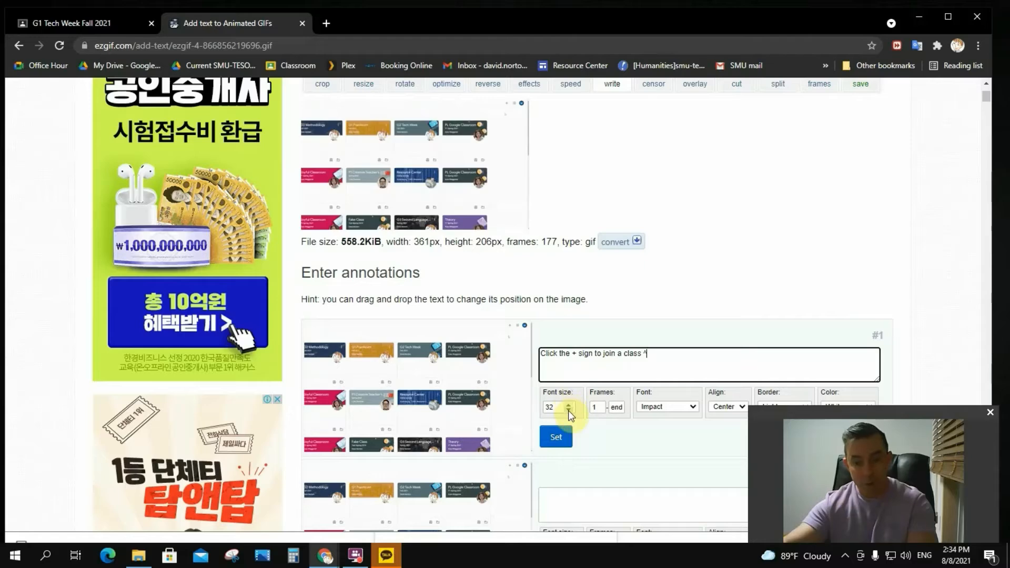
click(572, 410)
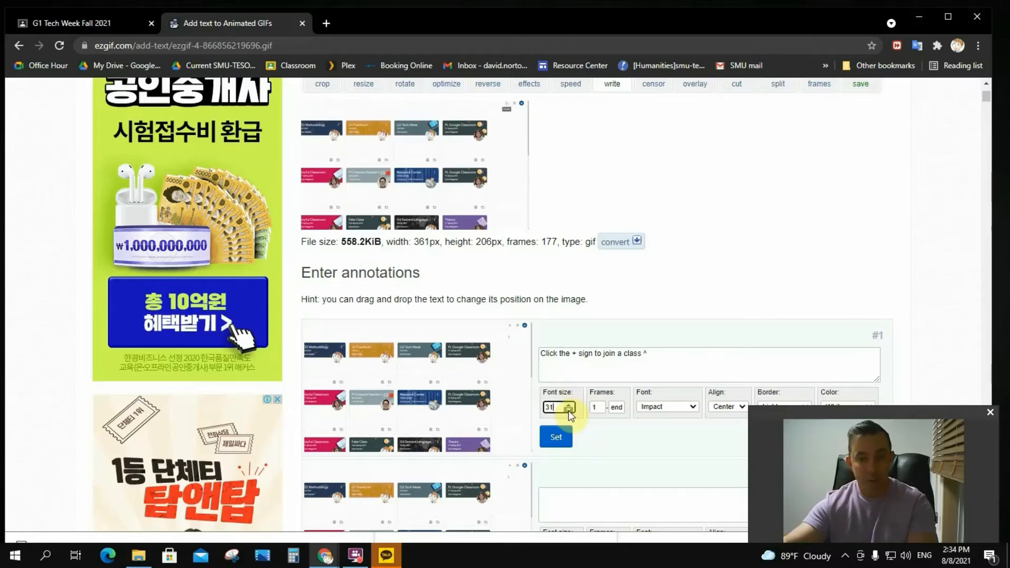
click(568, 411)
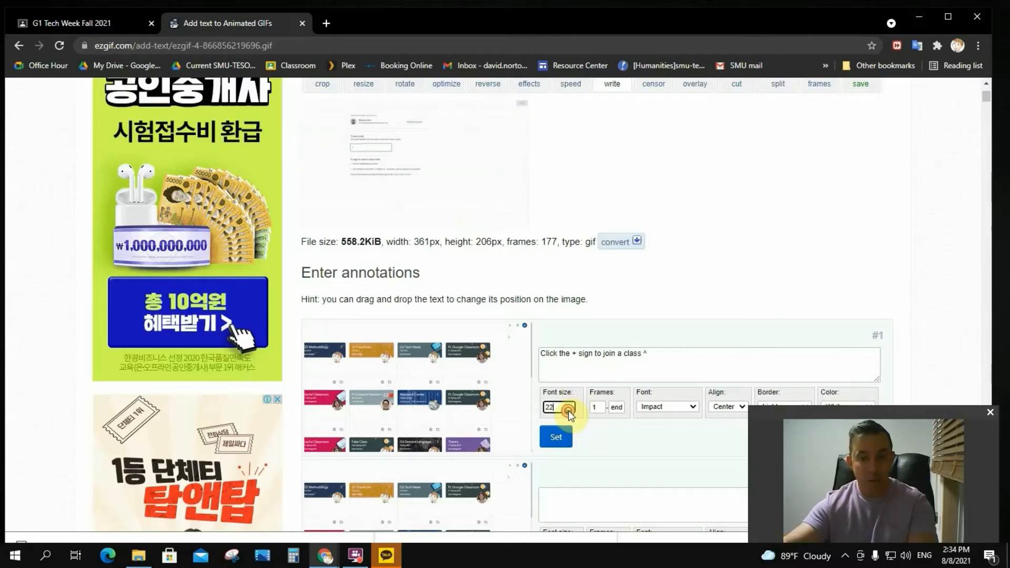
scroll(down, 3)
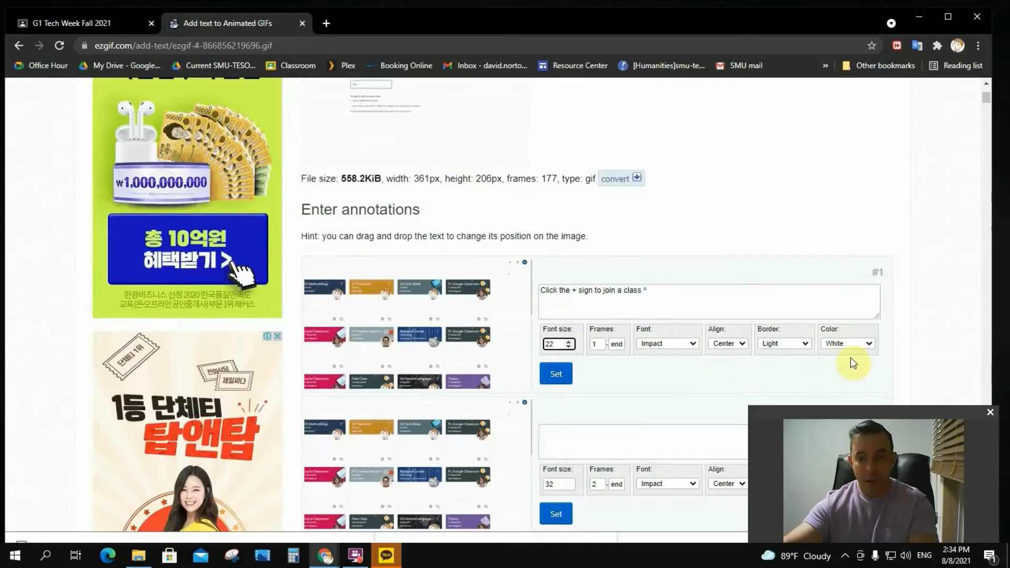
- Make the caption blue, apply it, and scan the frames for where it should end (frame 31)
click(848, 344)
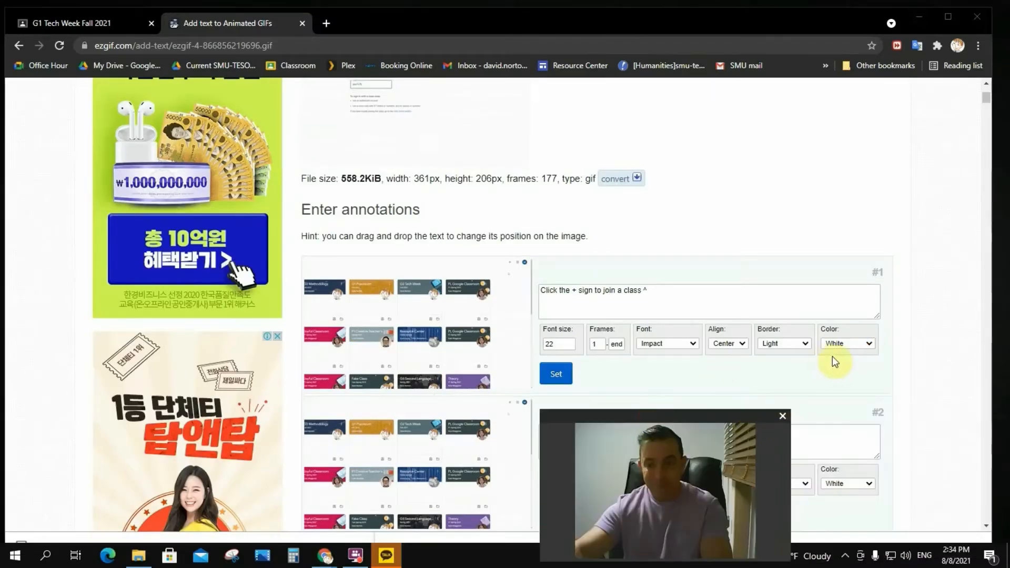
click(848, 343)
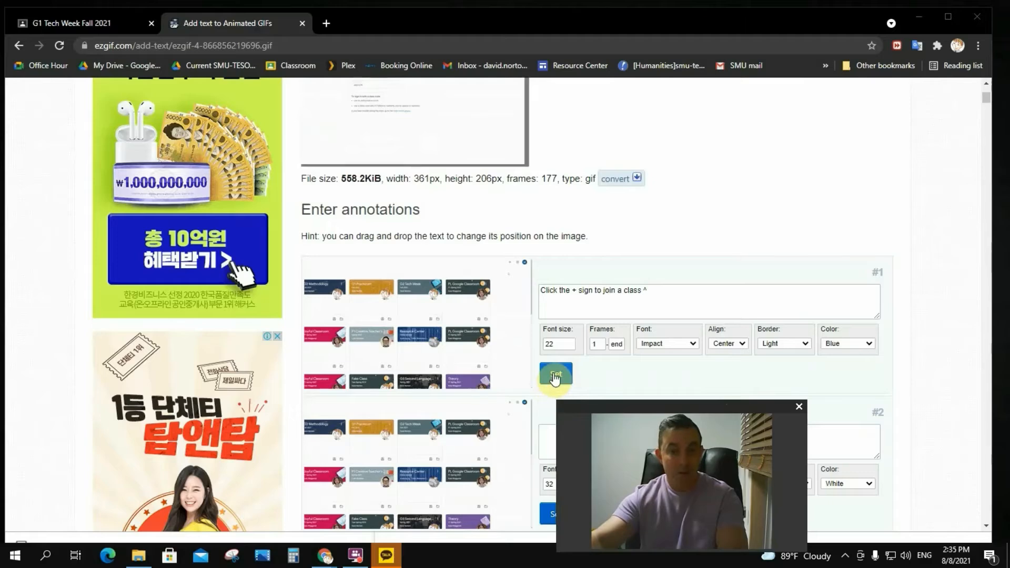
click(556, 374)
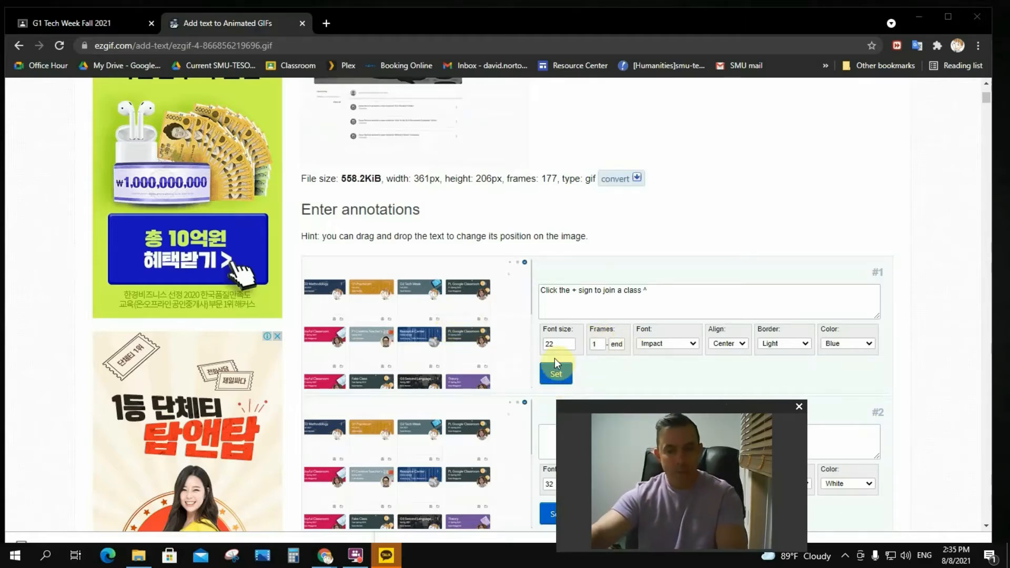
scroll(down, 3)
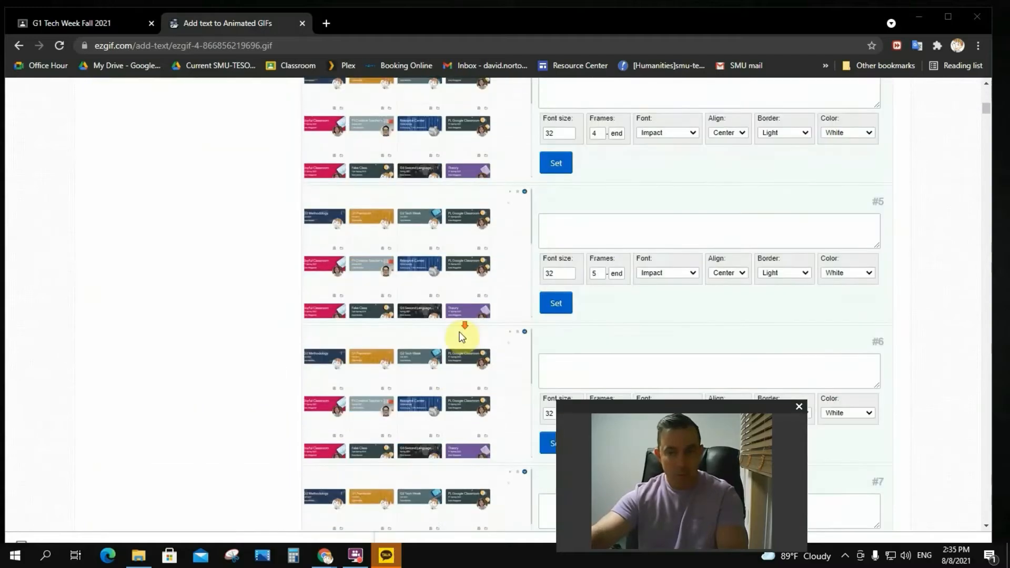
scroll(down, 3)
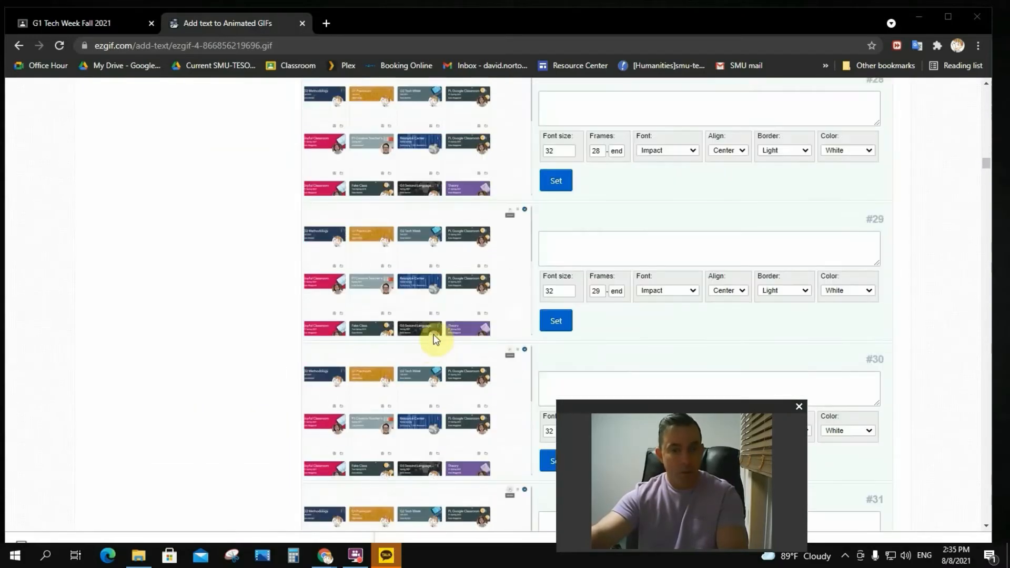
scroll(down, 3)
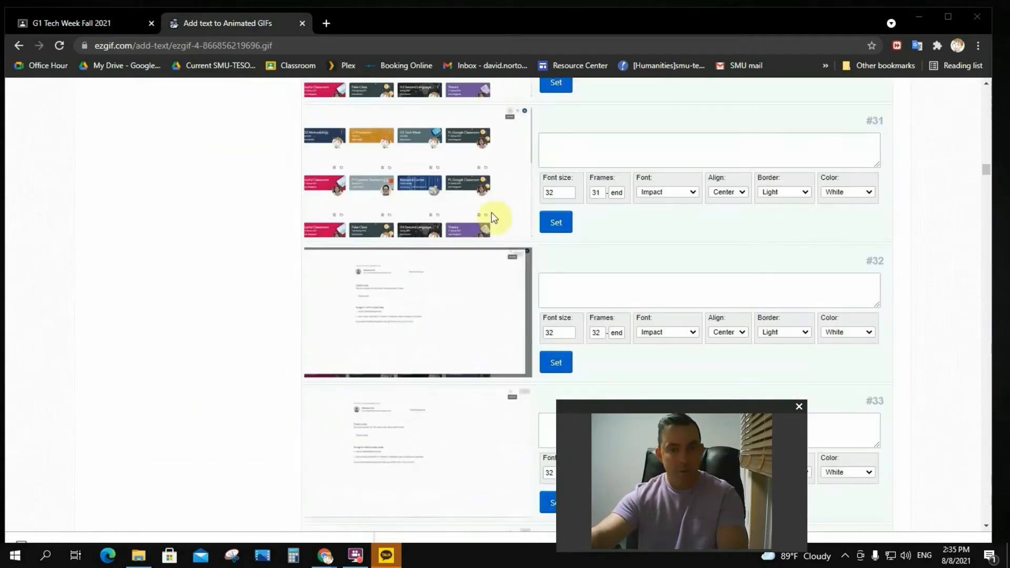
scroll(up, 3)
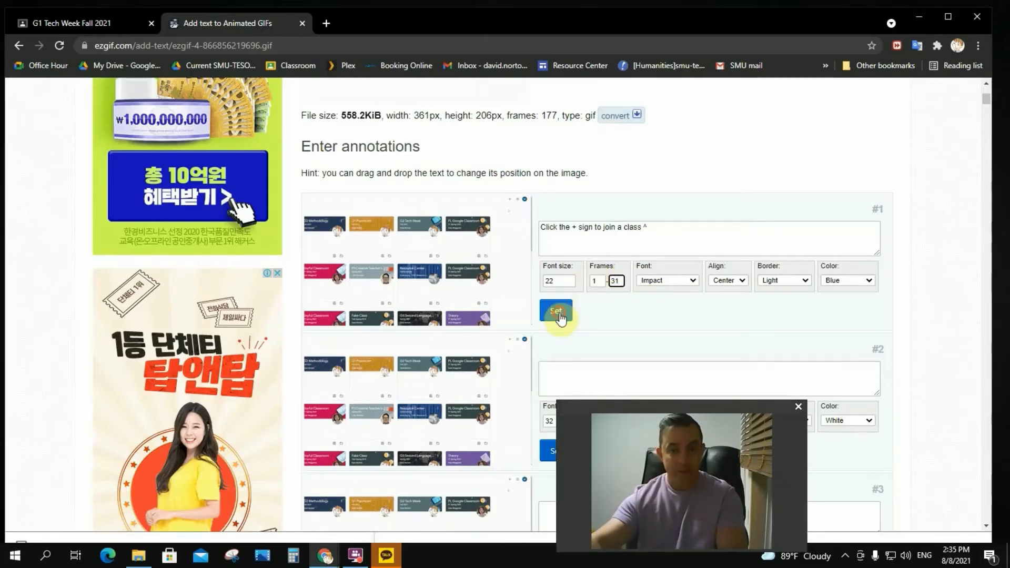
- Render the blue caption on frames 1–31 and review the frame list down to annotation #32
click(556, 311)
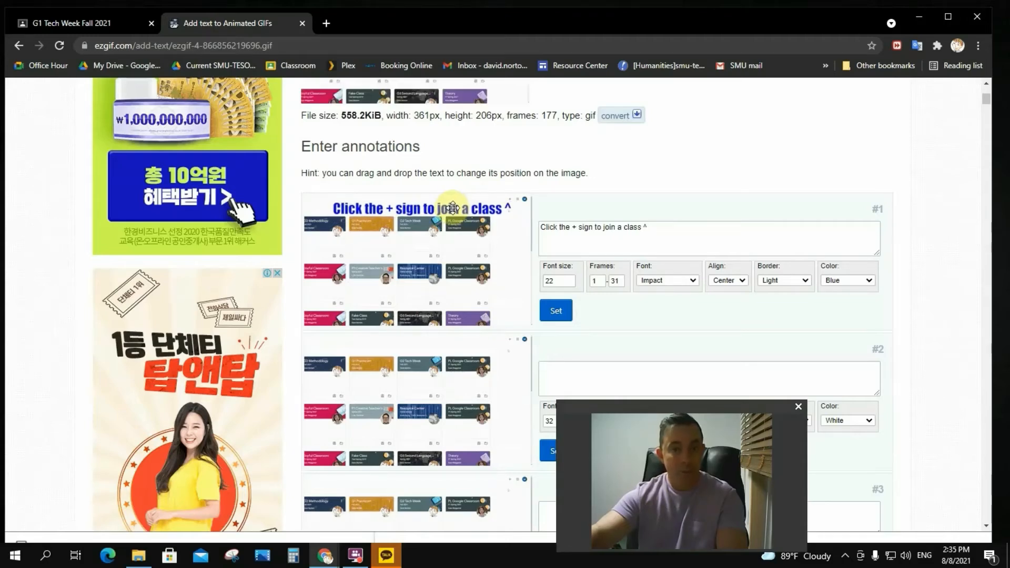
mouse_move(436, 295)
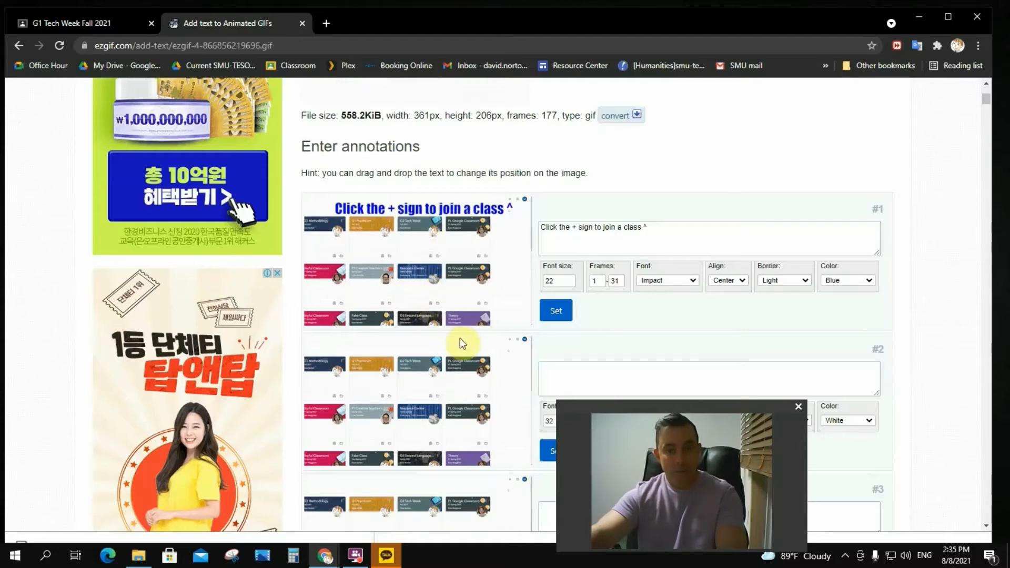
scroll(down, 3)
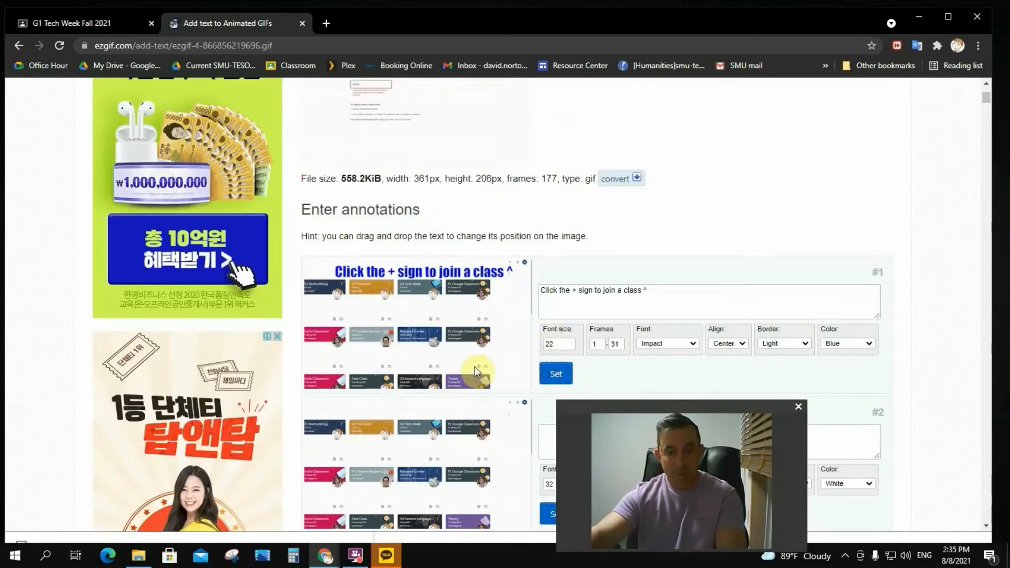
scroll(down, 3)
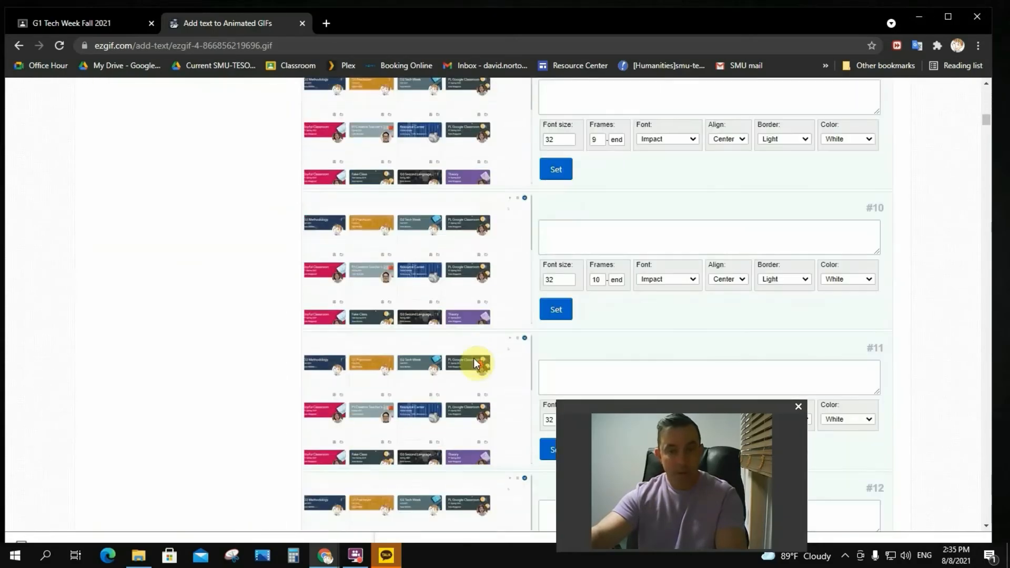
scroll(down, 3)
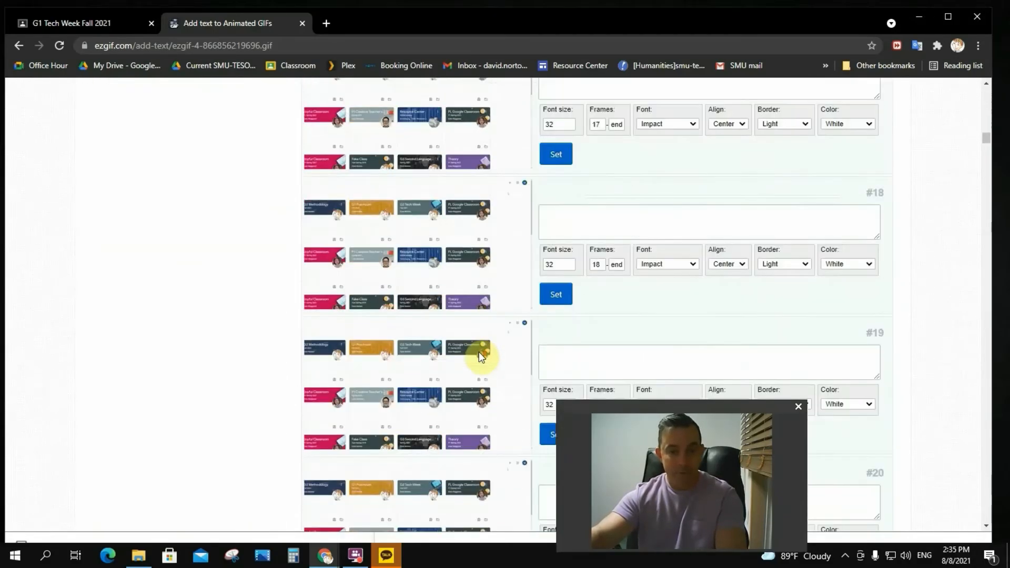
scroll(down, 3)
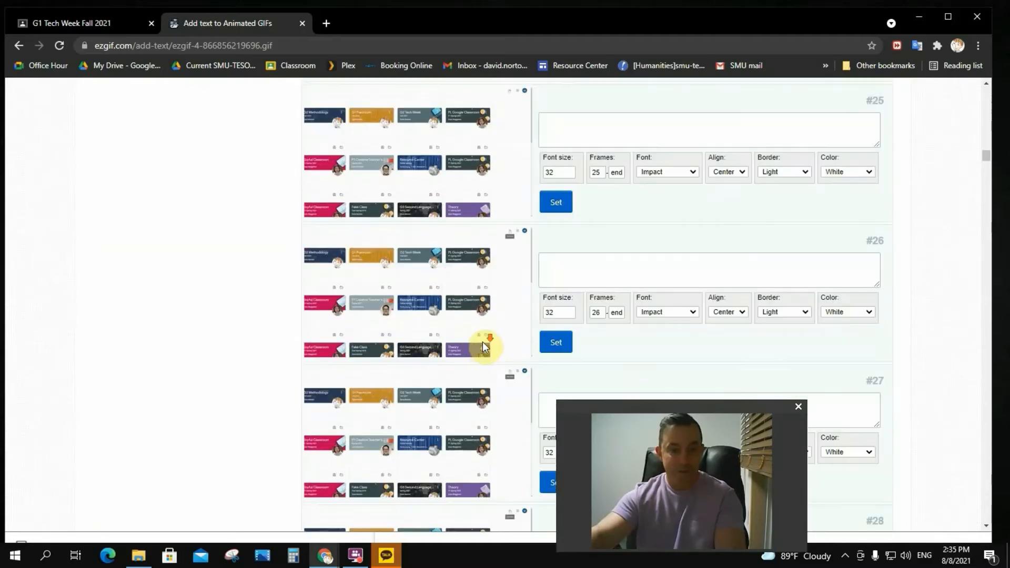
scroll(down, 3)
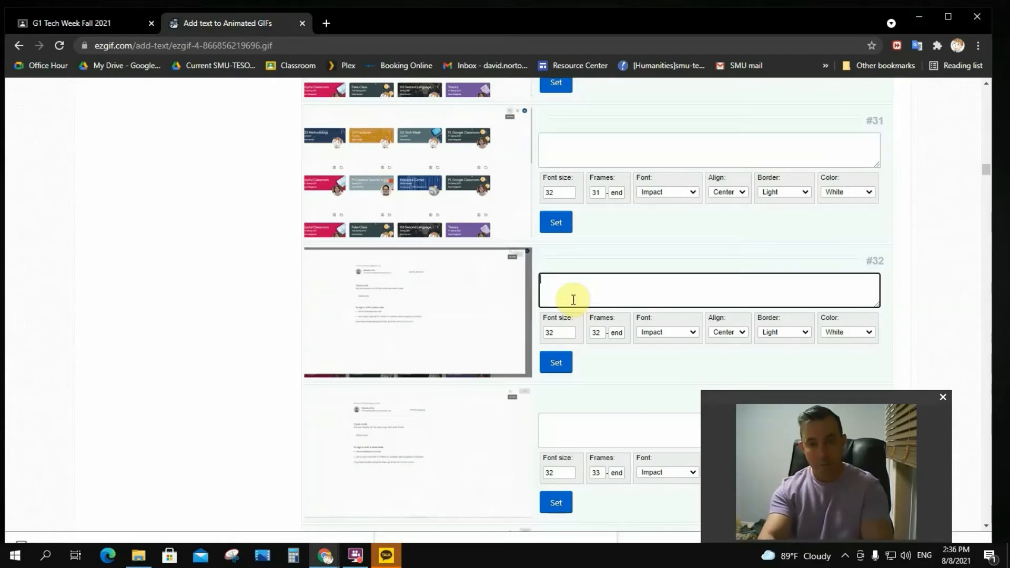
- Enter the class code 'abc123lmno' as the caption text where the join dialog appears
text(abc123)
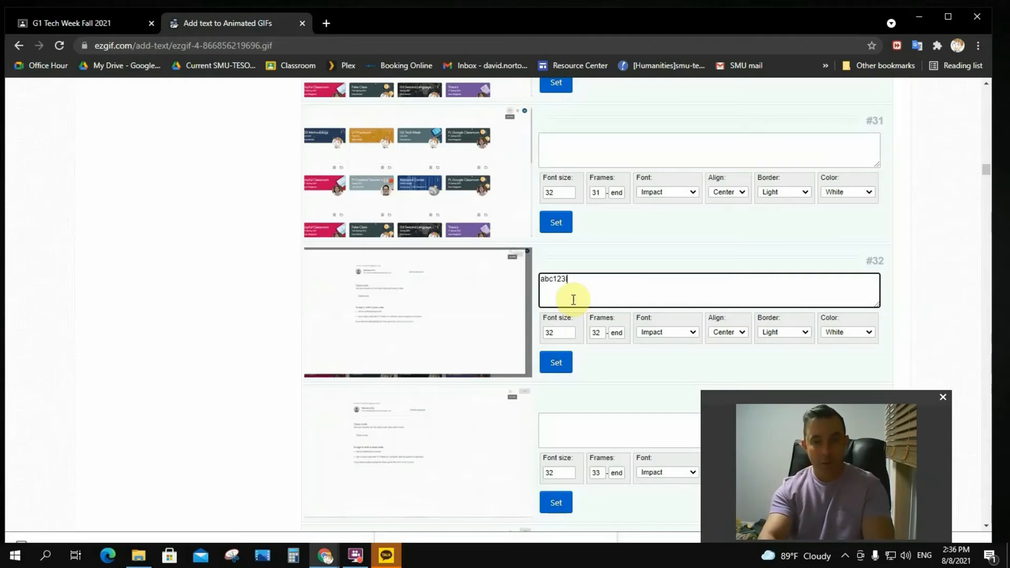
text(lmno)
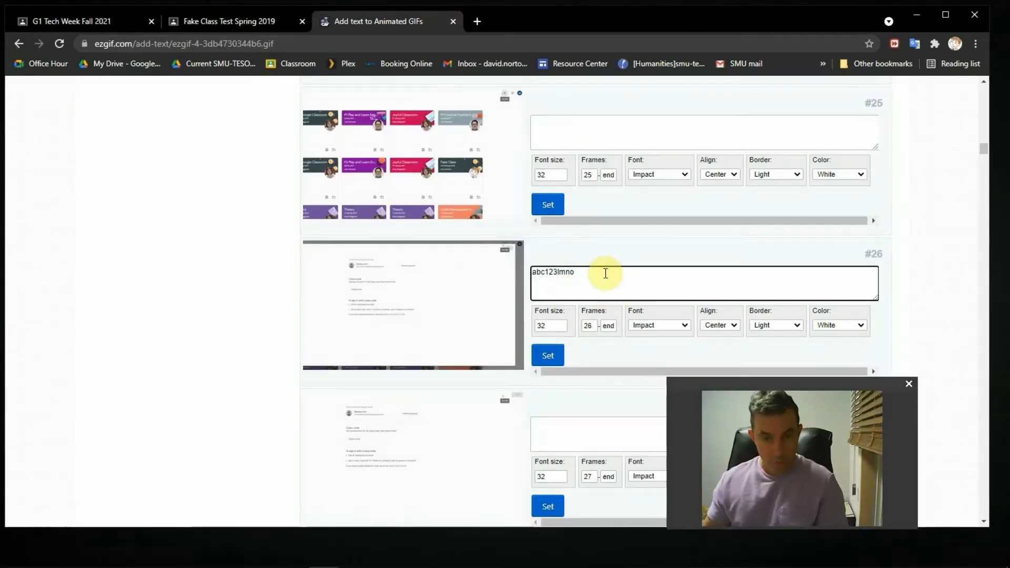
mouse_move(571, 329)
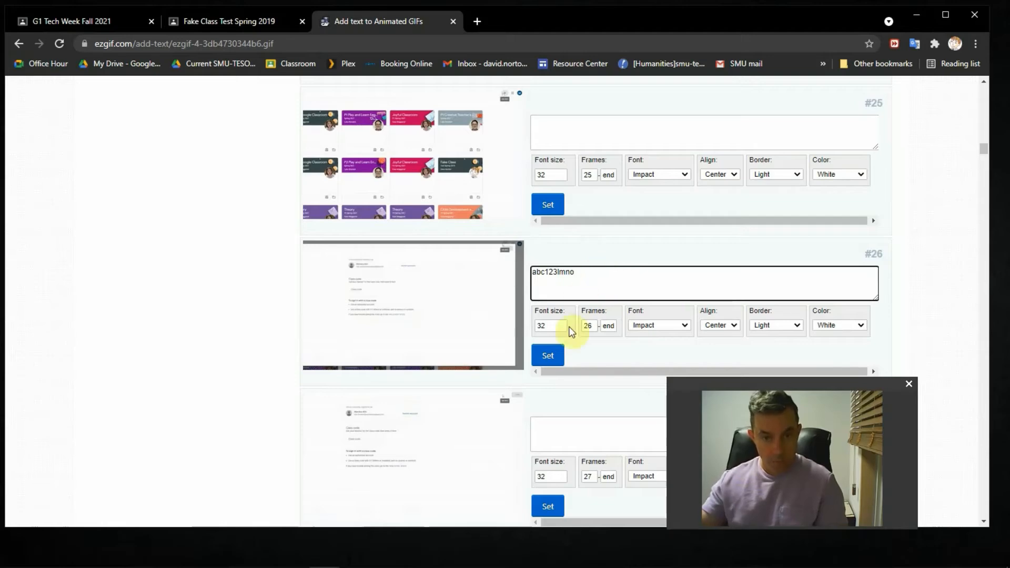
- Give the abc123lmno caption on frame 26 a blue colour and font size 40
click(548, 356)
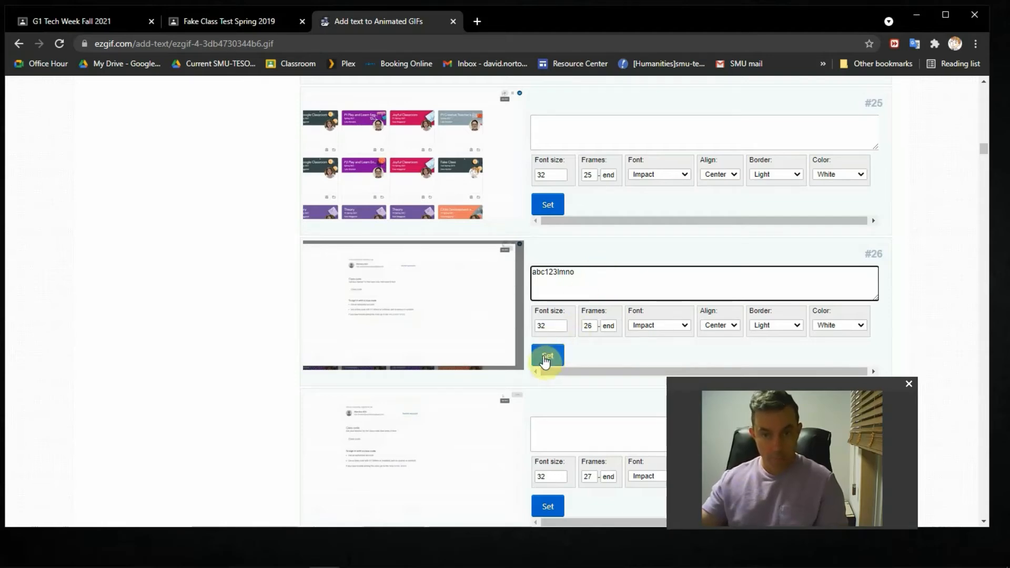
click(839, 325)
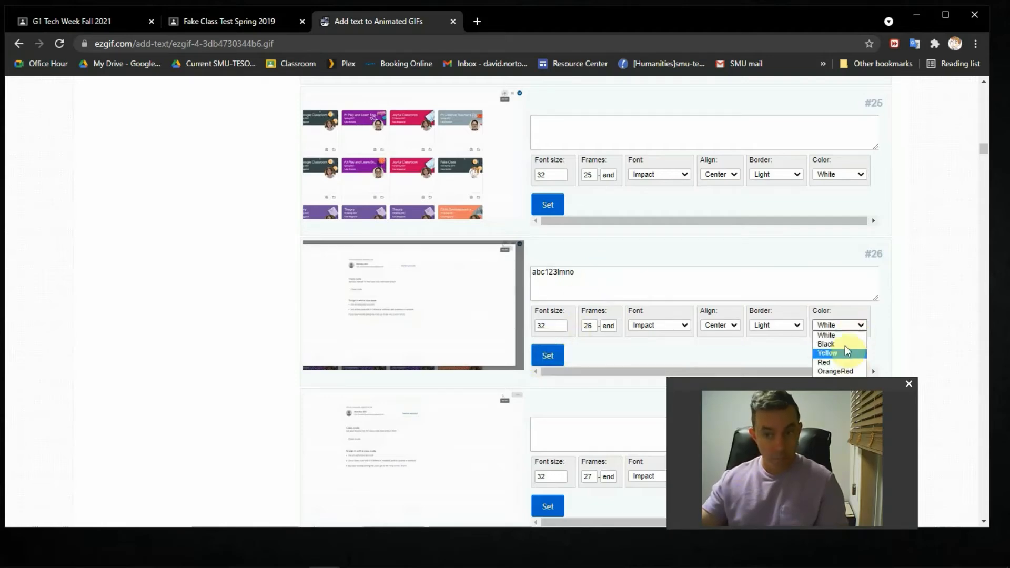
mouse_move(844, 404)
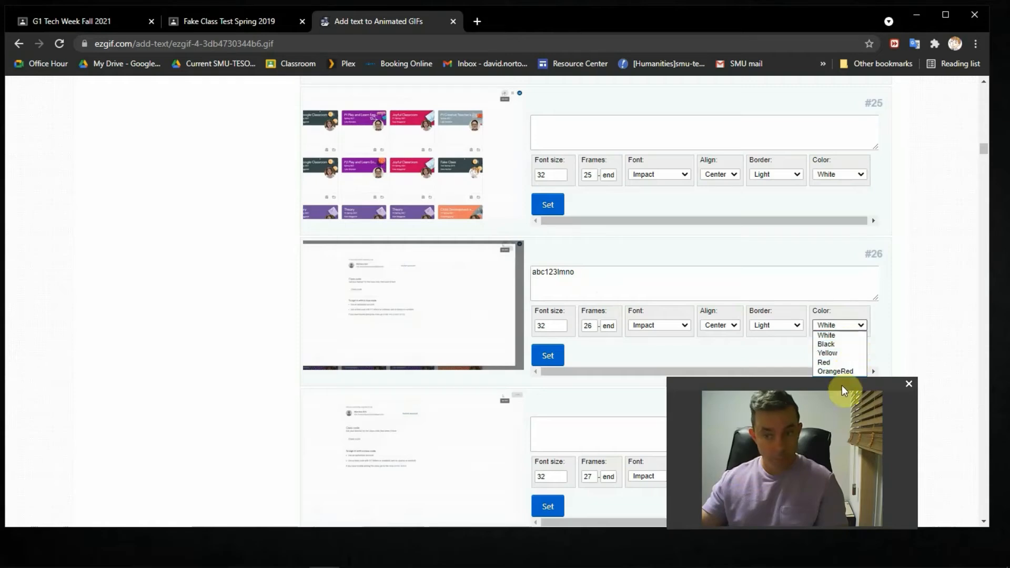
click(824, 362)
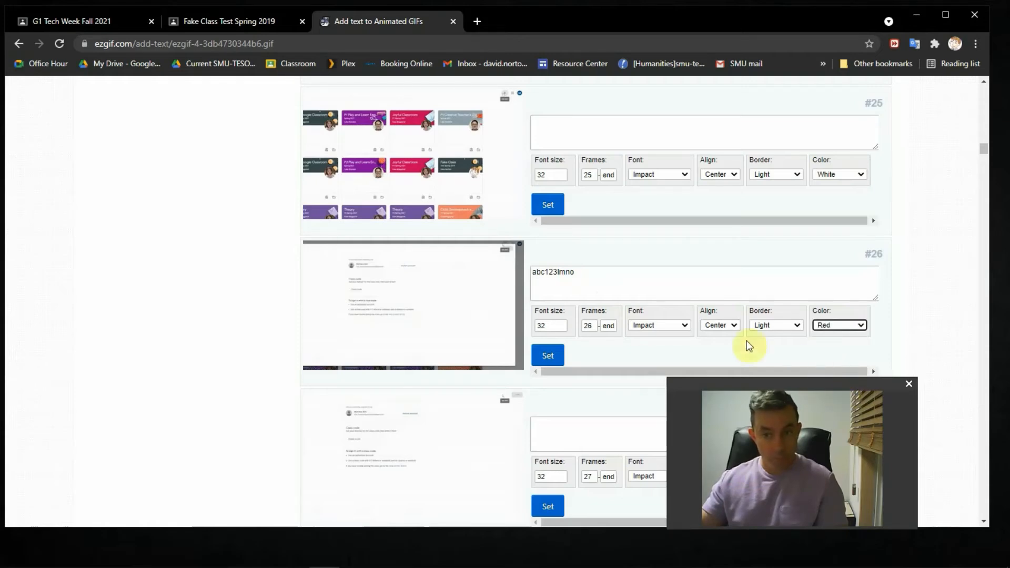
click(547, 355)
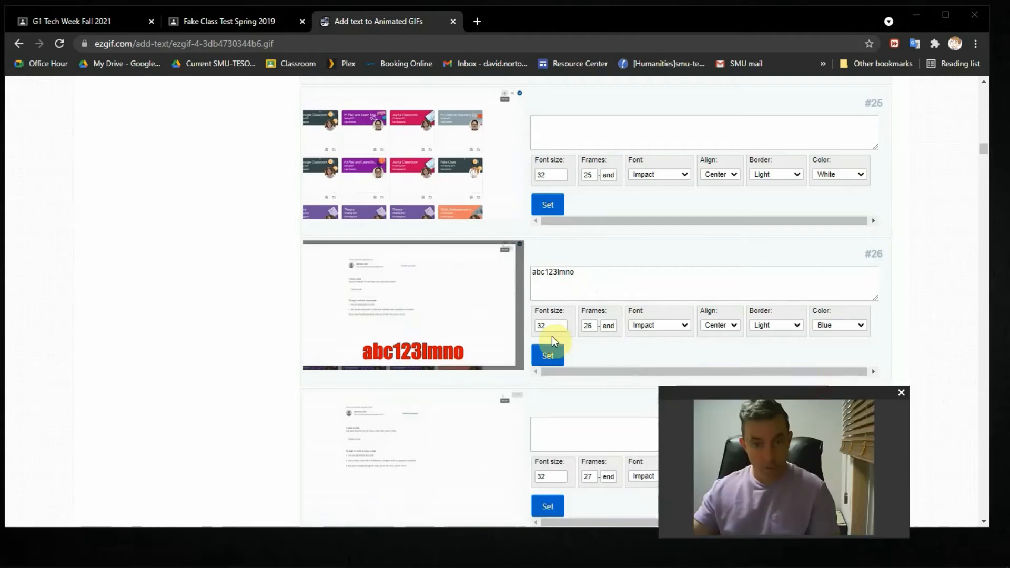
text(35)
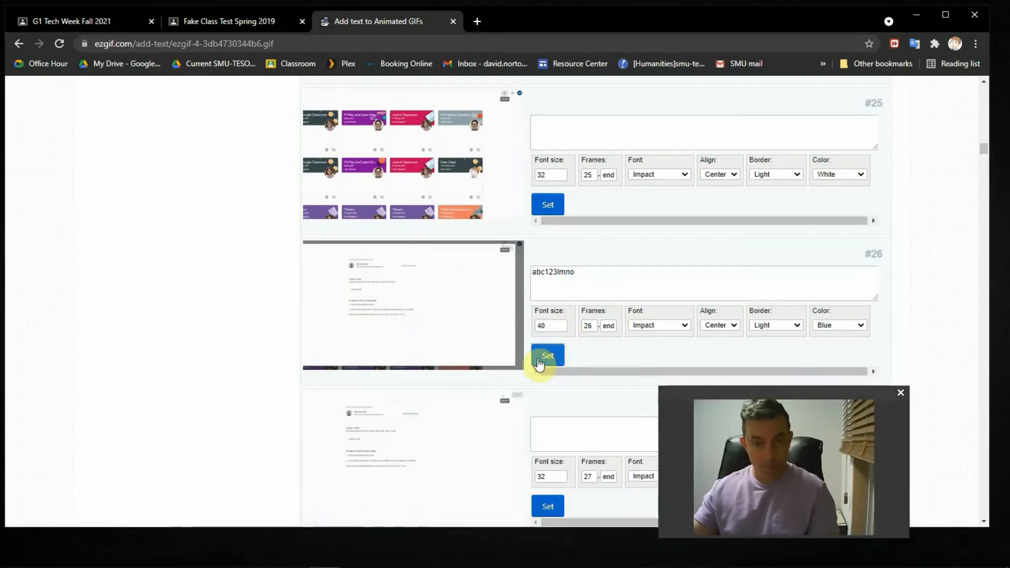
click(548, 356)
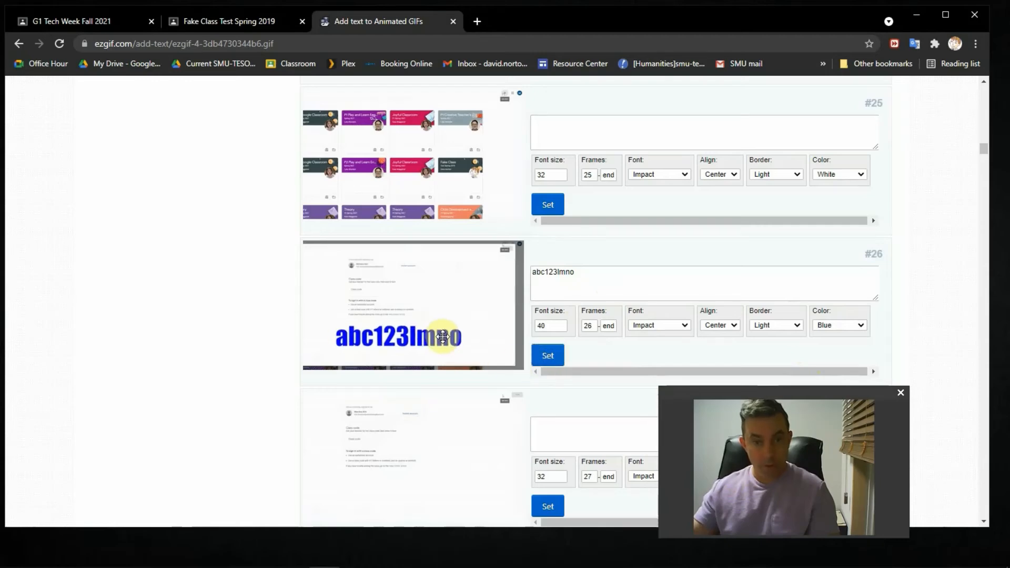
mouse_move(521, 325)
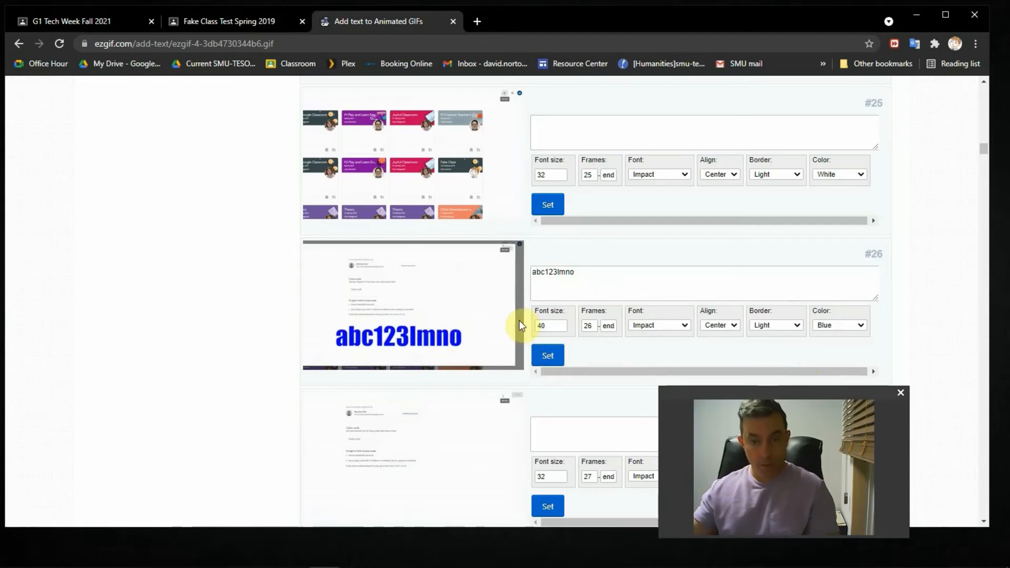
click(543, 326)
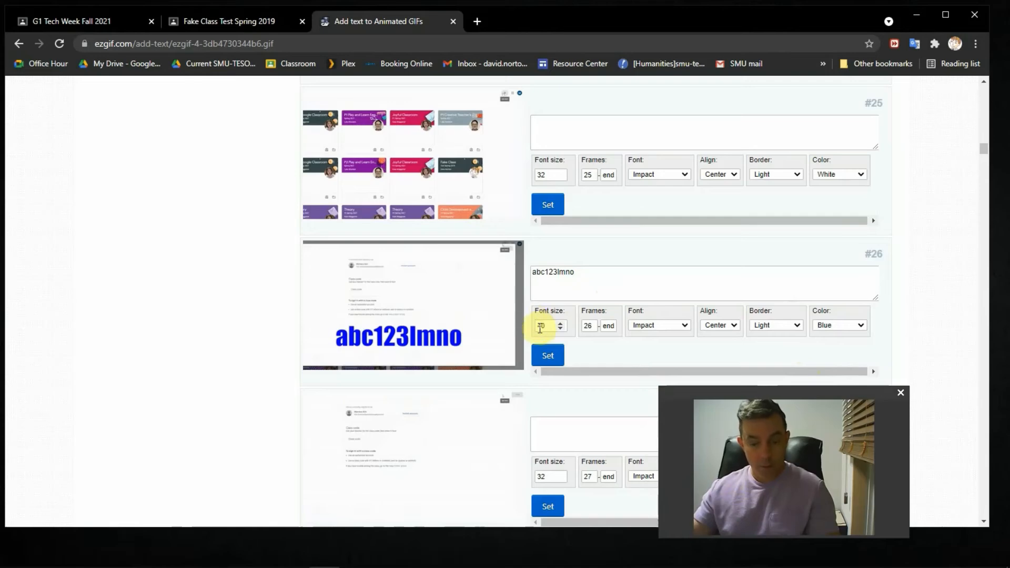
text(40)
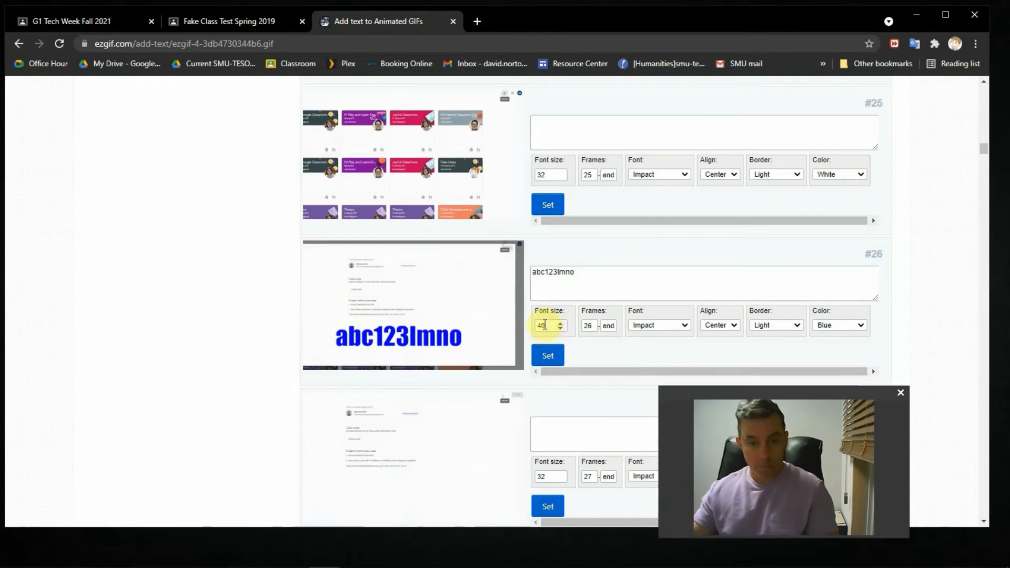
- Extend the abc123lmno caption from frame 26 through frame 114
scroll(down, 3)
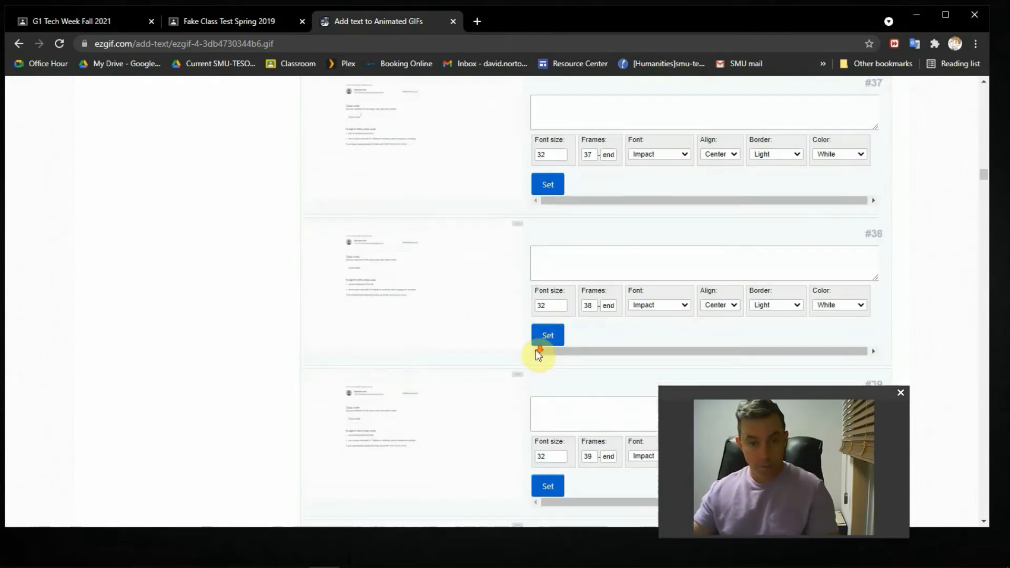
scroll(down, 3)
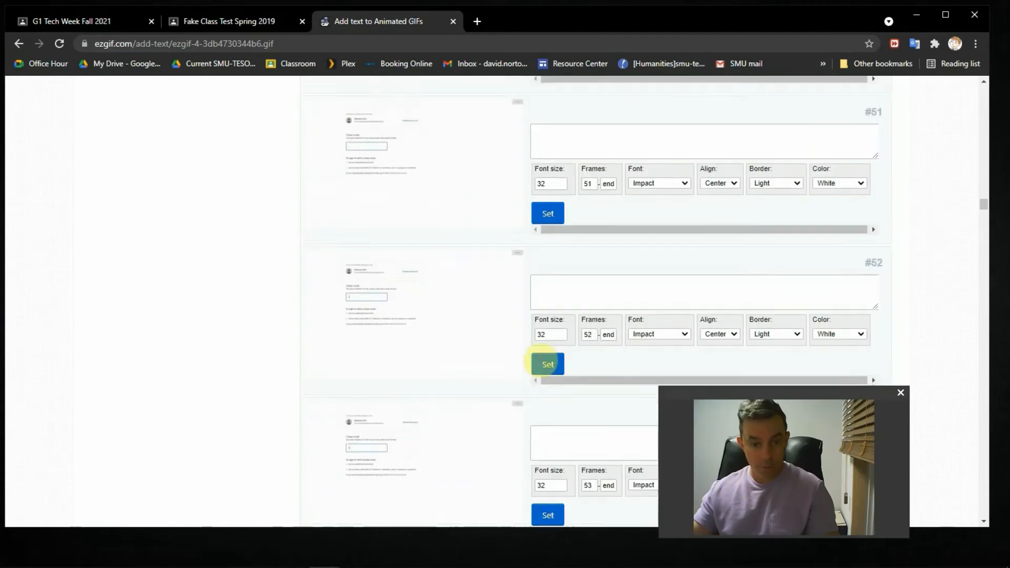
scroll(down, 3)
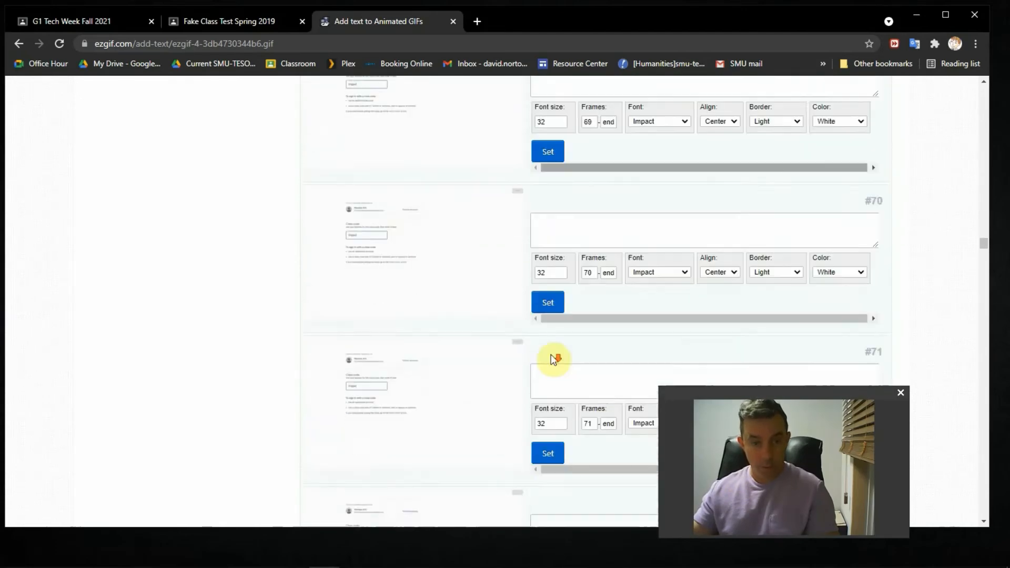
scroll(down, 3)
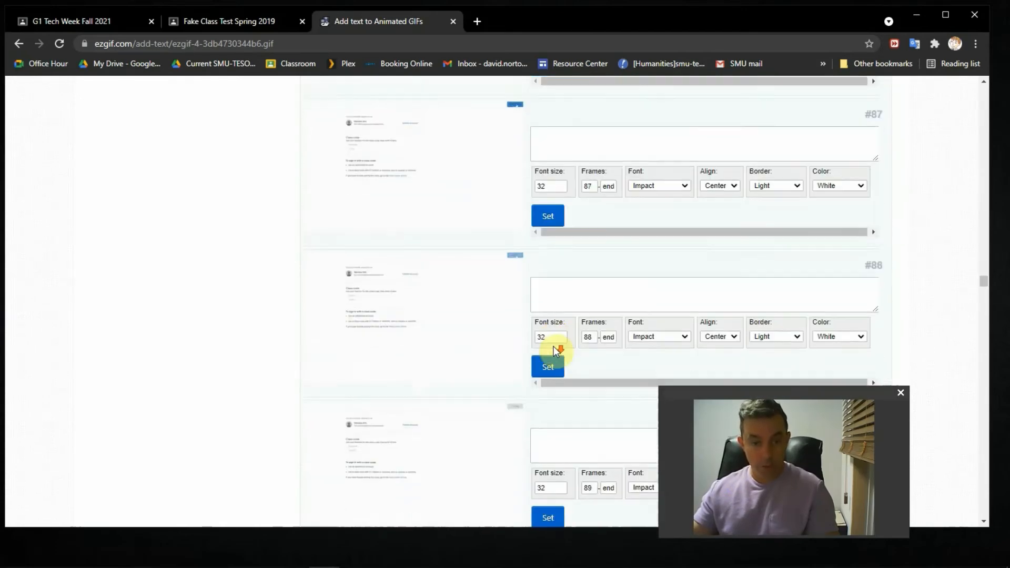
scroll(down, 3)
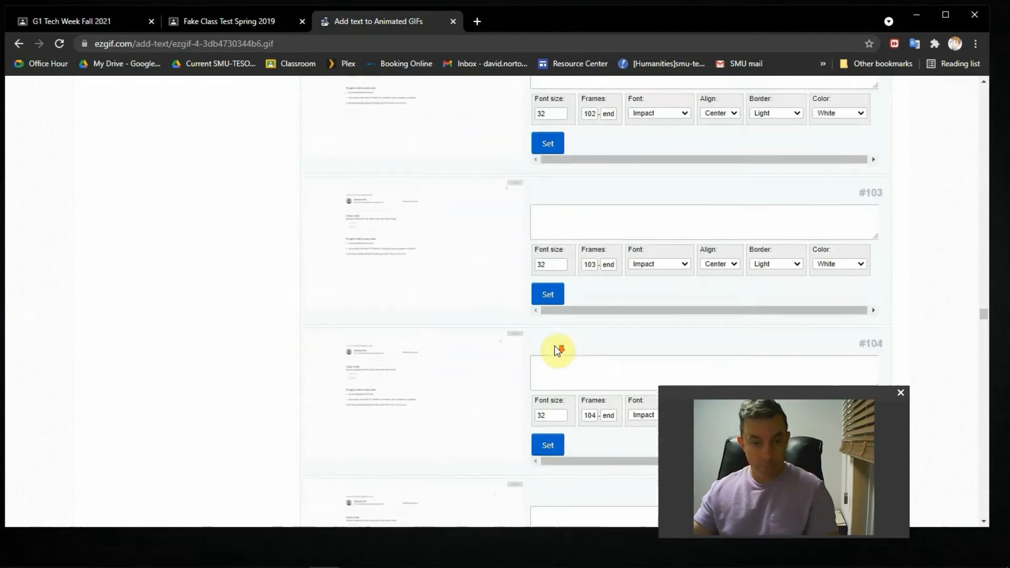
scroll(down, 3)
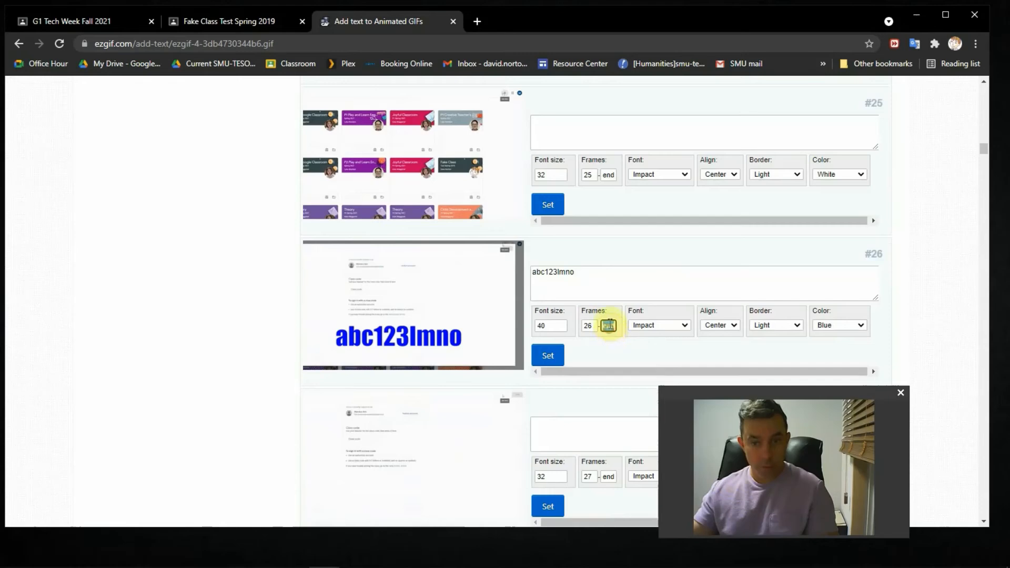
text(114)
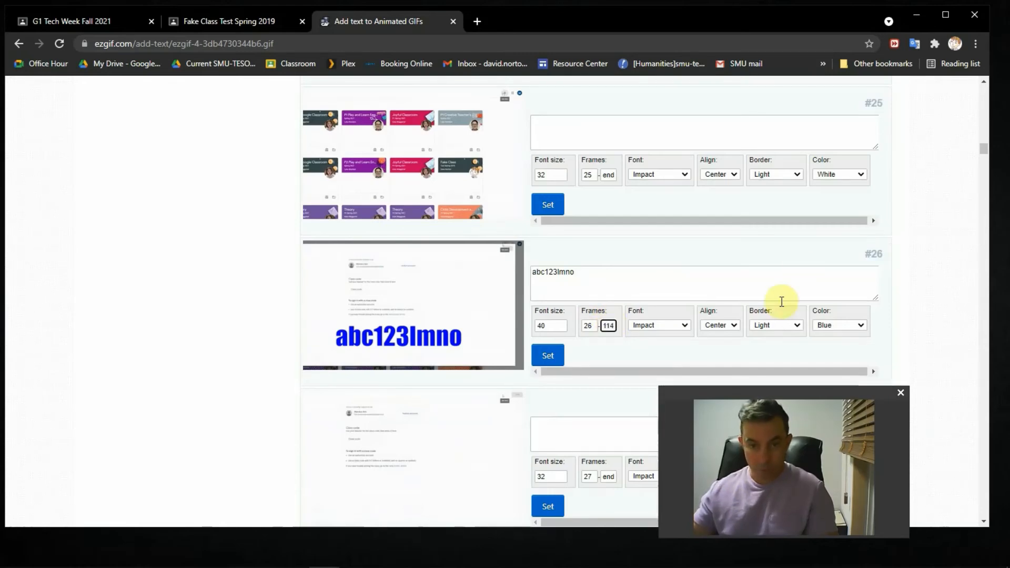
click(548, 356)
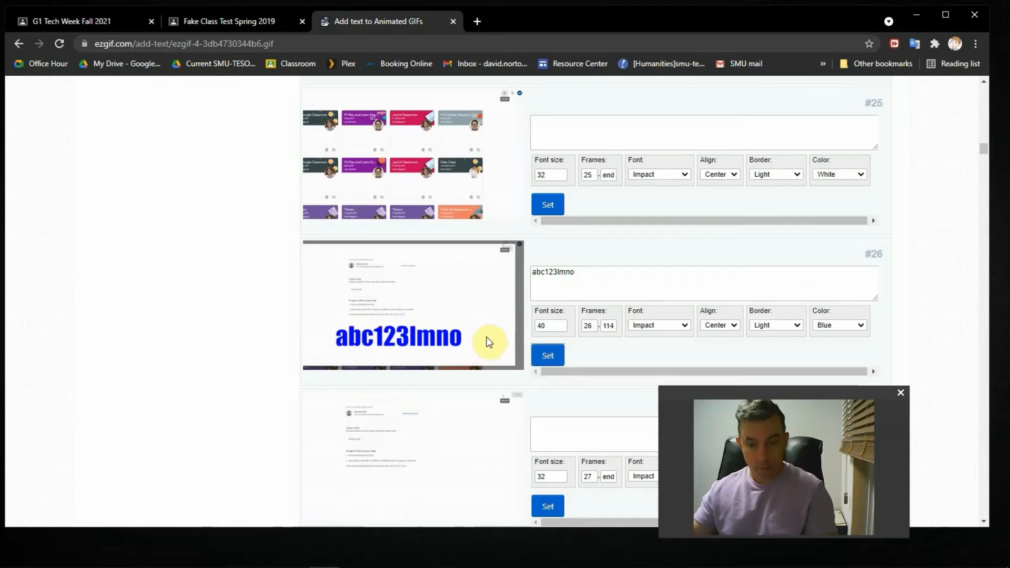
- Add 'Click Join ^' as the caption text on frame 74
scroll(down, 3)
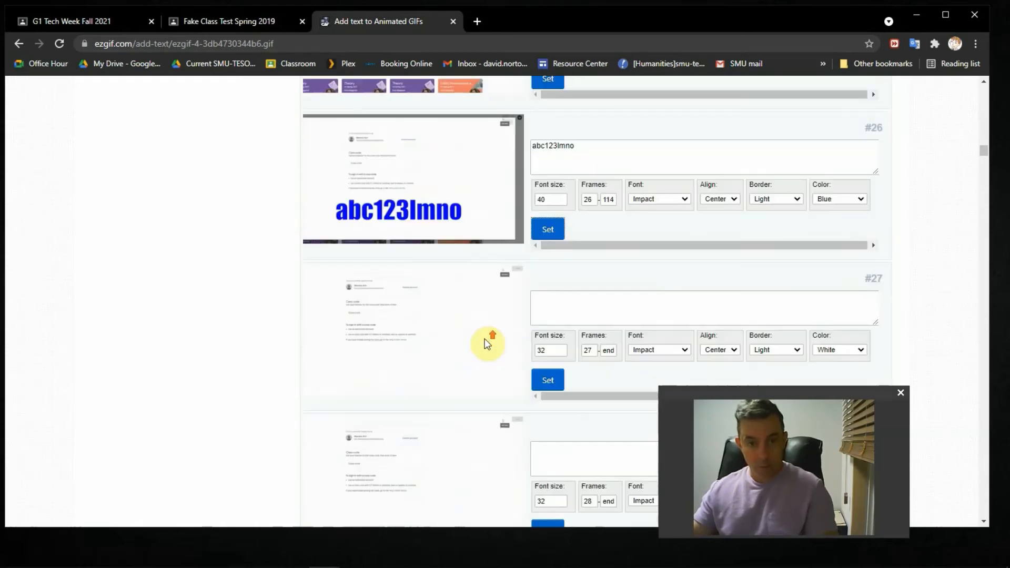
scroll(down, 3)
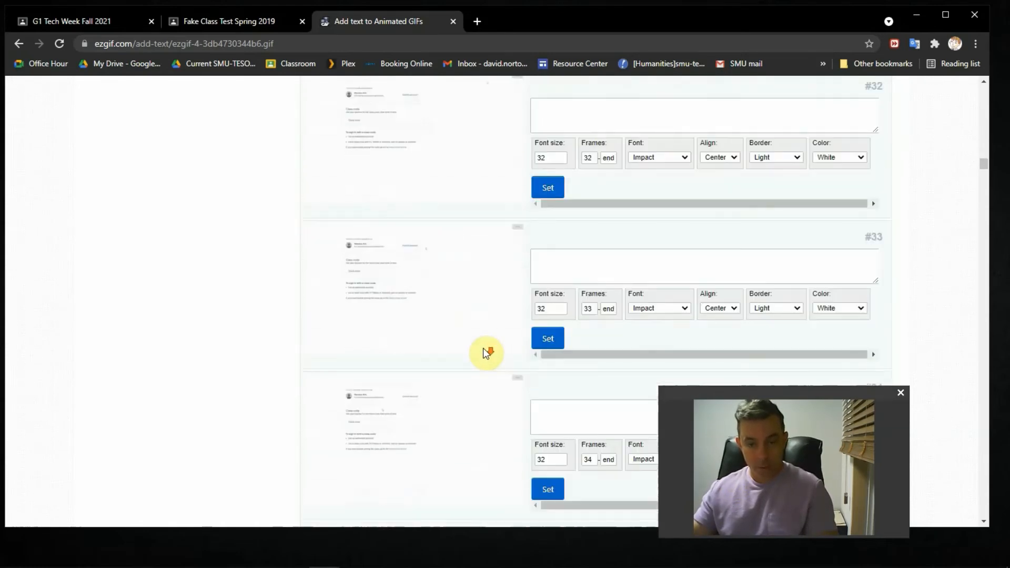
scroll(down, 3)
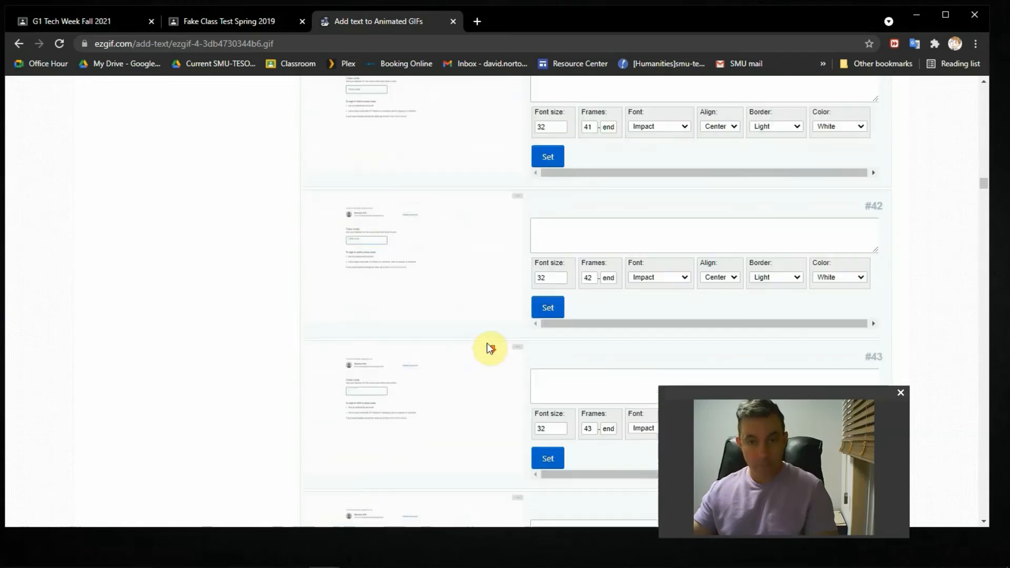
scroll(down, 3)
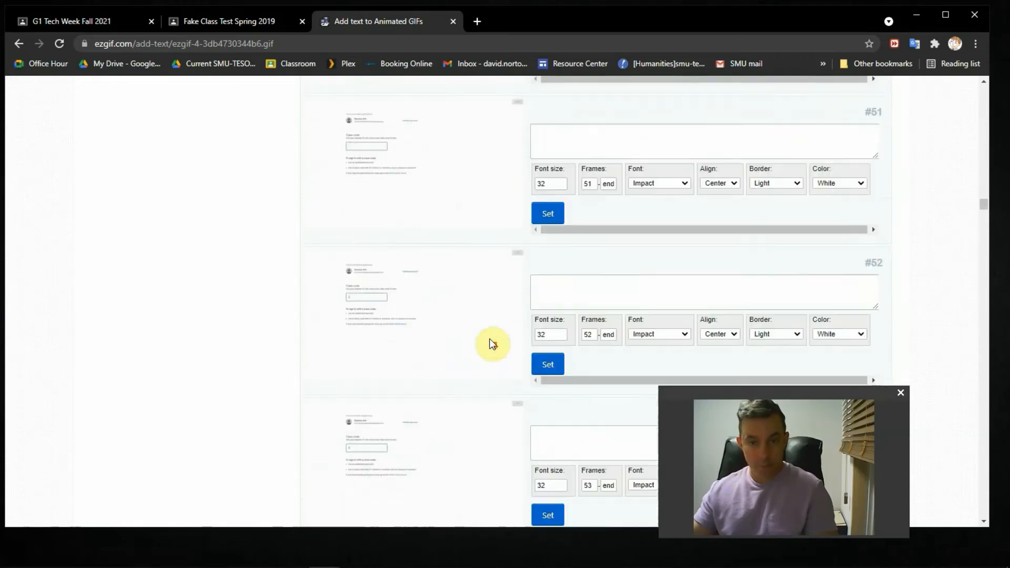
scroll(down, 3)
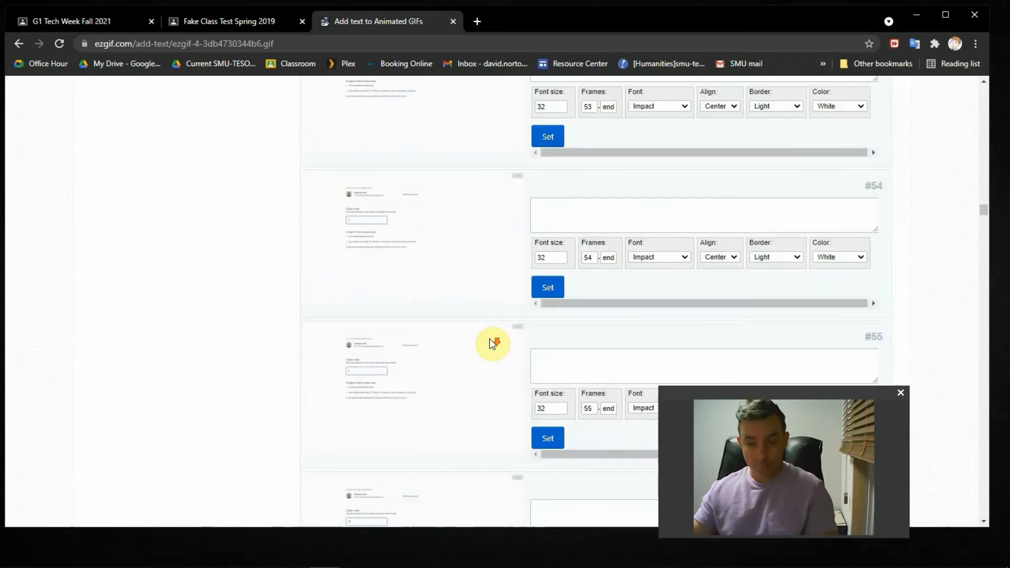
scroll(down, 3)
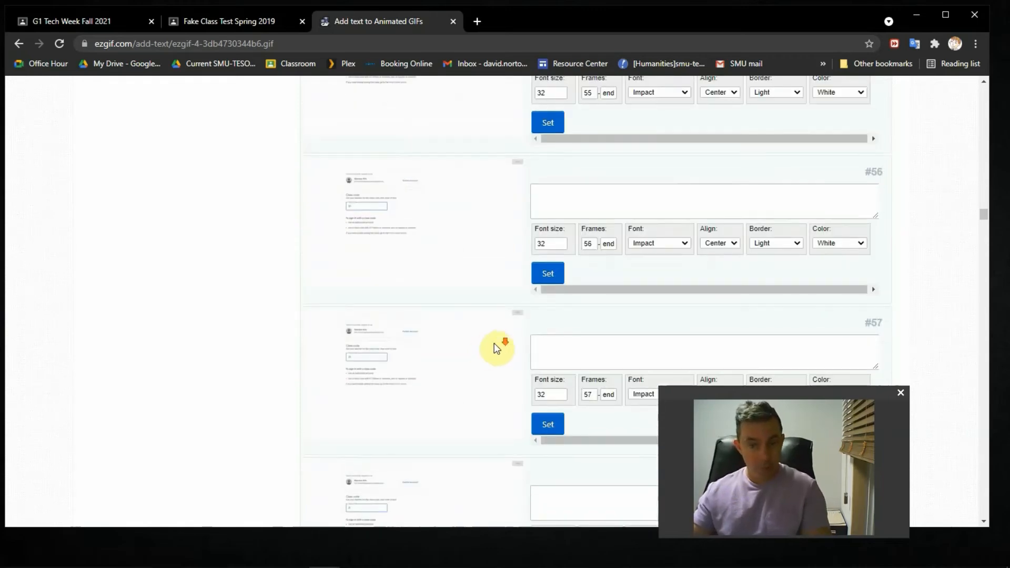
scroll(down, 3)
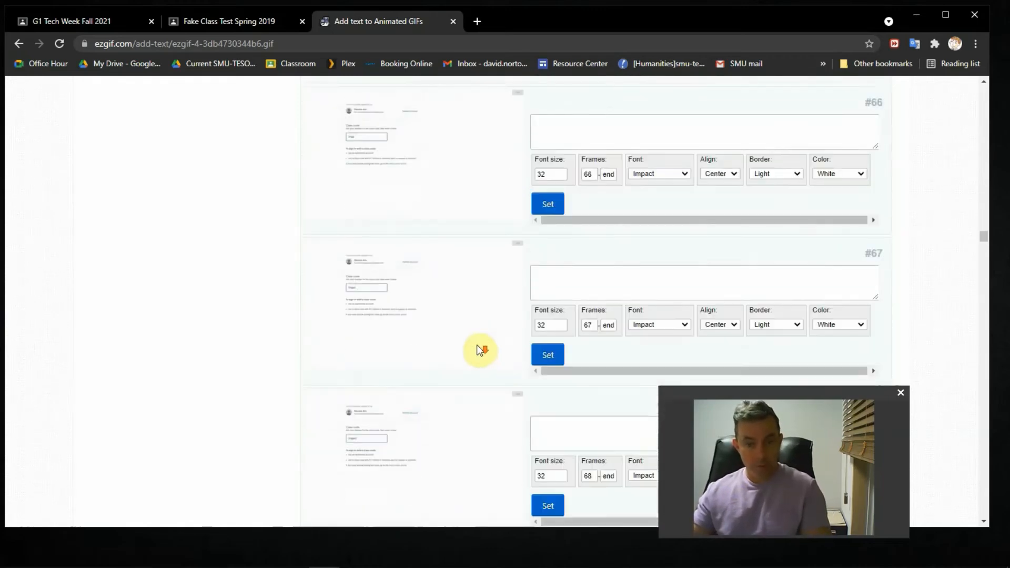
scroll(down, 3)
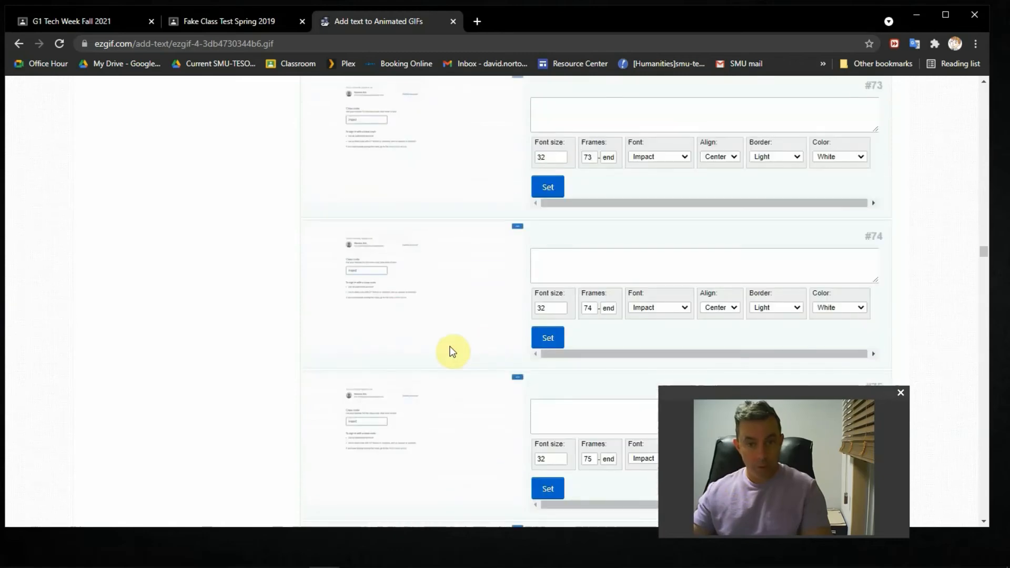
scroll(down, 3)
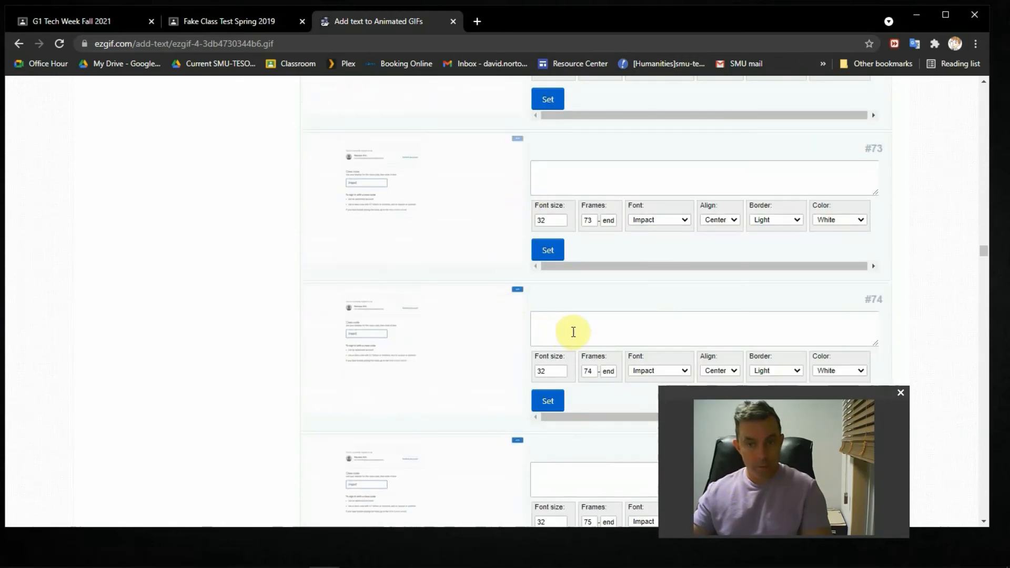
text(Click Join)
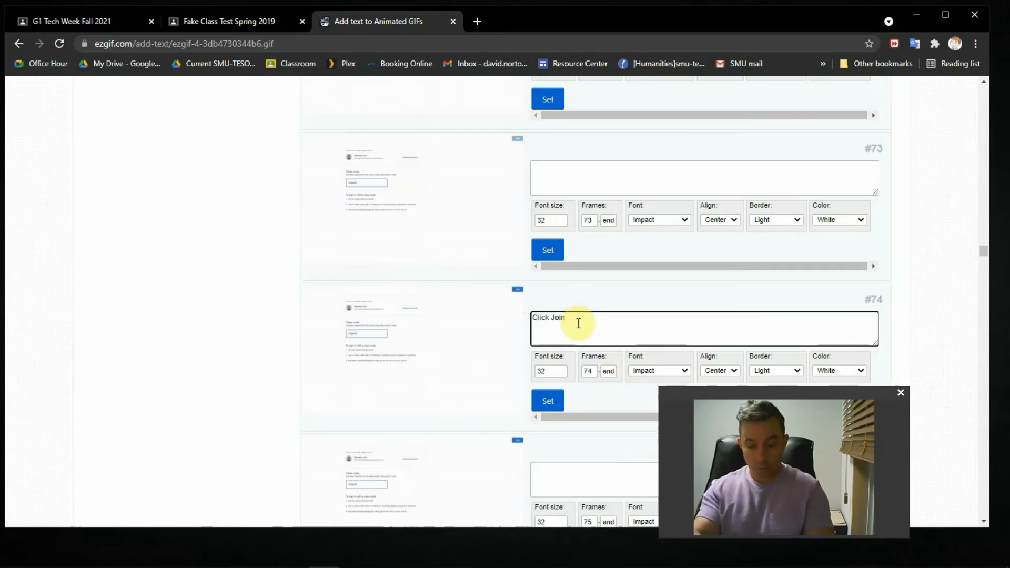
text(^)
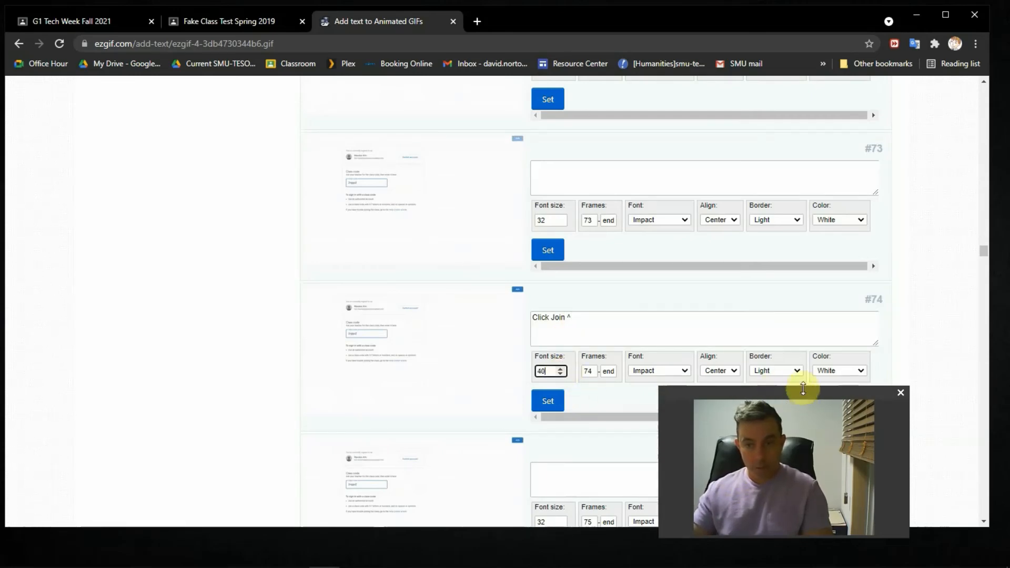
- Make the 'Click Join ^' caption blue through frame 114 and place it near the image's top
click(861, 370)
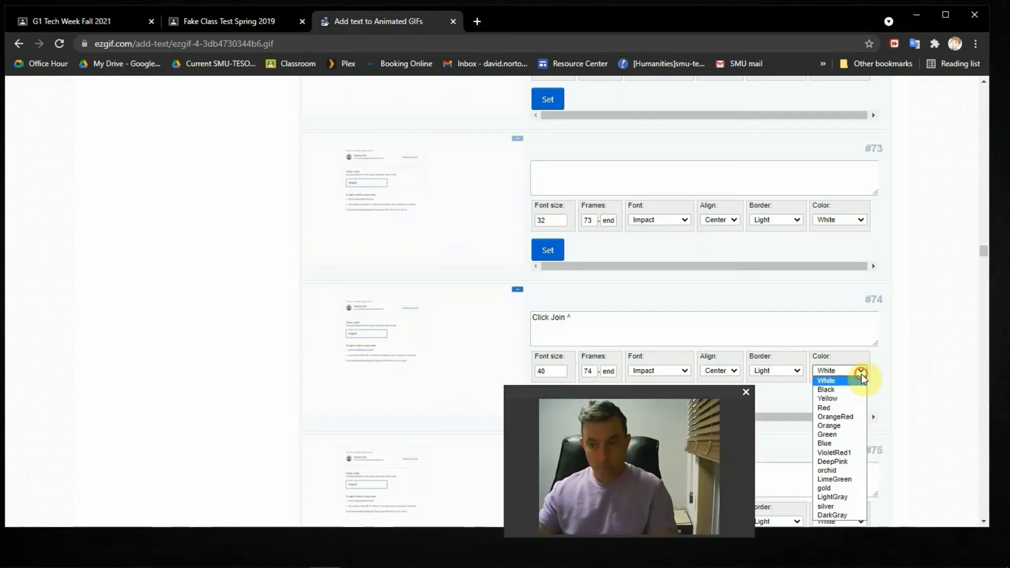
mouse_move(826, 444)
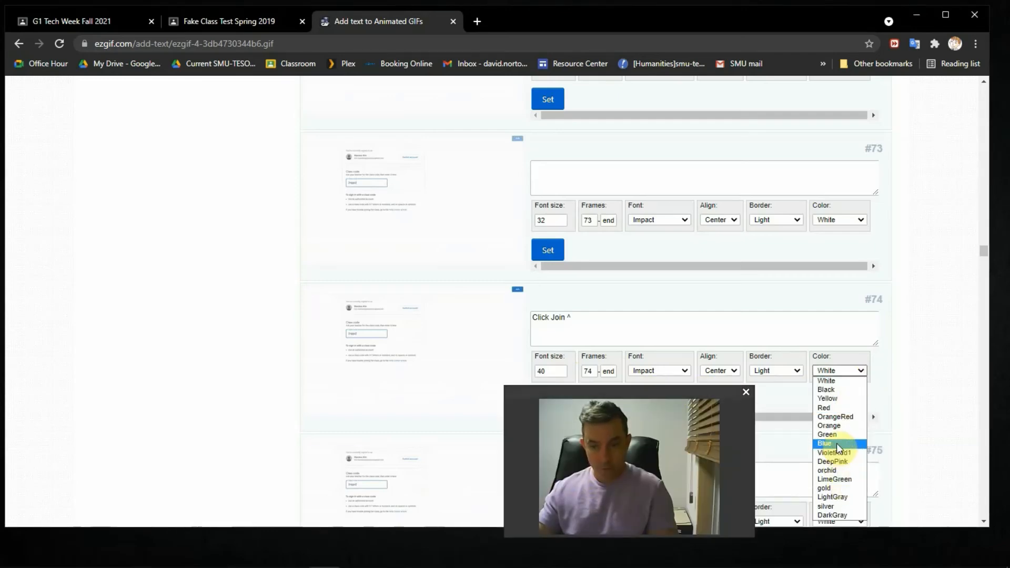
click(826, 444)
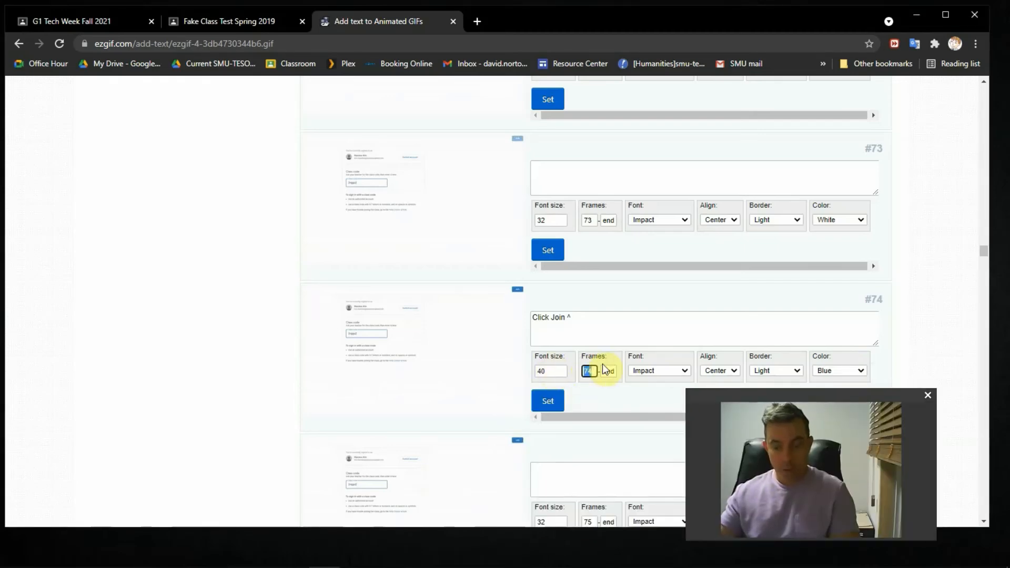
text(114)
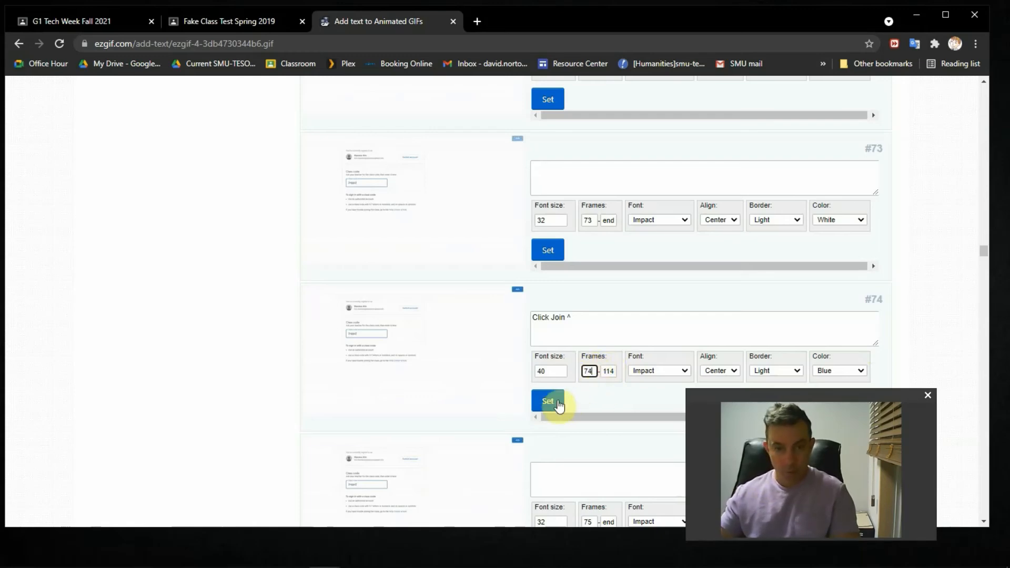
click(548, 401)
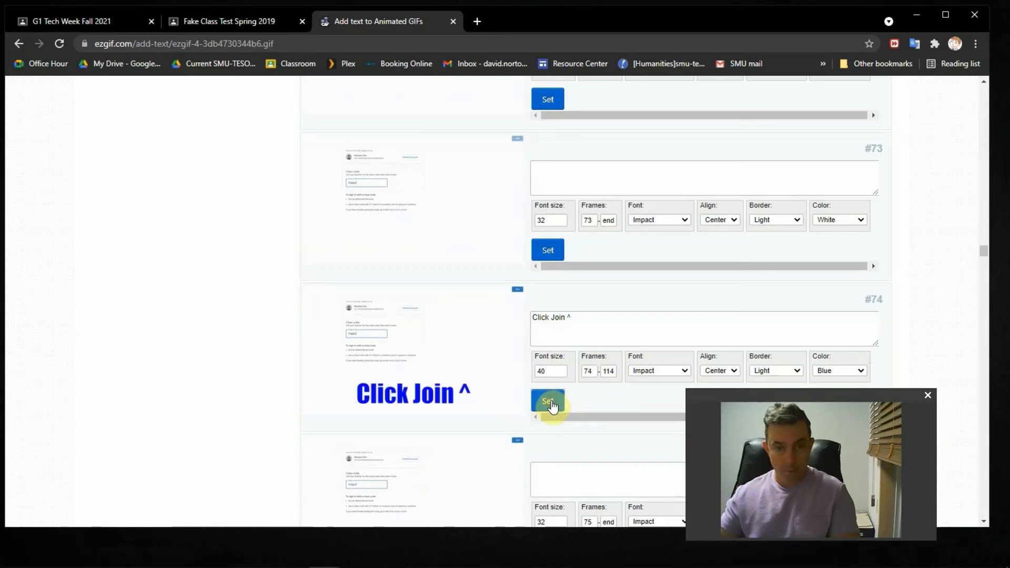
click(548, 400)
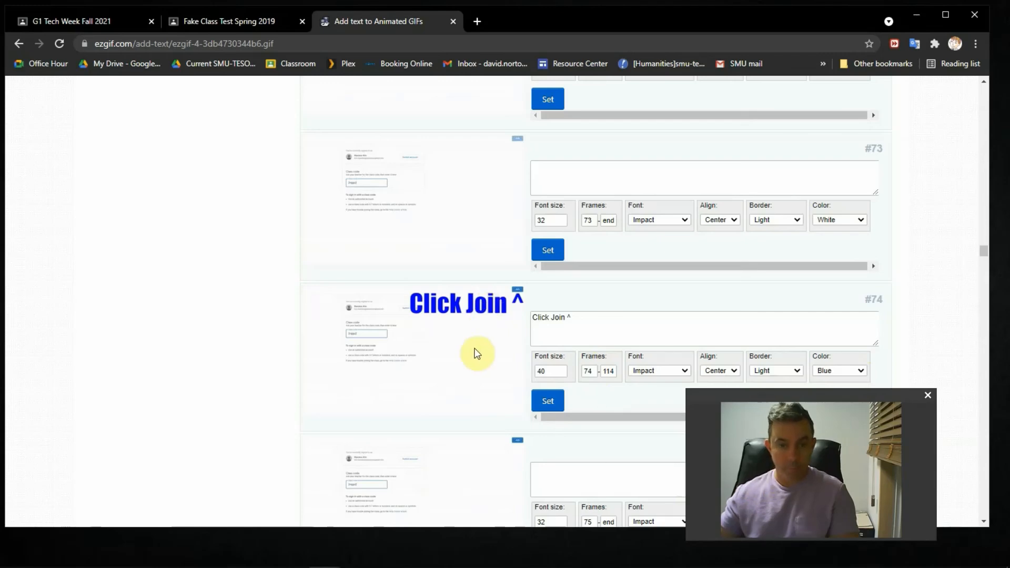
click(548, 400)
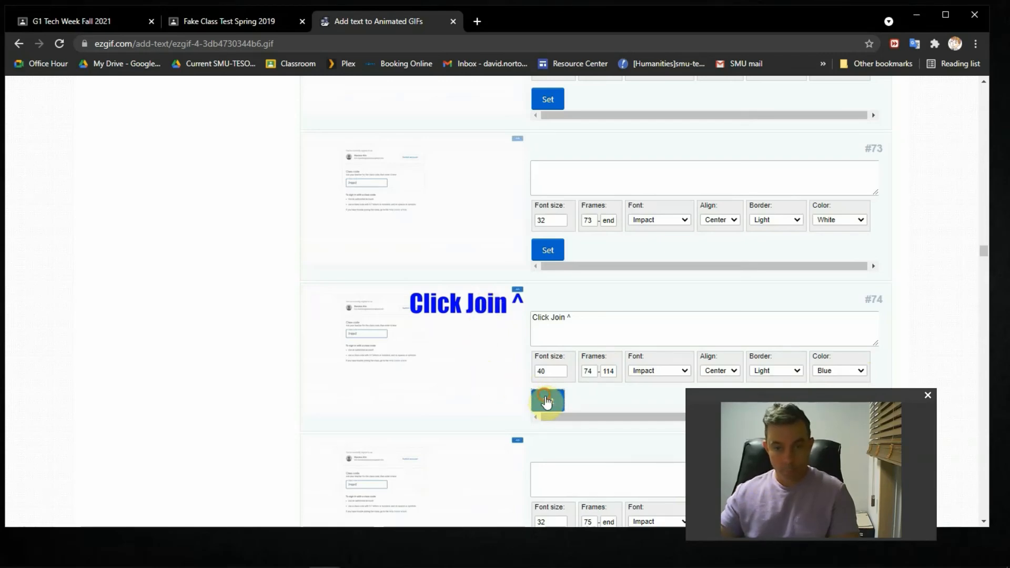
- Create the captioned GIF: 350×205px, 191 frames, with both blue captions
scroll(down, 3)
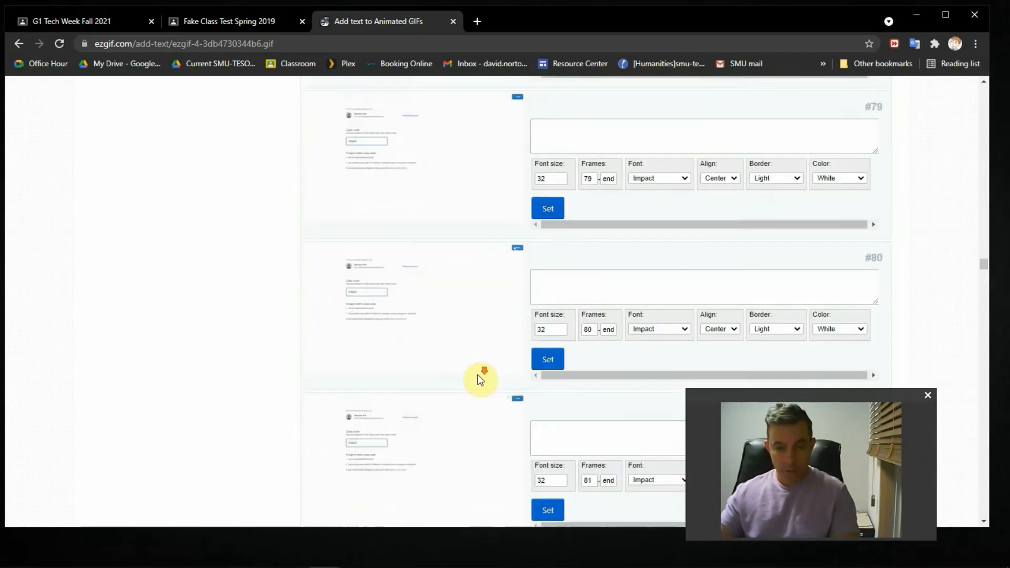
scroll(down, 3)
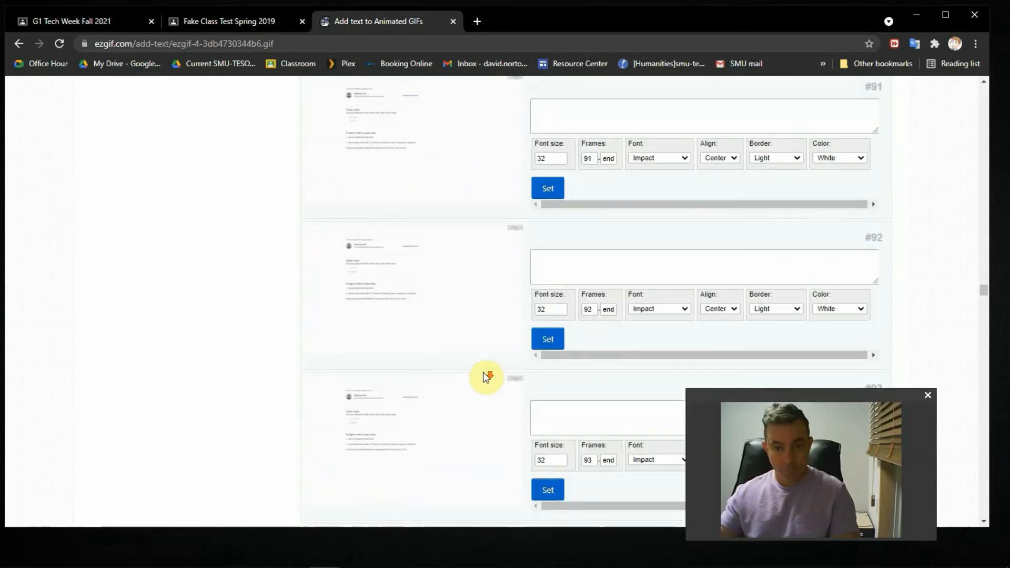
scroll(down, 3)
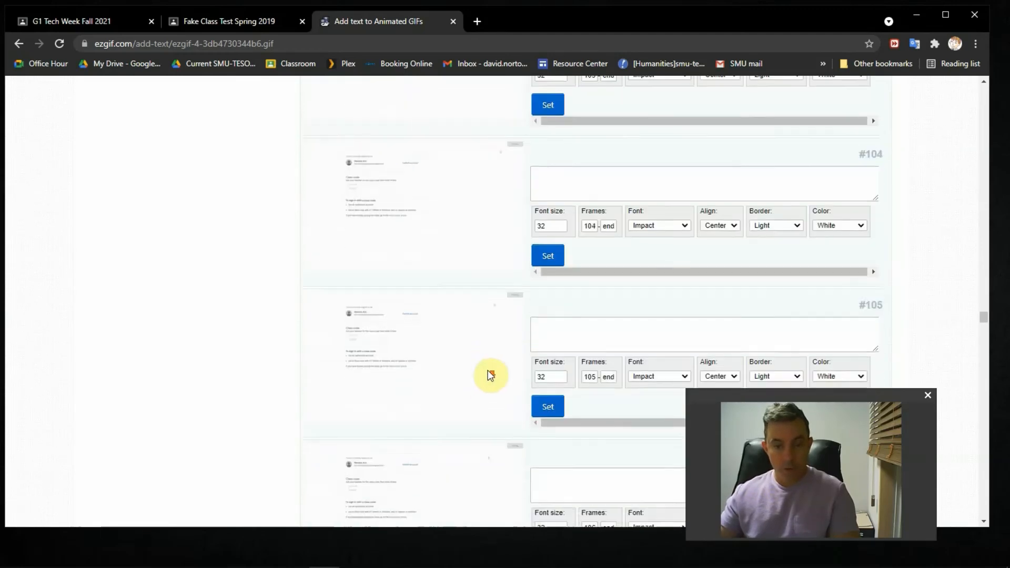
scroll(down, 3)
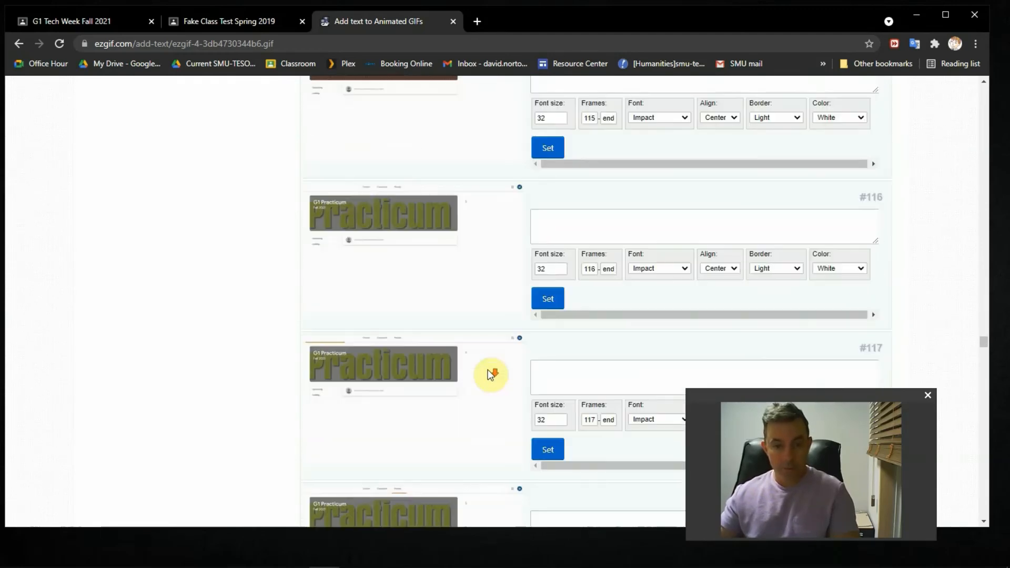
scroll(down, 3)
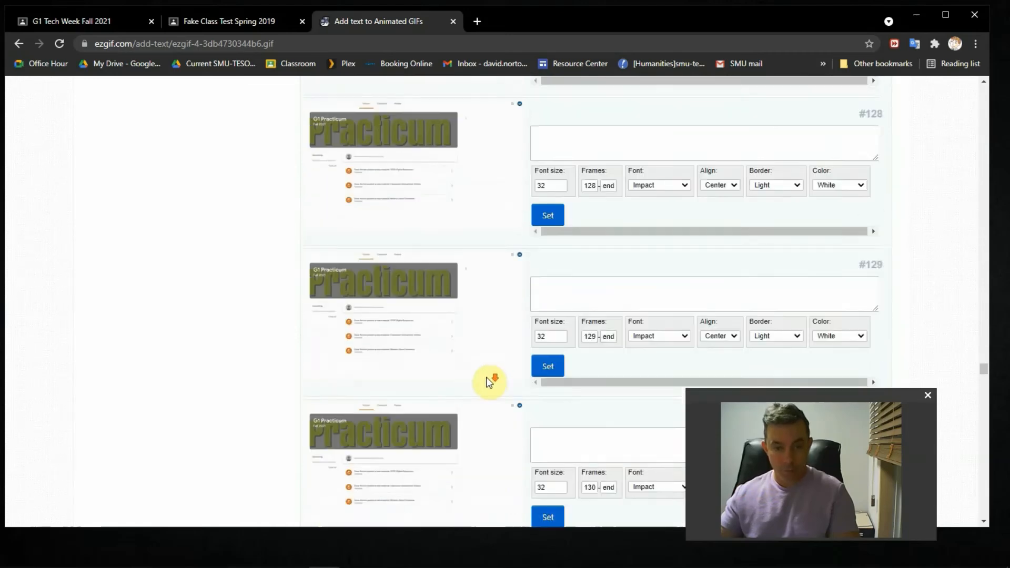
scroll(down, 3)
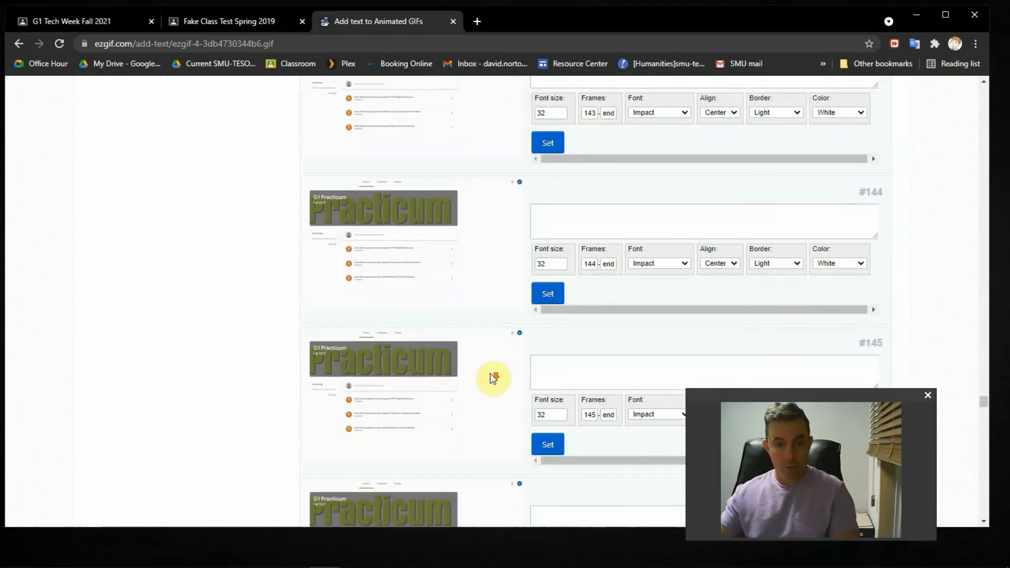
scroll(down, 3)
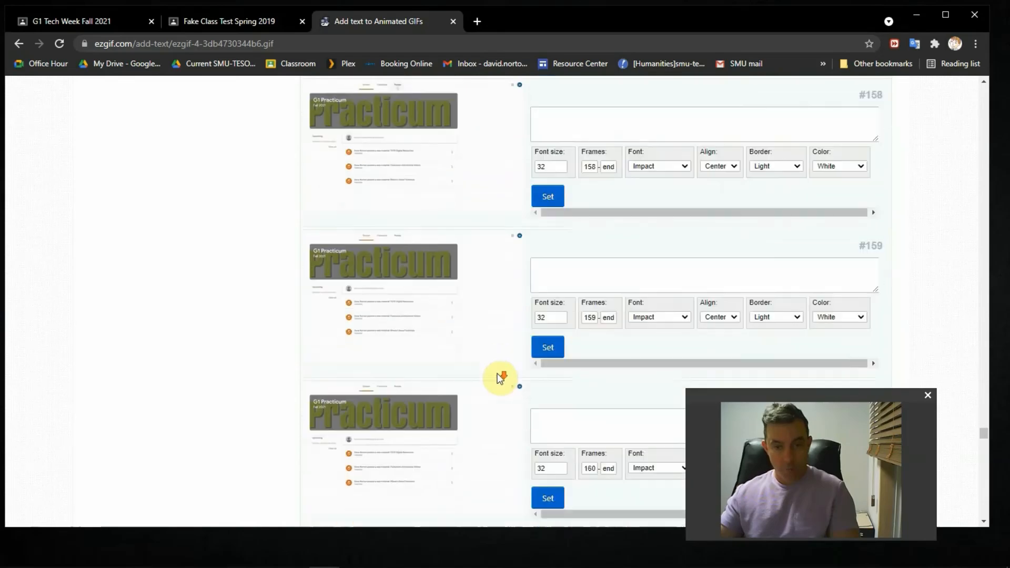
scroll(down, 3)
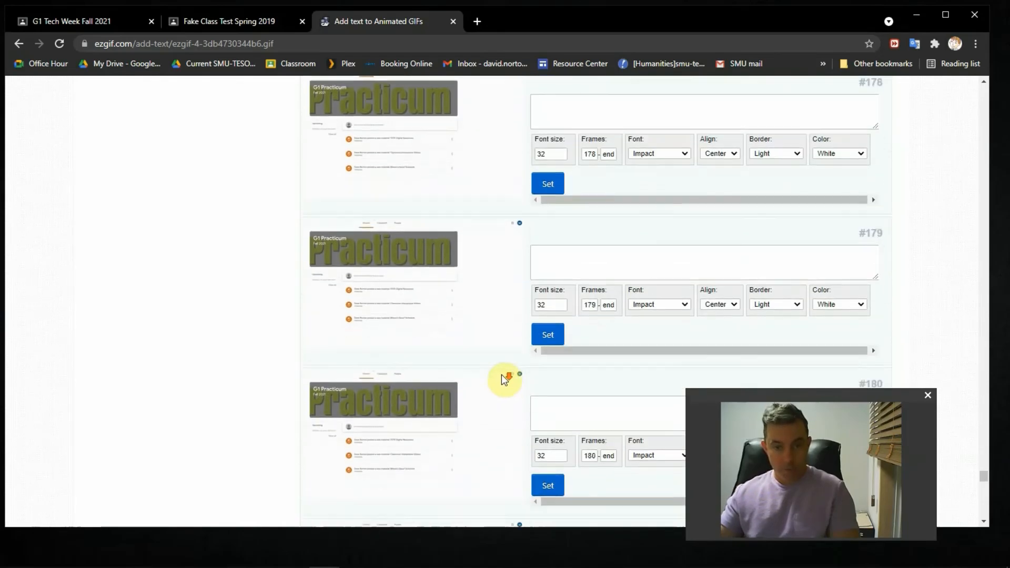
scroll(down, 3)
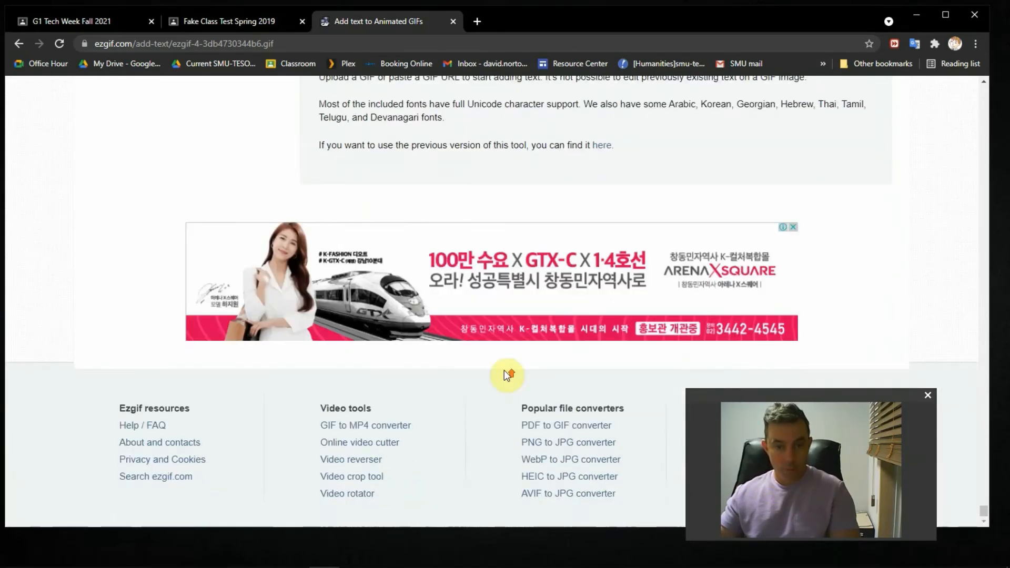
click(332, 212)
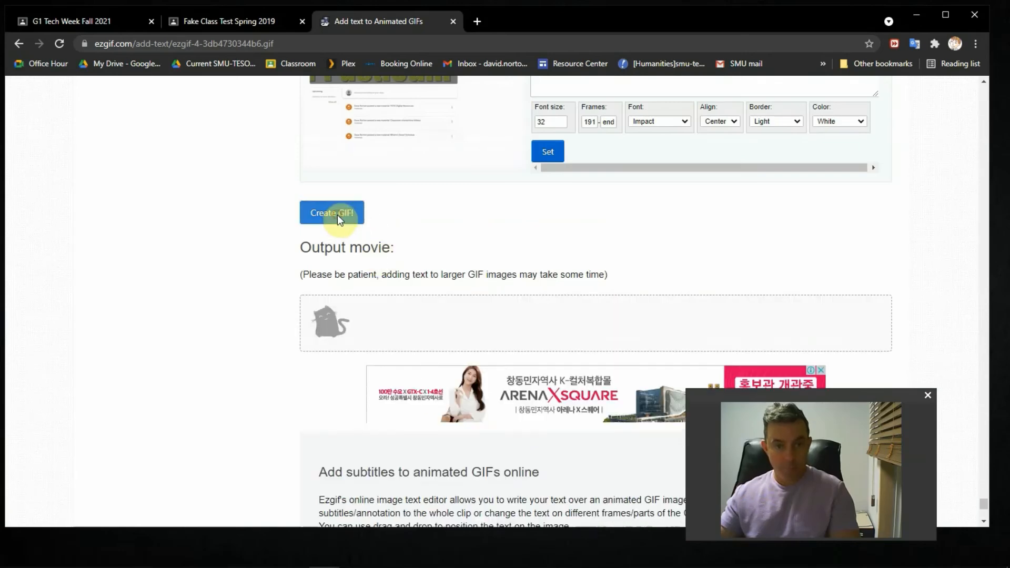
mouse_move(719, 397)
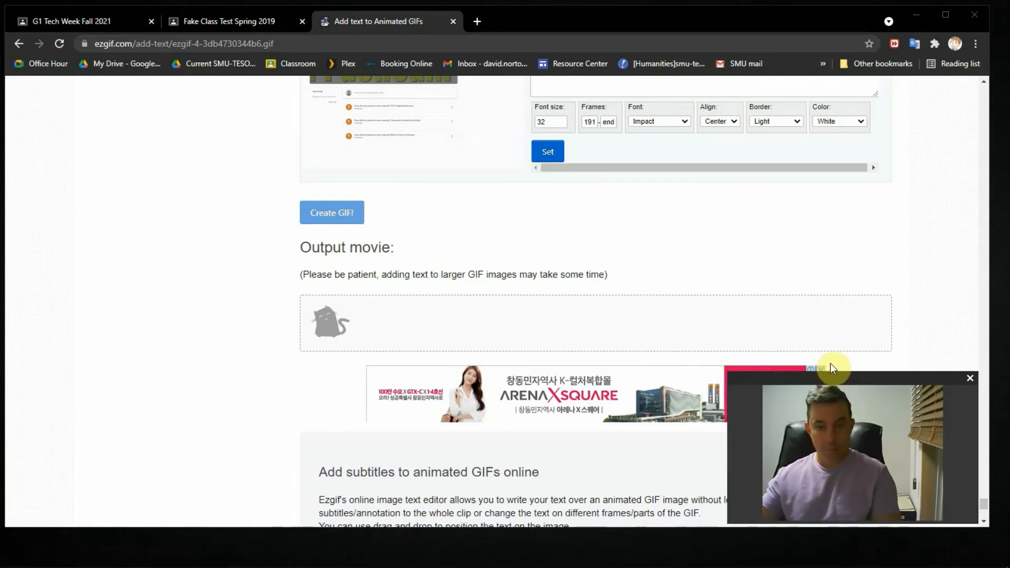
click(332, 212)
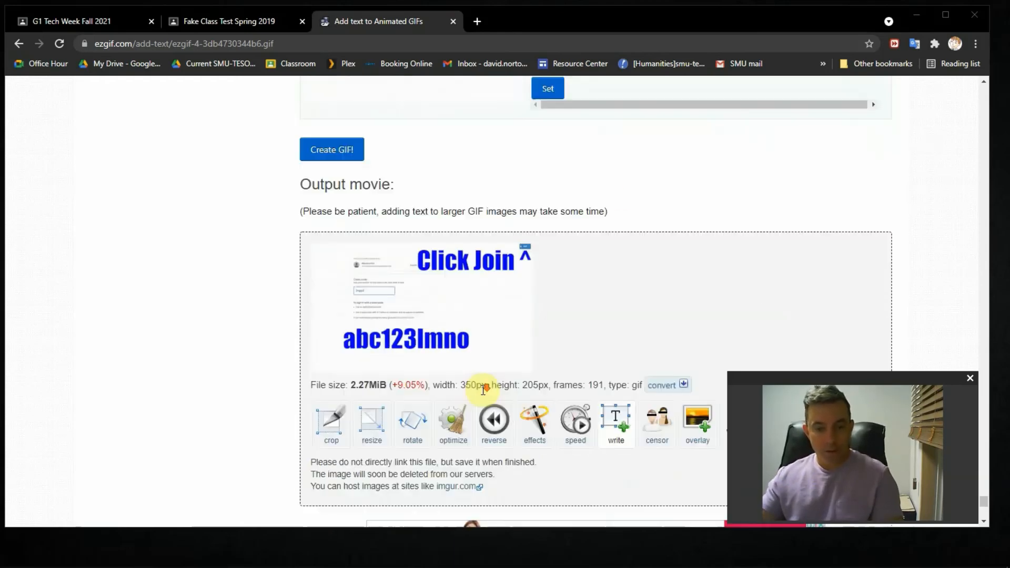
scroll(down, 3)
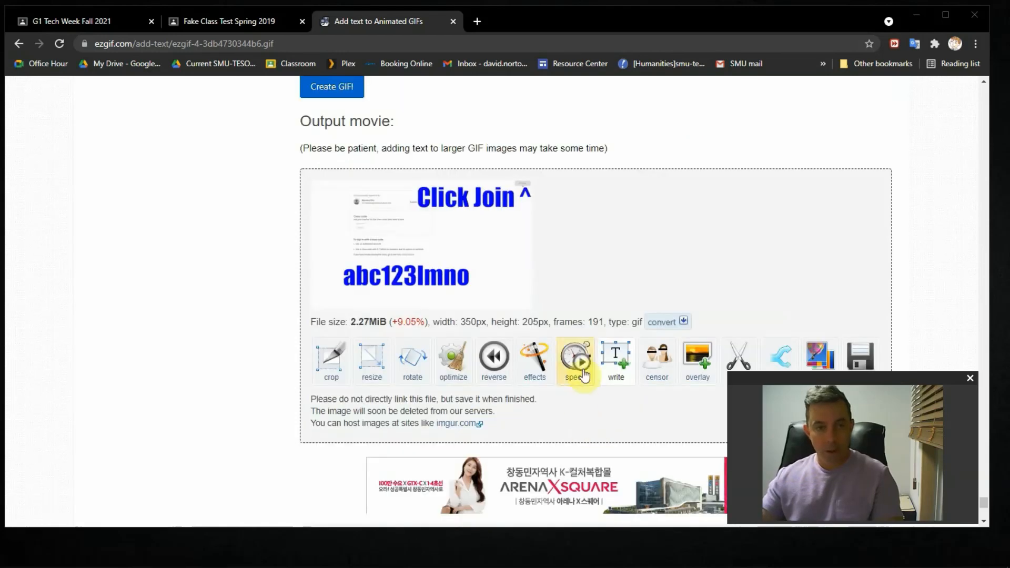
- Run the output GIF through the speed changer at 150% of current speed
click(577, 360)
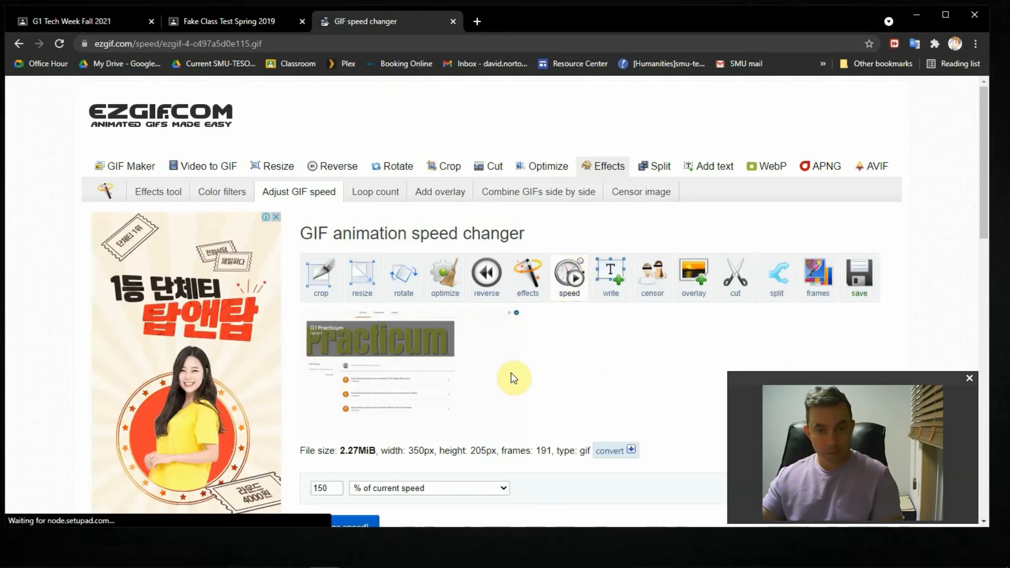
scroll(down, 3)
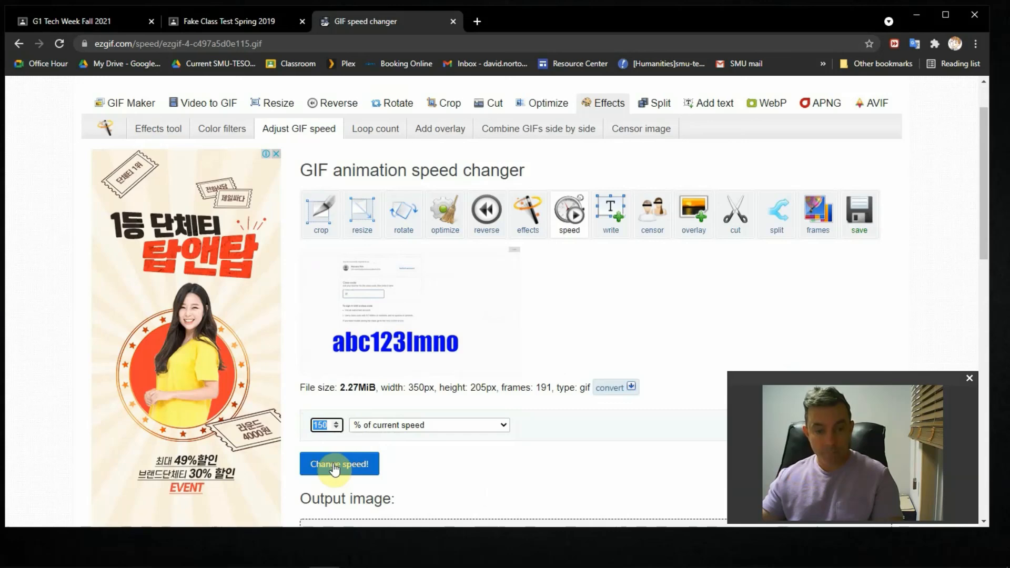
scroll(down, 3)
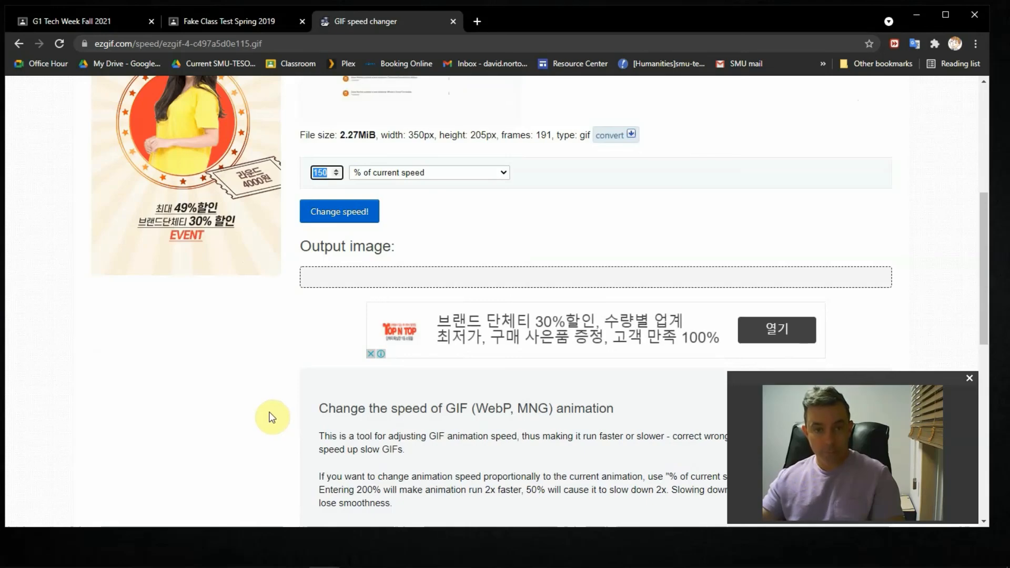
scroll(down, 3)
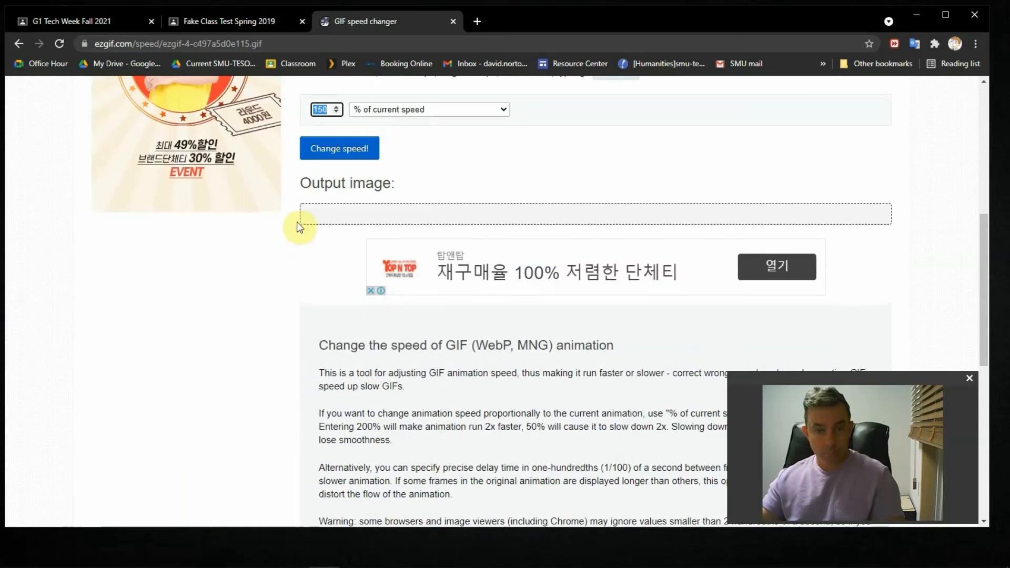
click(339, 148)
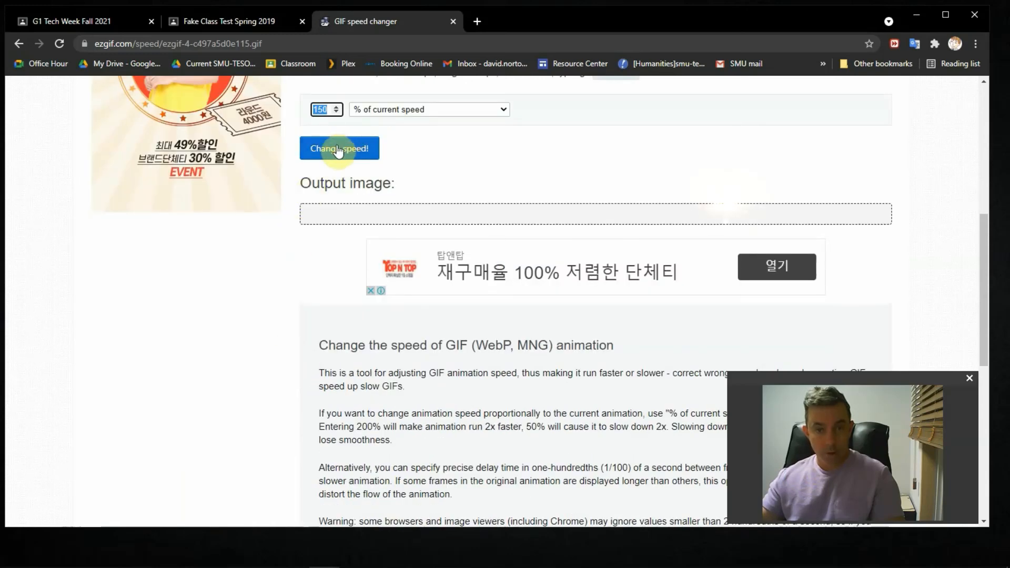
click(340, 148)
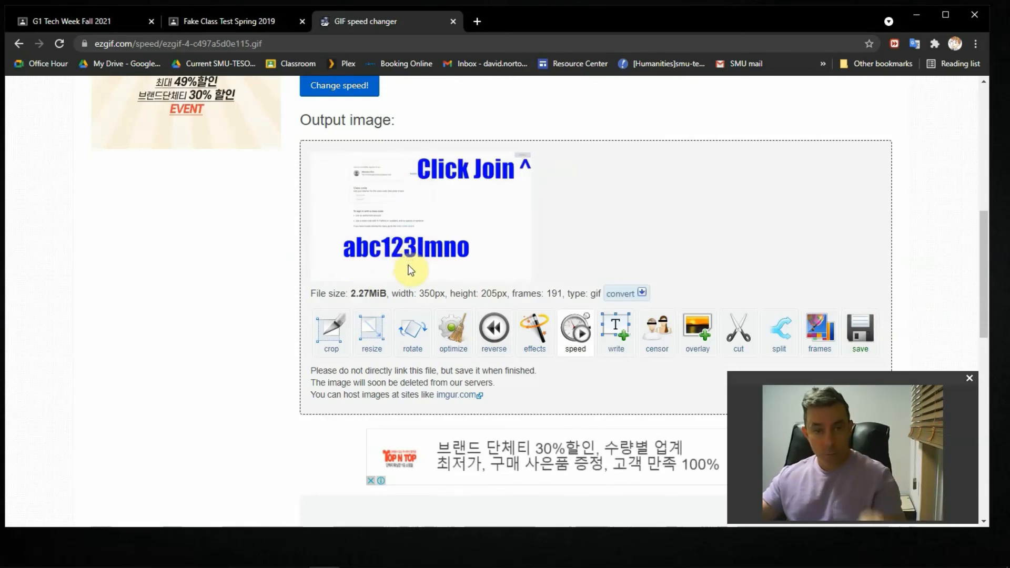
- Save the sped-up GIF and locate the downloaded file from the browser's download bar
click(860, 331)
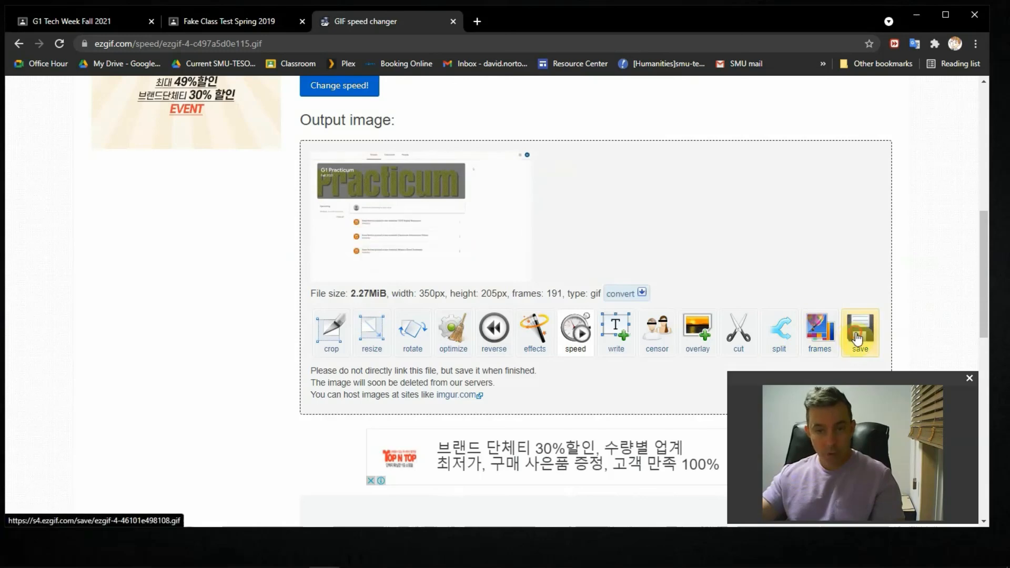
click(860, 330)
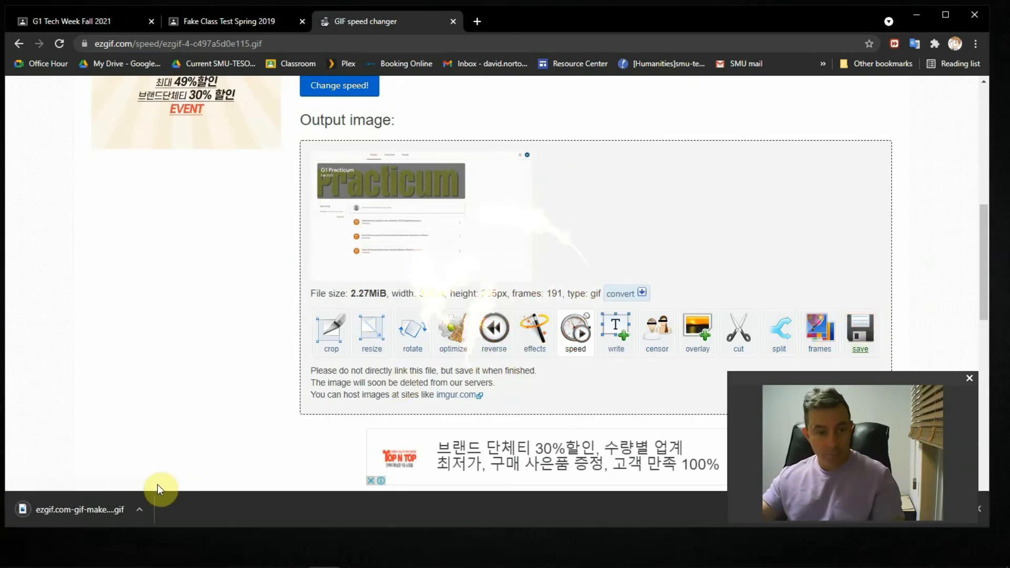
click(140, 509)
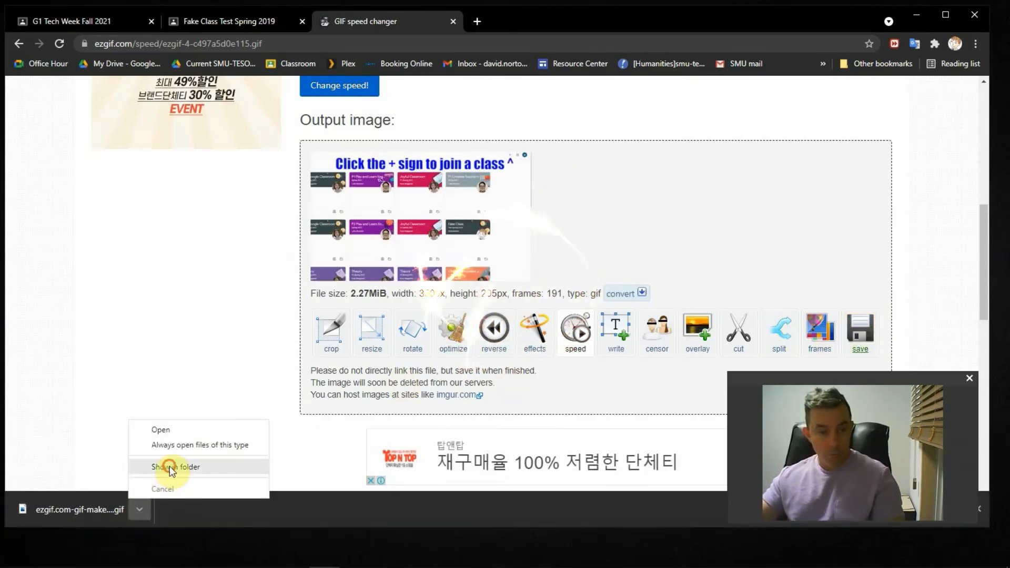